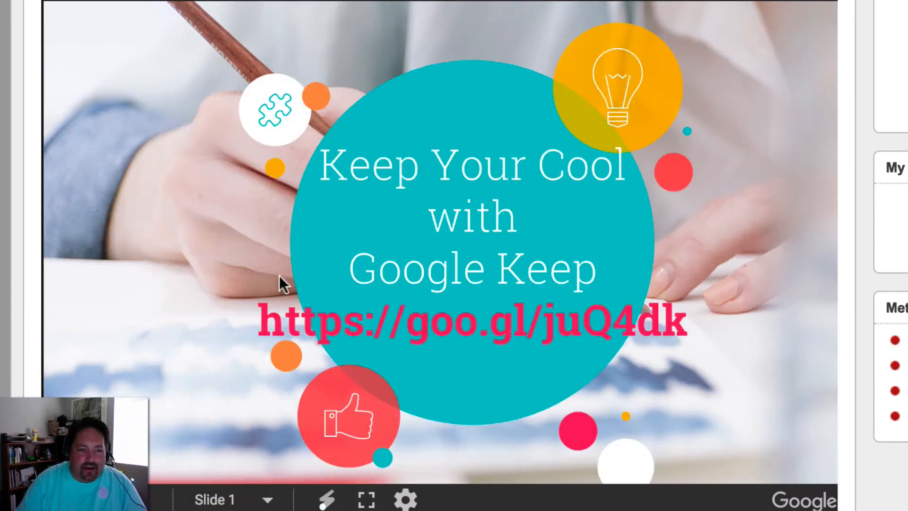
pyautogui.moveTo(586, 341)
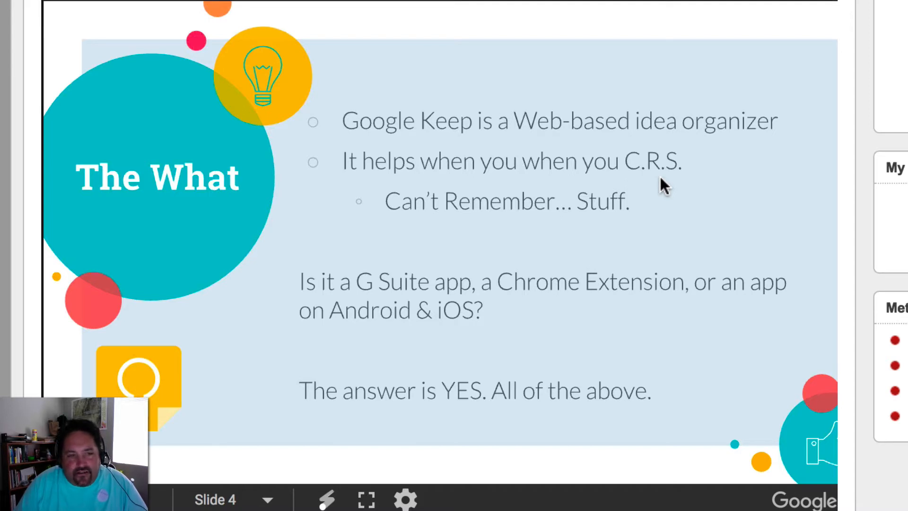
pyautogui.moveTo(360, 295)
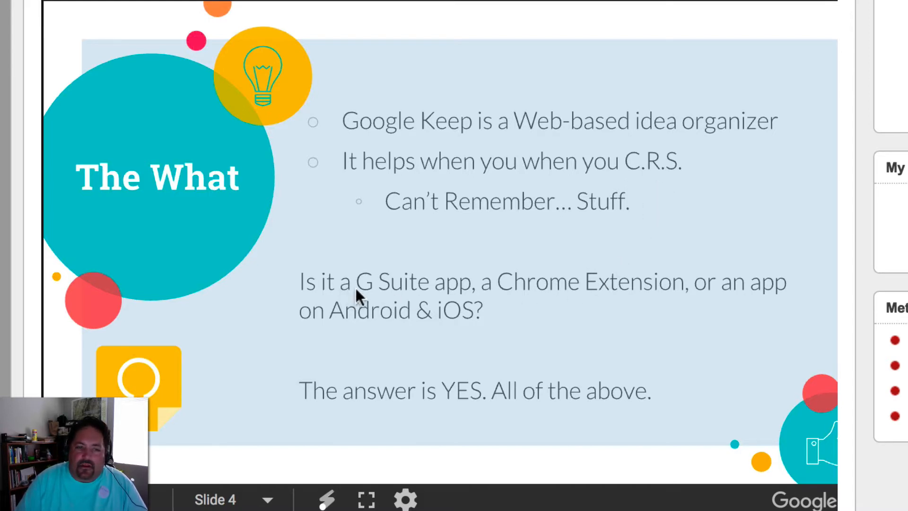
pyautogui.moveTo(726, 298)
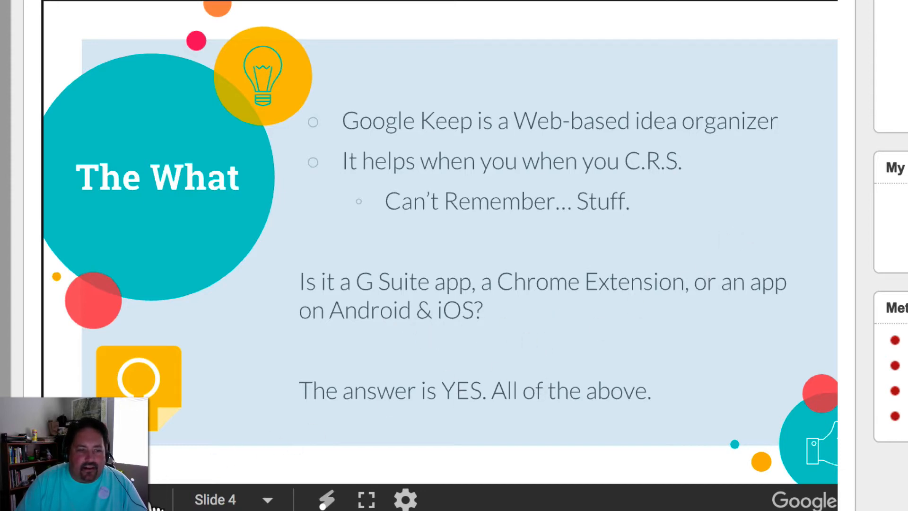
# - Advance through the Keep Works Everywhere and Why Keep? slides, then jump back to slide 2: Hello!
pyautogui.press('Right')
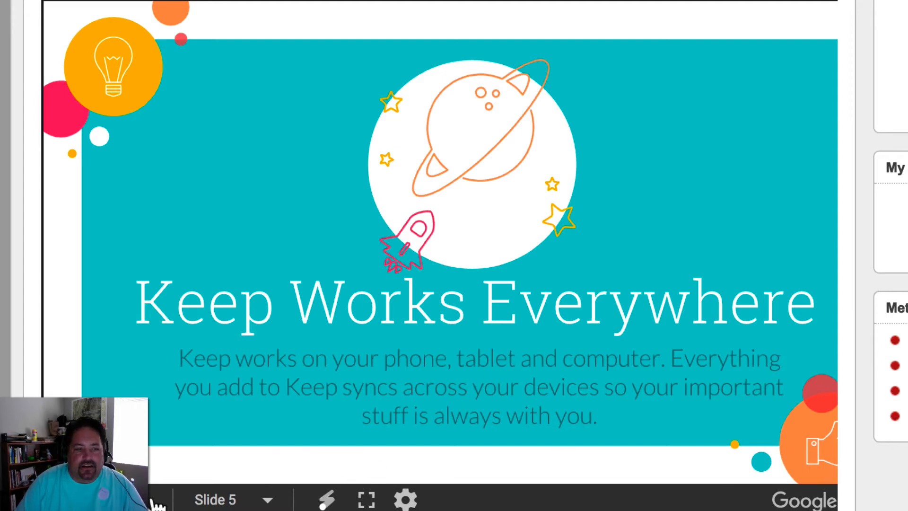
pyautogui.press('Right')
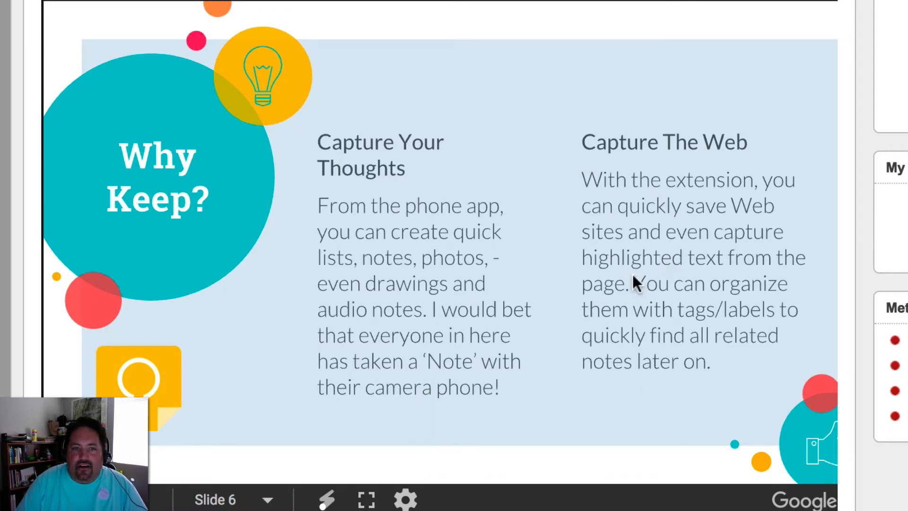
pyautogui.moveTo(335, 358)
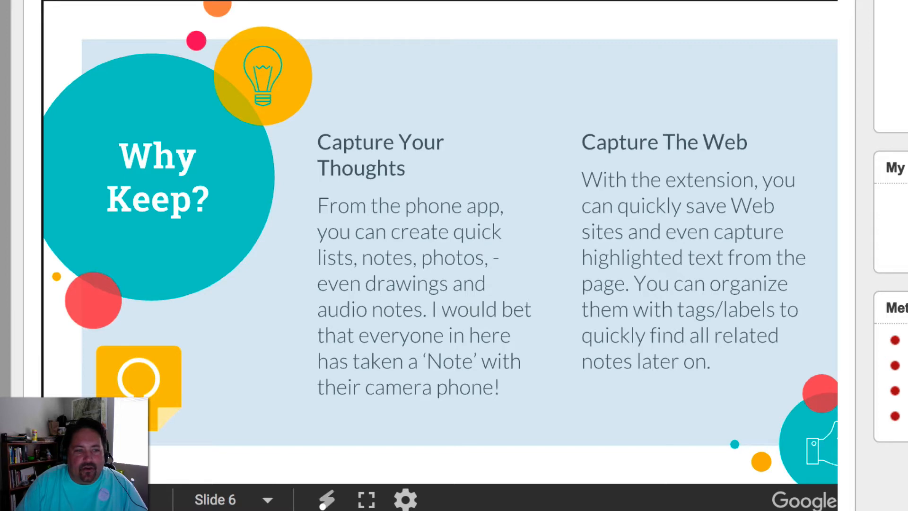
pyautogui.click(234, 499)
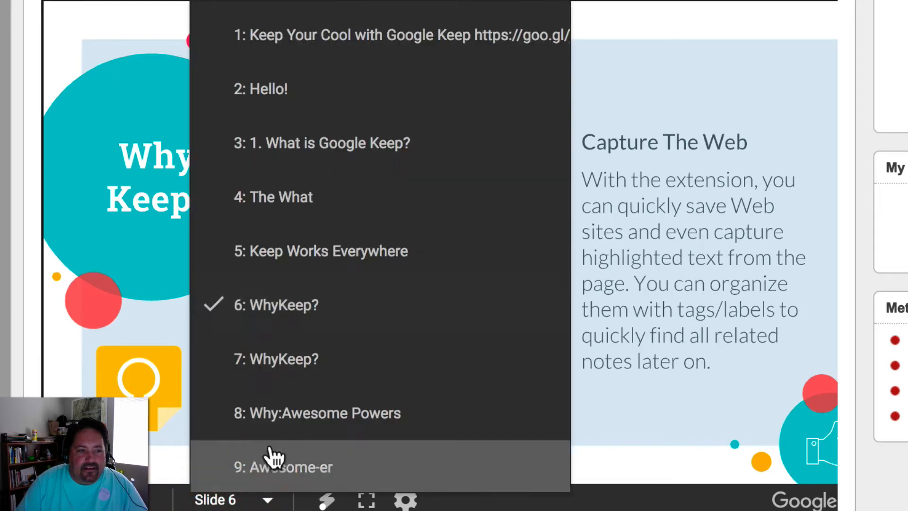
pyautogui.click(267, 89)
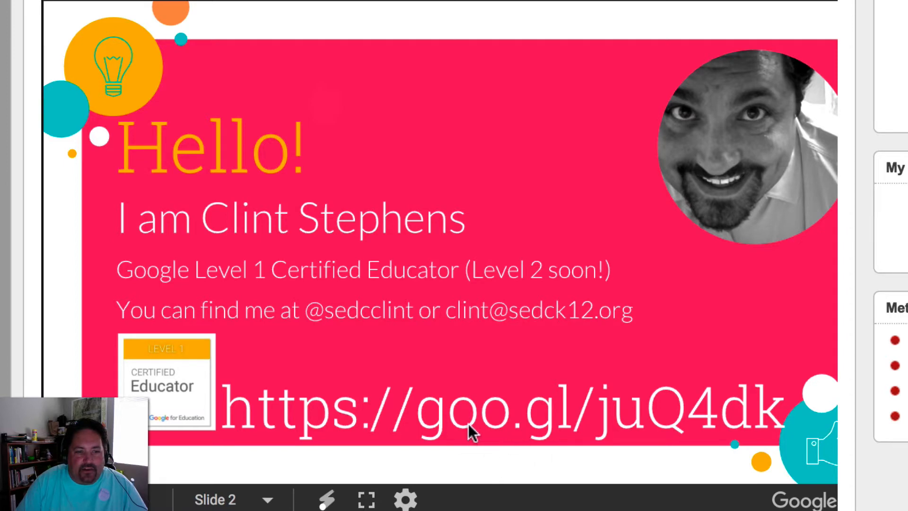
pyautogui.moveTo(480, 420)
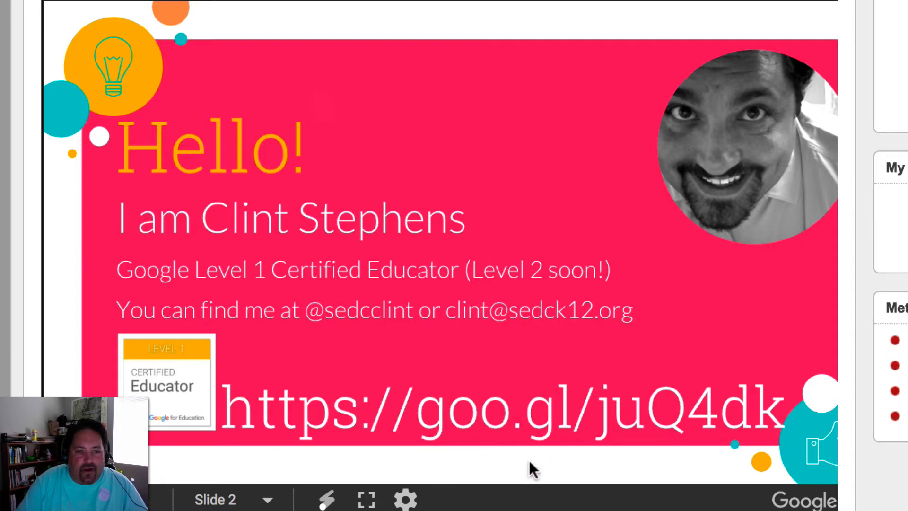
pyautogui.moveTo(669, 455)
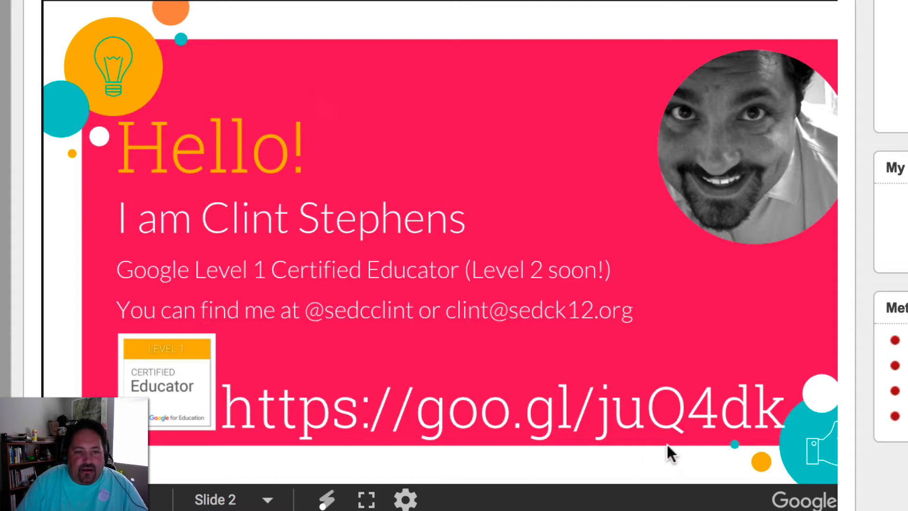
pyautogui.moveTo(657, 145)
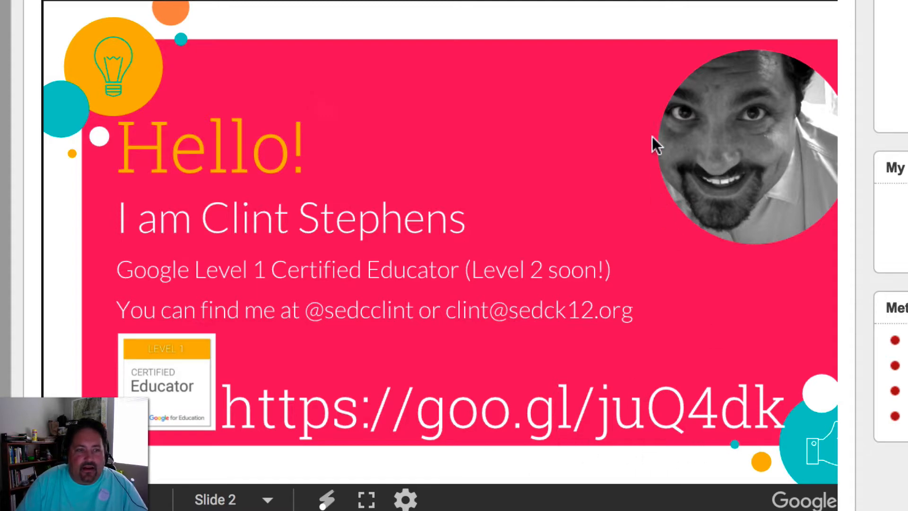
pyautogui.moveTo(556, 304)
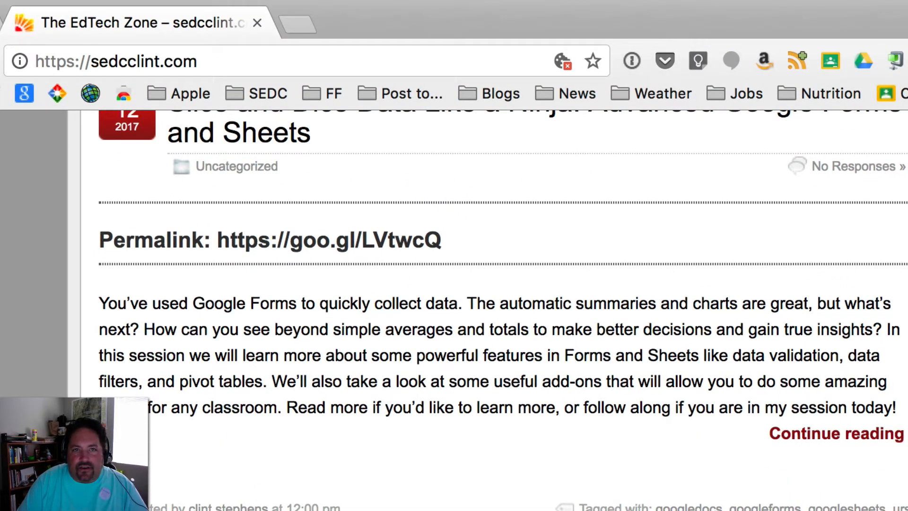
pyautogui.moveTo(728, 179)
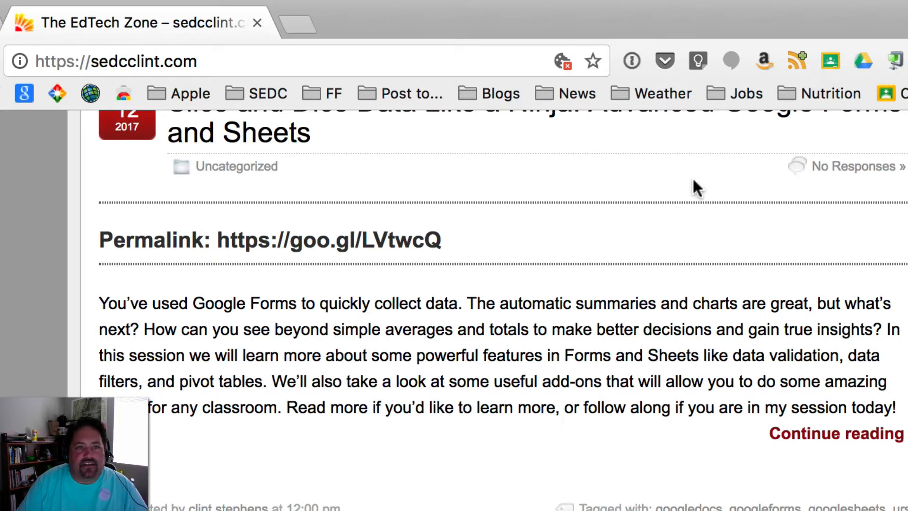
pyautogui.moveTo(704, 85)
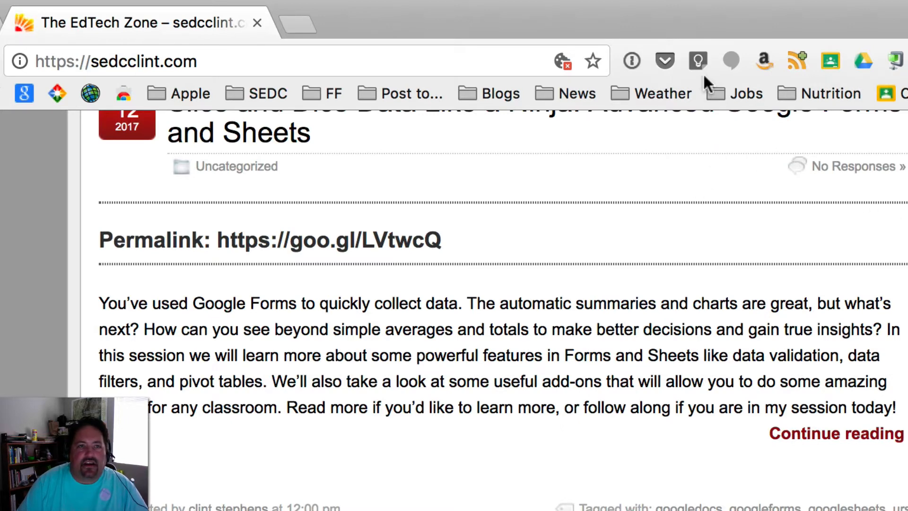
pyautogui.moveTo(486, 382)
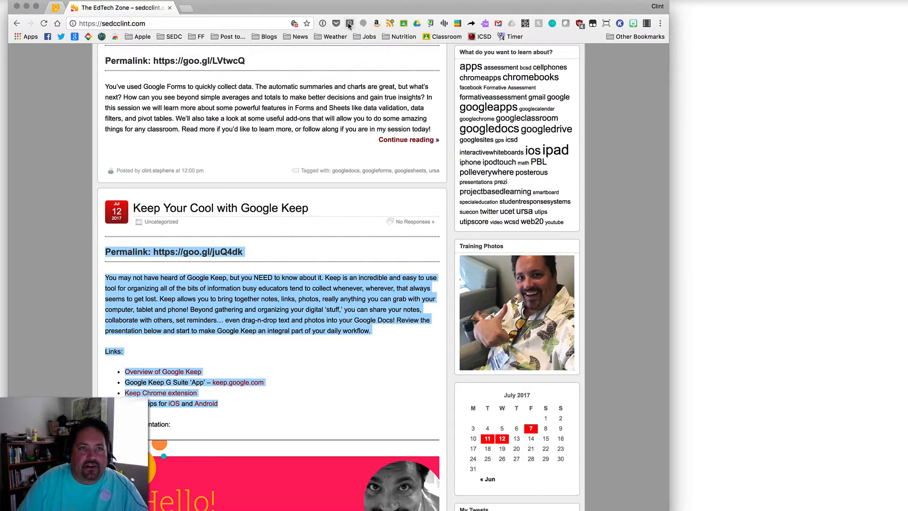
# - Capture the highlighted Keep Your Cool post text into a Keep note and start titling it 'Go'
pyautogui.click(349, 23)
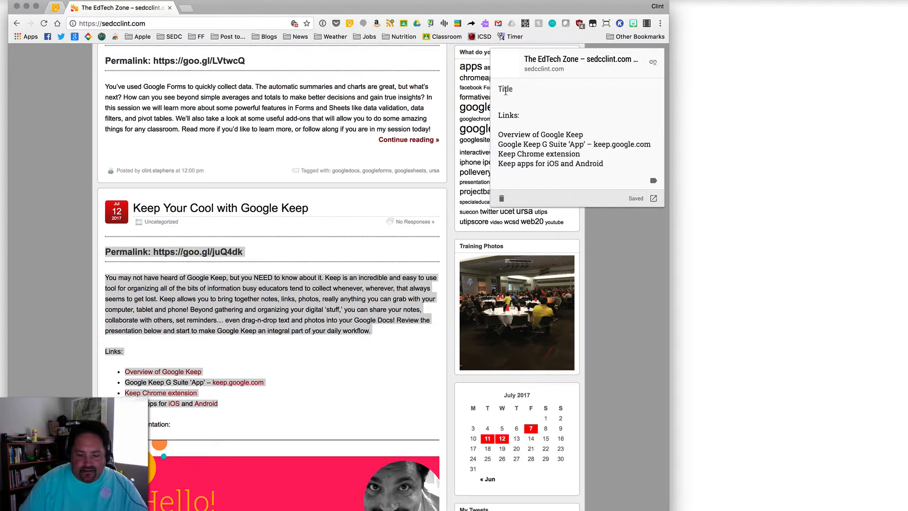
pyautogui.write('Go')
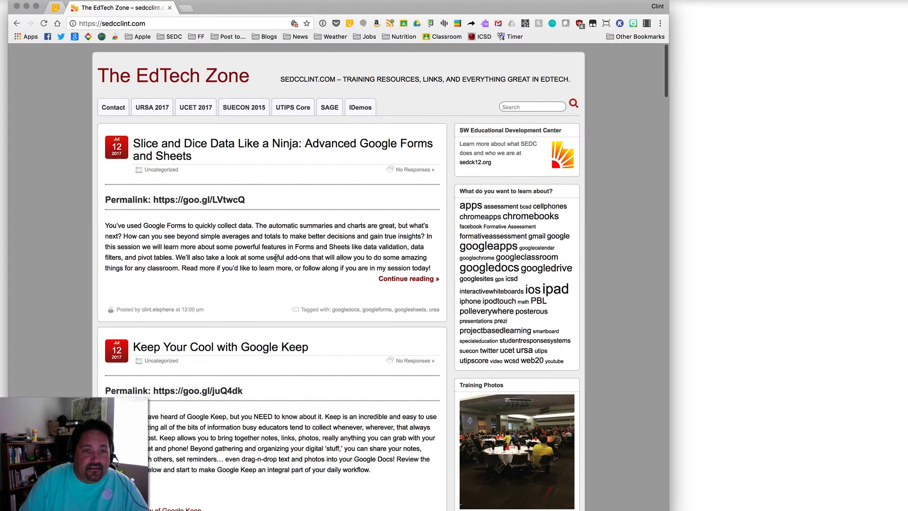
# - Expand the Slice and Dice post and select its permalink and opening paragraph
pyautogui.click(406, 278)
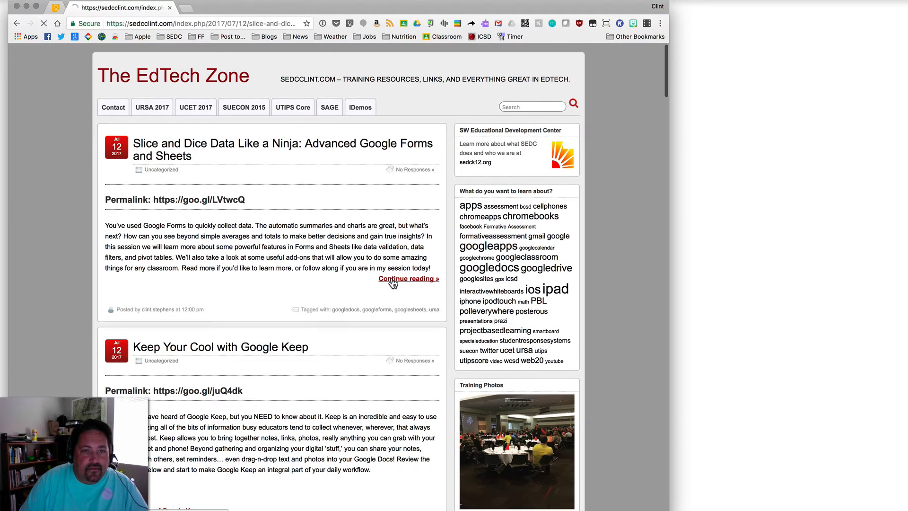
pyautogui.click(405, 278)
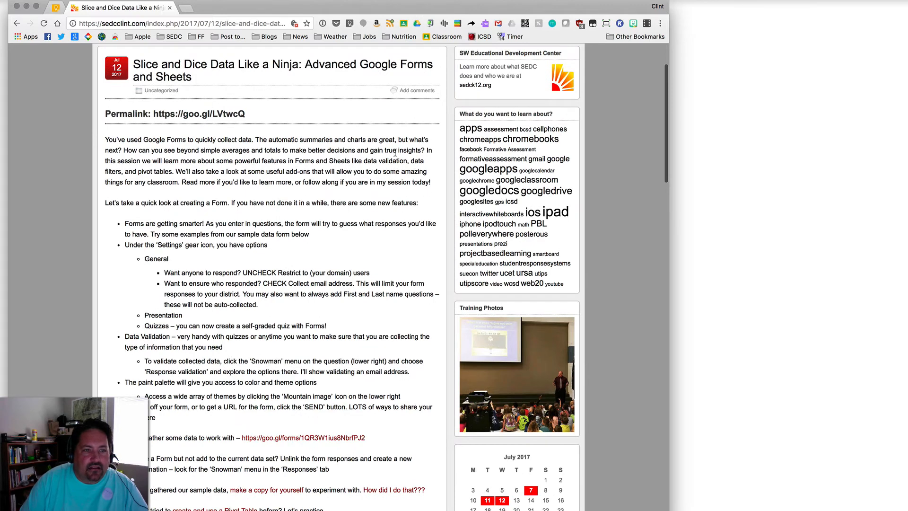
pyautogui.moveTo(133, 112); pyautogui.dragTo(431, 181)
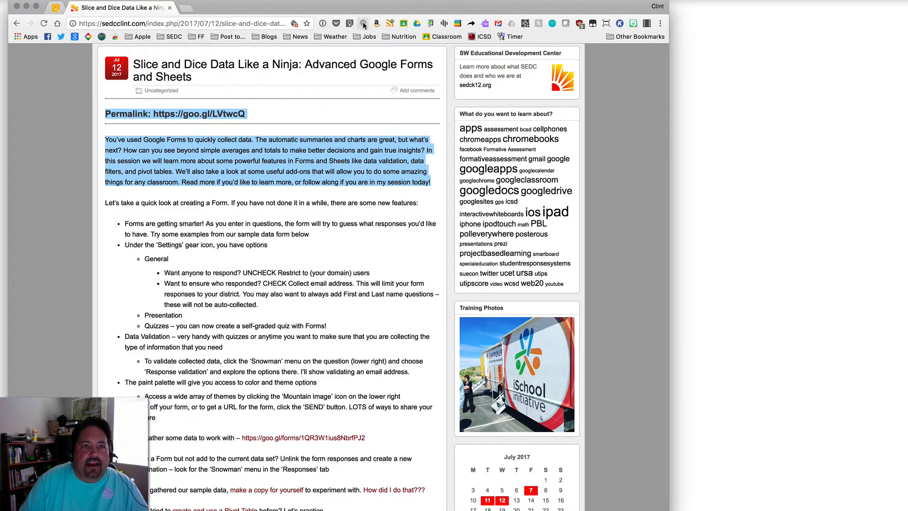
# - Save the selection as a Keep note titled 'Google Sheets' with 'Advancd' added
pyautogui.click(350, 23)
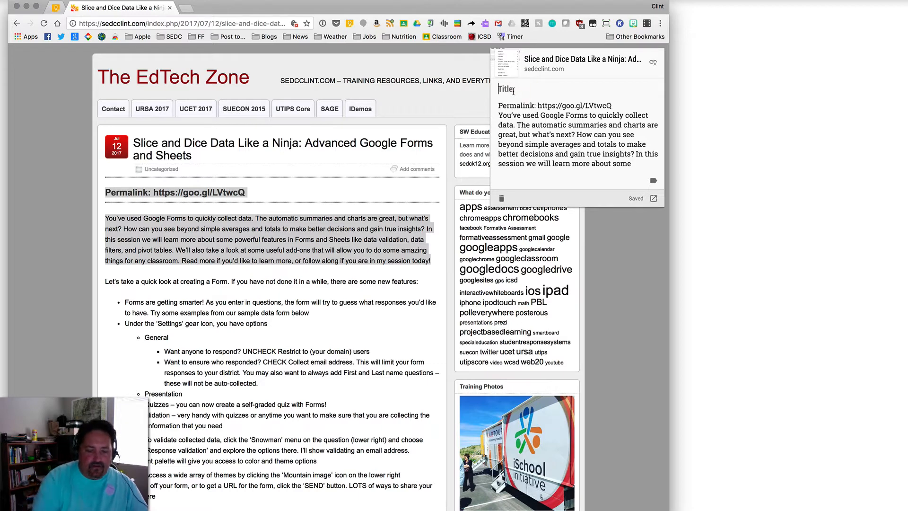
pyautogui.write('Google Sheets')
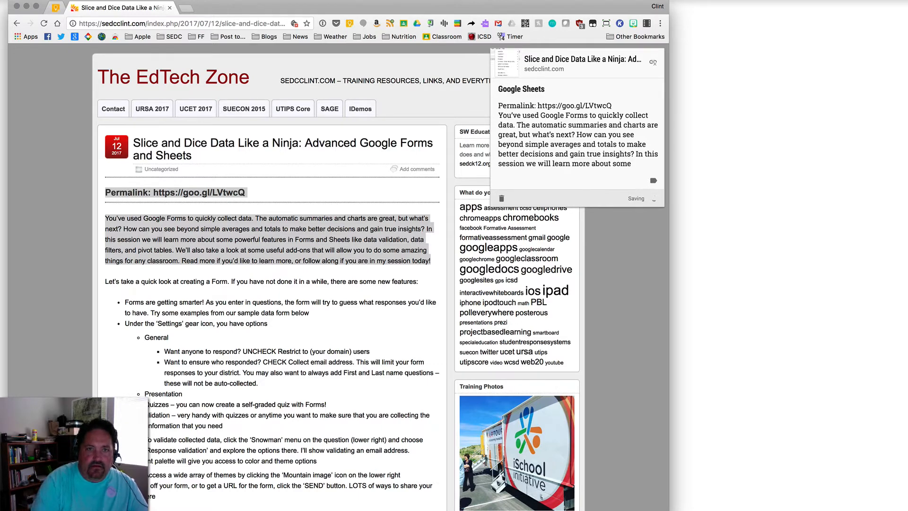
pyautogui.write('Advancd')
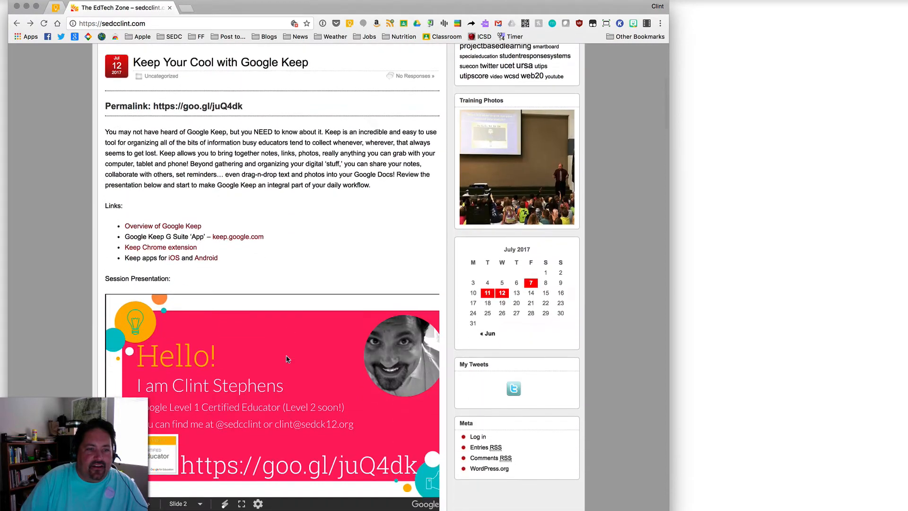
# - Add the URSA17 presentation schedule intro paragraph to the existing Google Keep Overview note
pyautogui.scroll(-3)
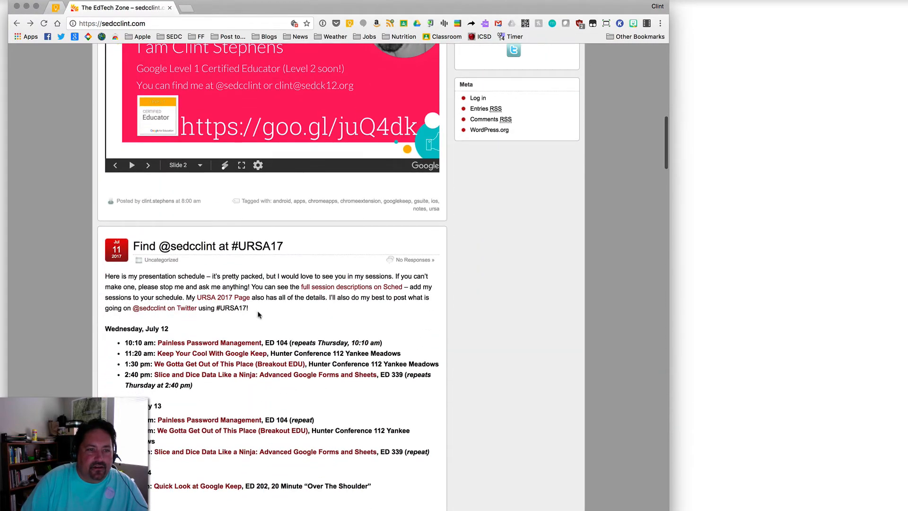
pyautogui.moveTo(105, 275); pyautogui.dragTo(248, 307)
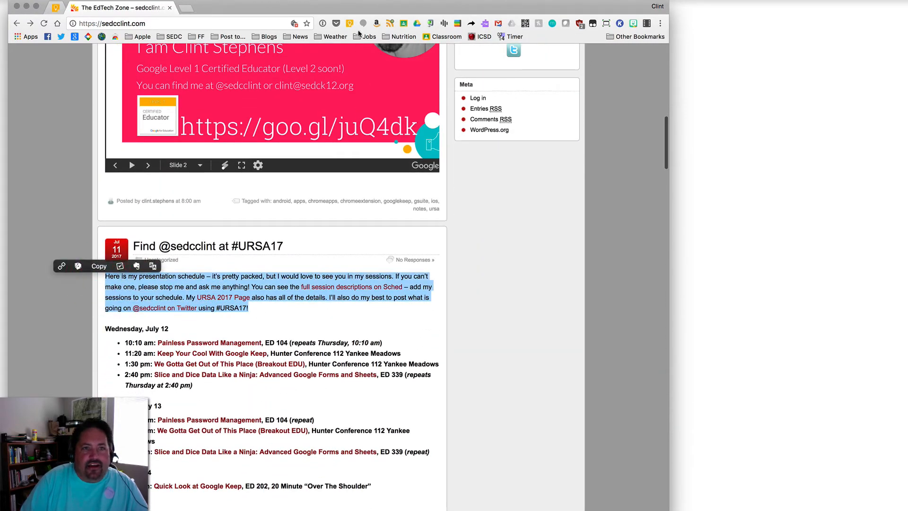
pyautogui.click(348, 23)
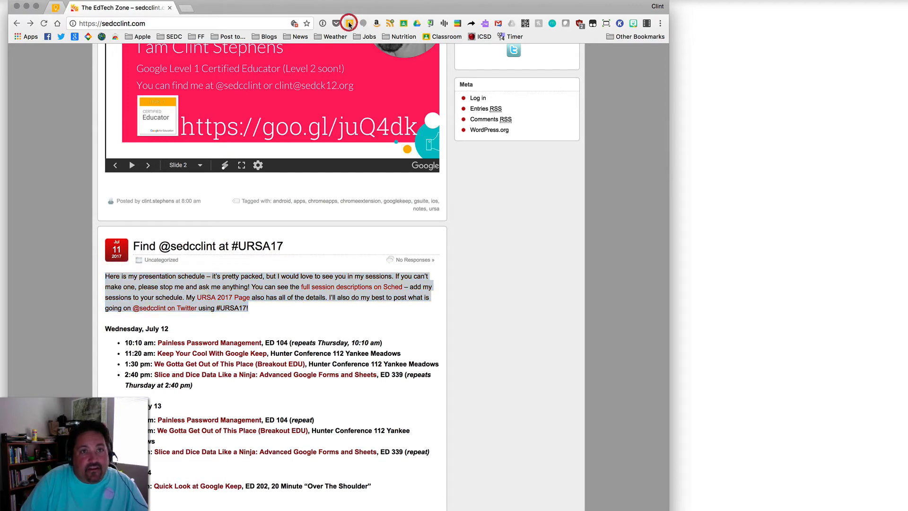
pyautogui.click(348, 23)
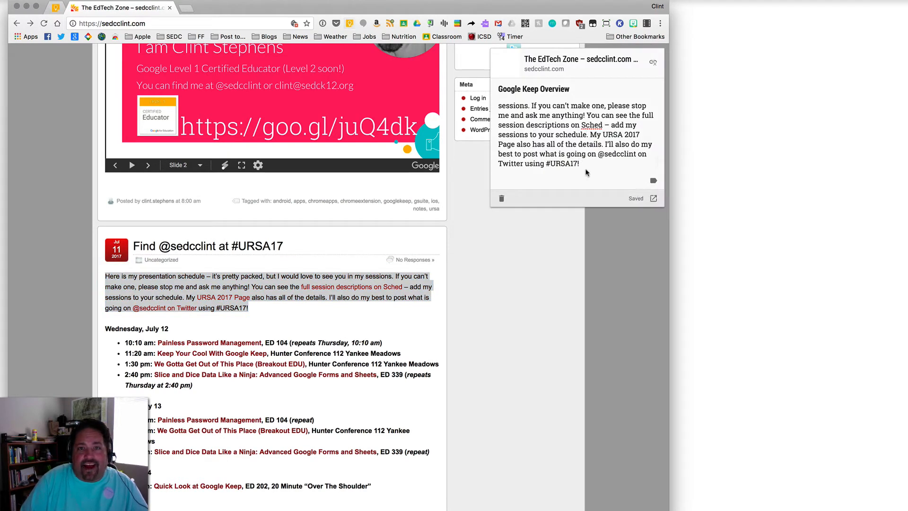
pyautogui.scroll(-3)
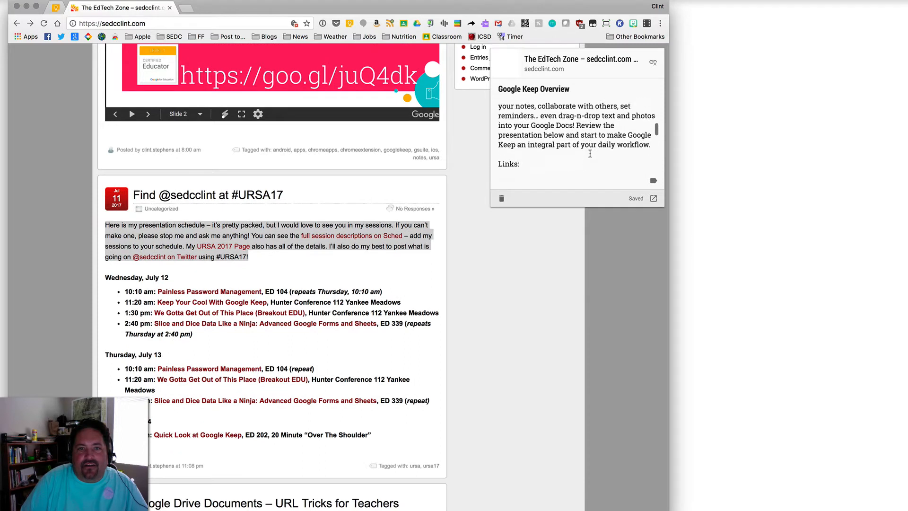
pyautogui.scroll(-3)
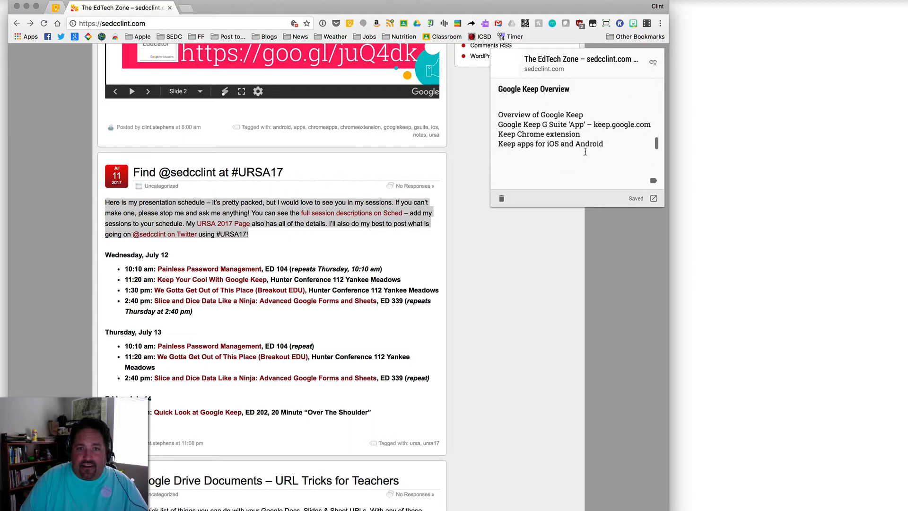
# - Tag the Google Keep Overview note with the Conference label from the label suggestions
pyautogui.click(653, 181)
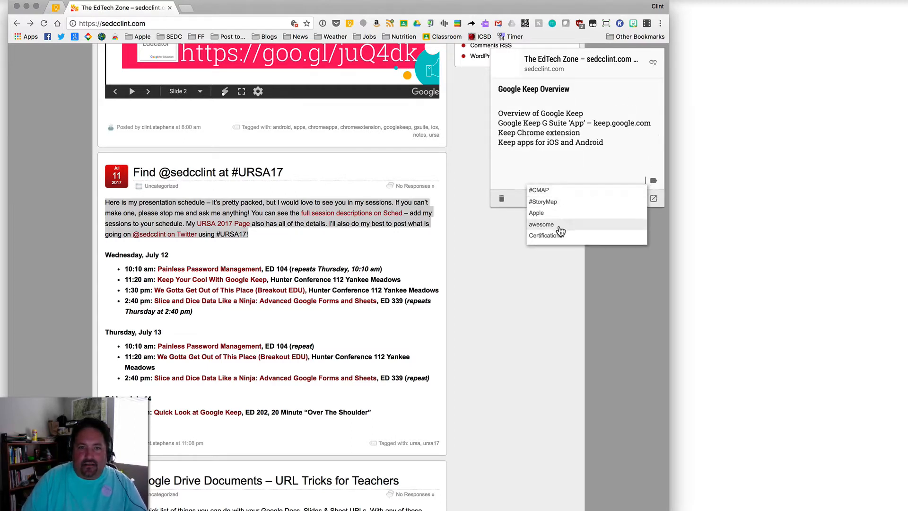
pyautogui.click(541, 224)
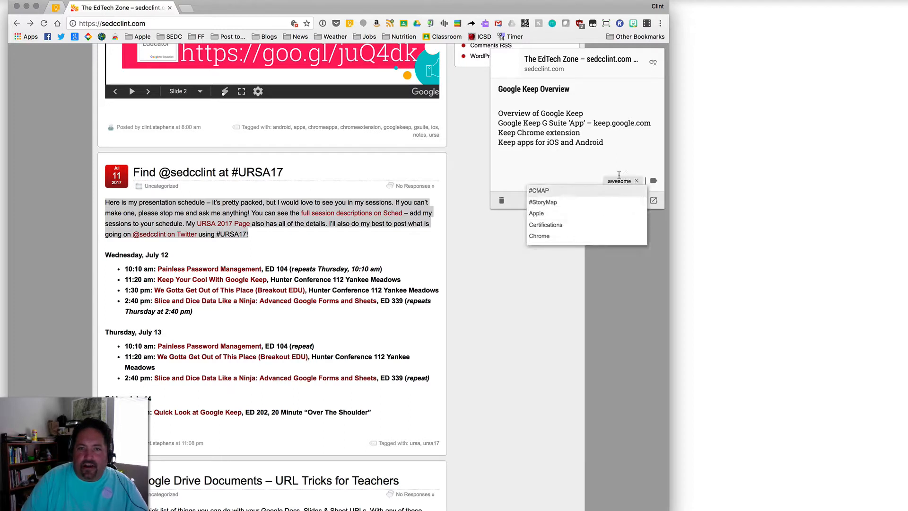
pyautogui.moveTo(578, 190)
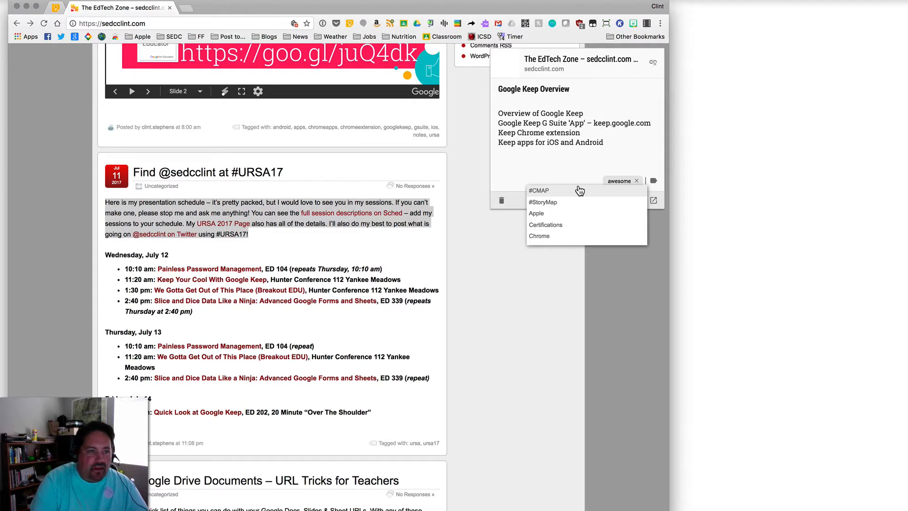
pyautogui.write('u')
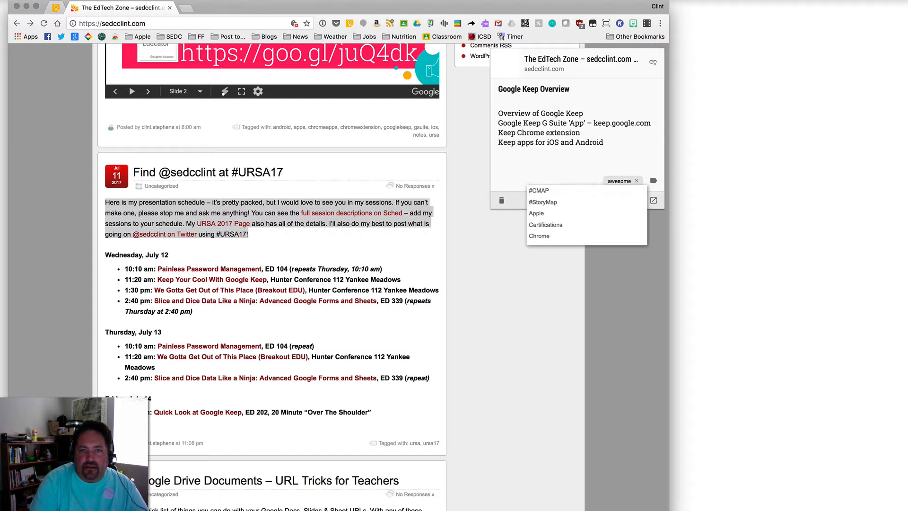
pyautogui.write('Conferenc')
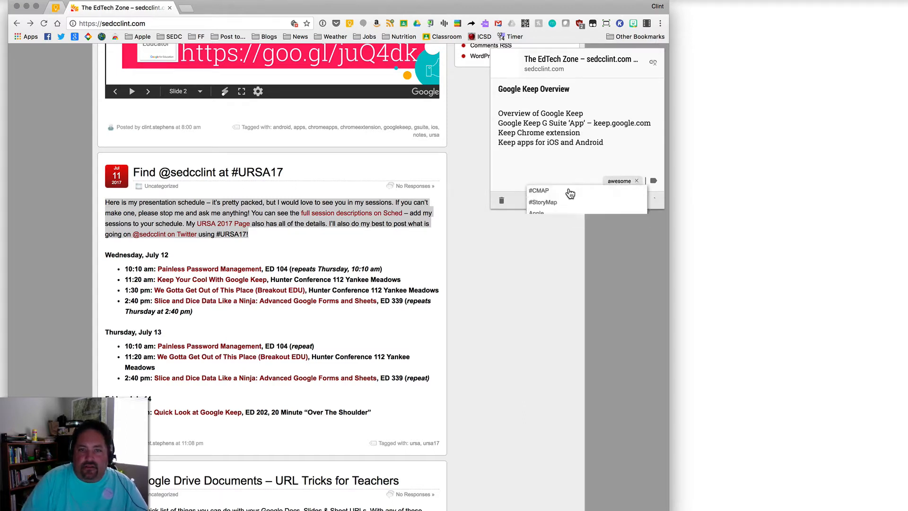
pyautogui.write('Conference')
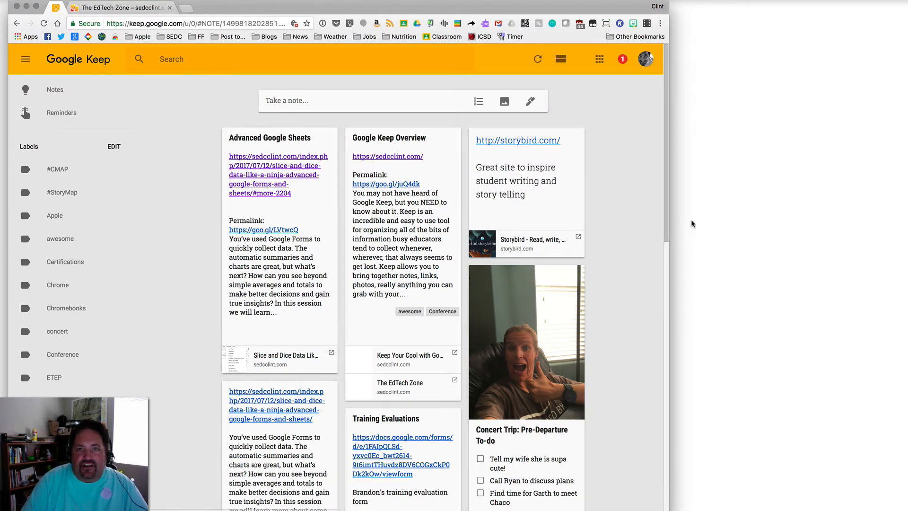
pyautogui.moveTo(644, 126)
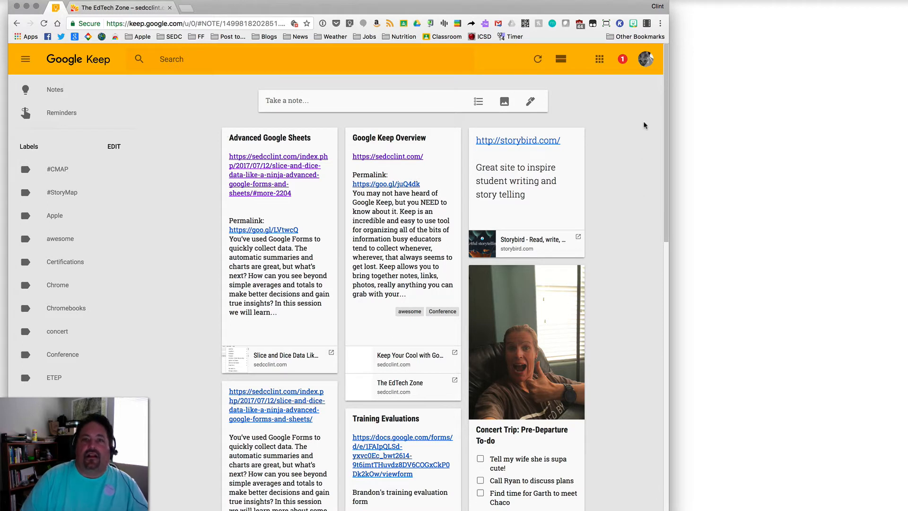
pyautogui.moveTo(599, 59)
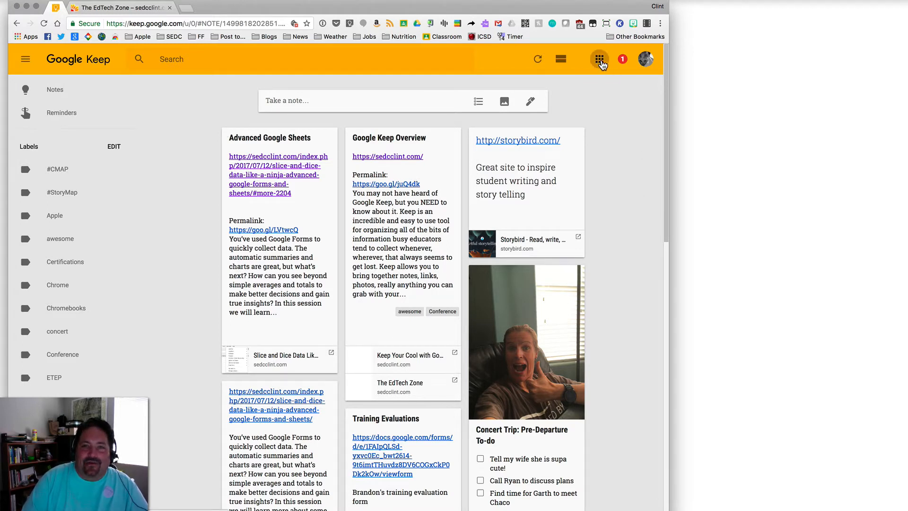
# - From the Google apps grid, open the Google Keep Overview note card in Keep on the web
pyautogui.click(599, 58)
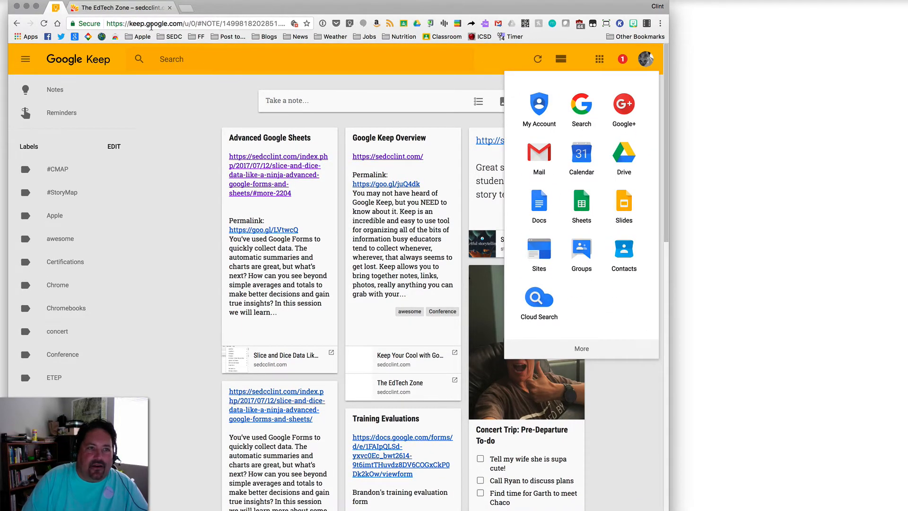
pyautogui.moveTo(538, 46)
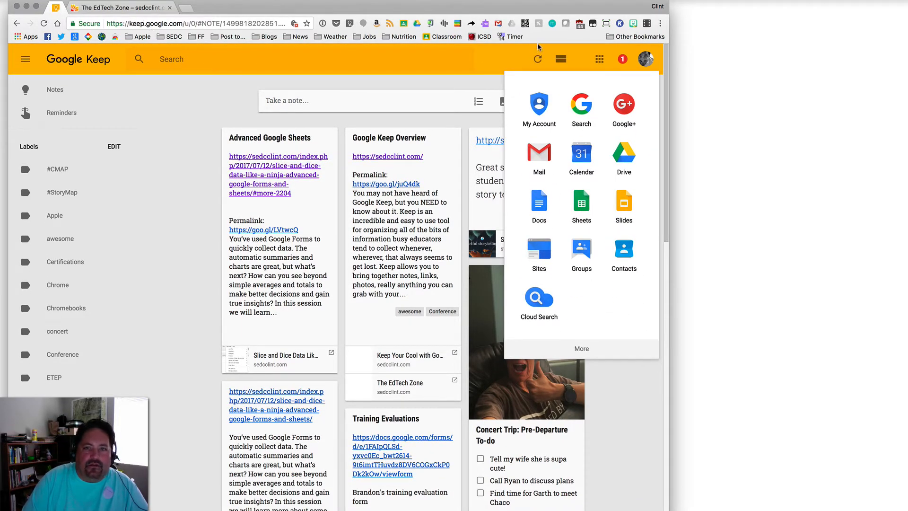
pyautogui.click(600, 58)
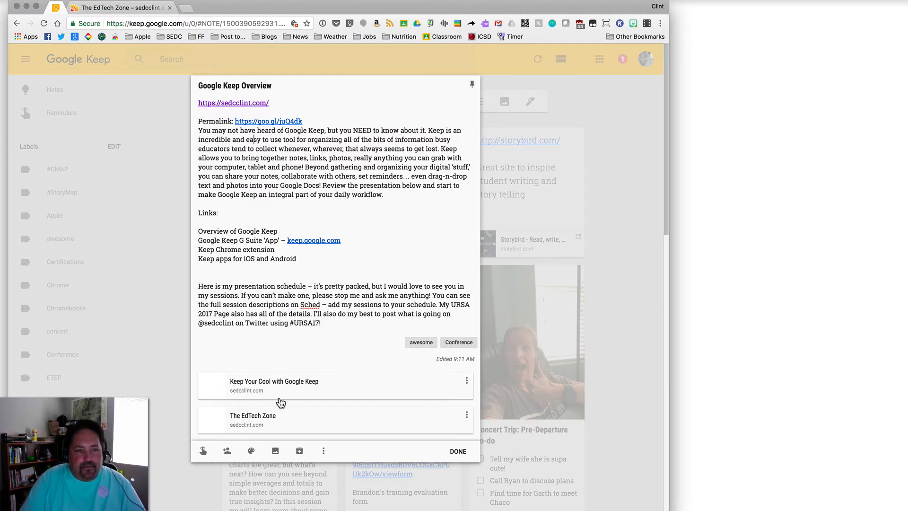
pyautogui.moveTo(276, 402)
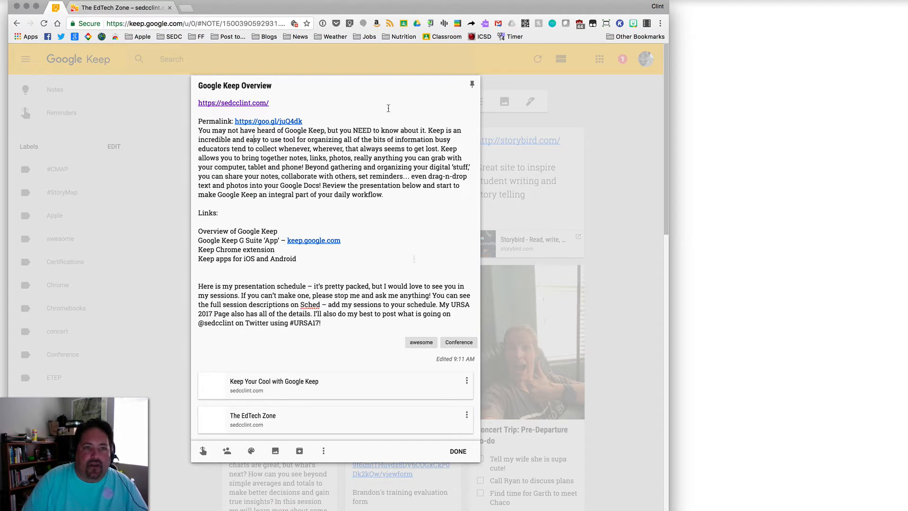
pyautogui.moveTo(455, 363)
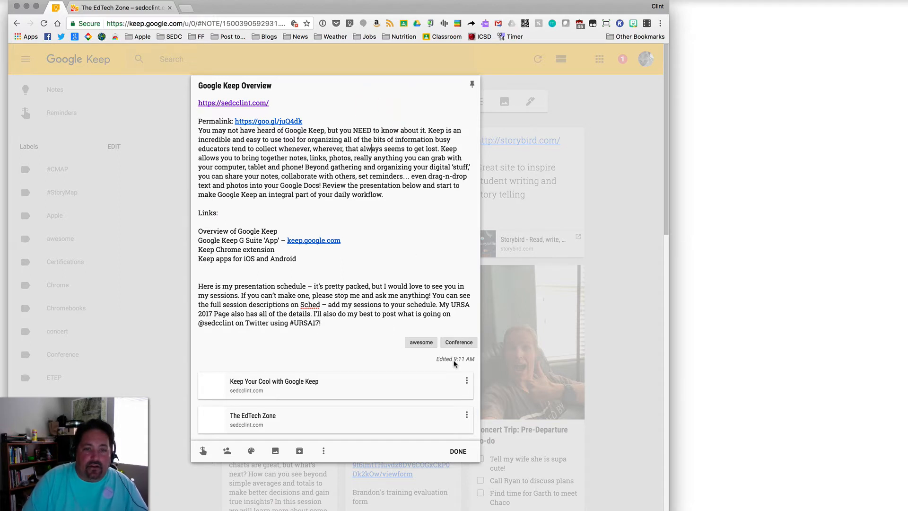
pyautogui.moveTo(323, 450)
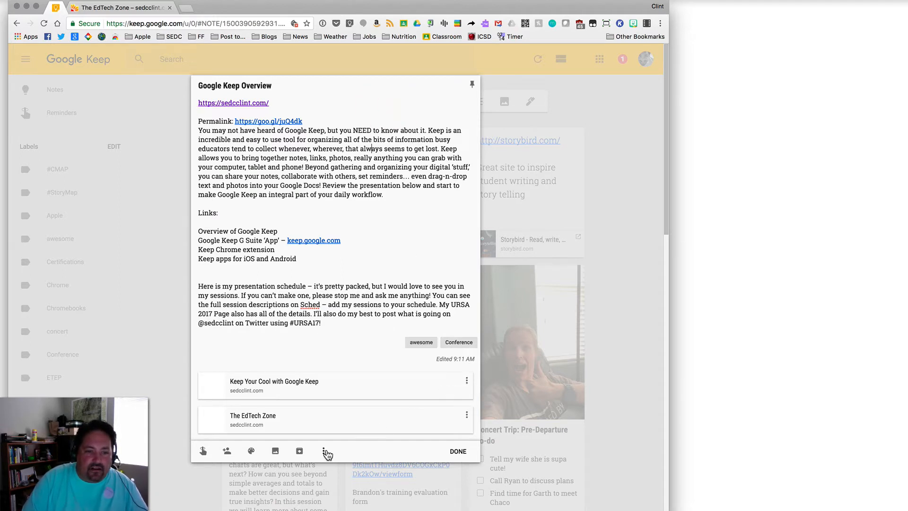
# - Via Change labels, add the GoogleKeep label to the note and close it back to the notes grid
pyautogui.click(328, 450)
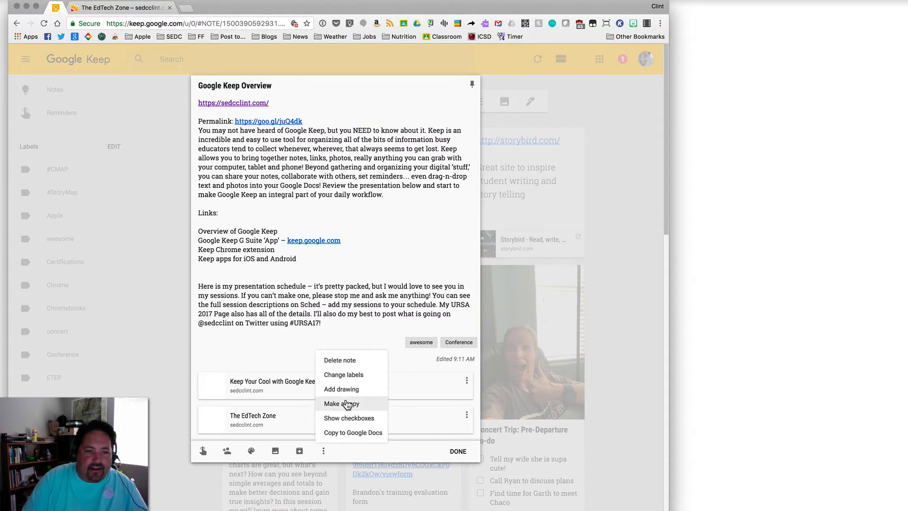
pyautogui.click(344, 374)
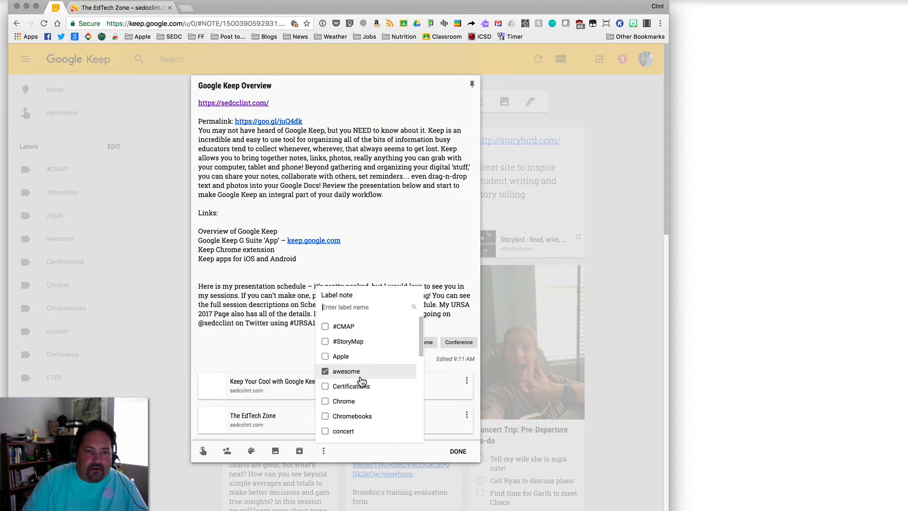
pyautogui.scroll(-3)
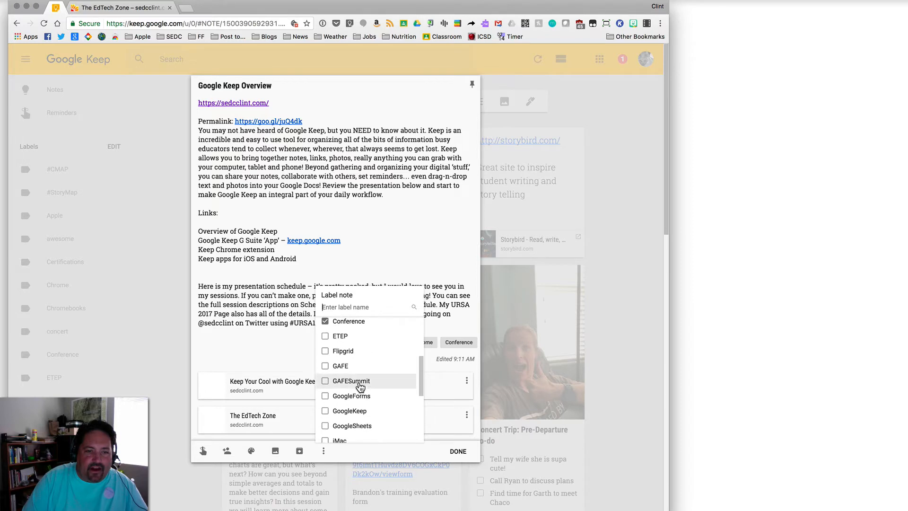
pyautogui.click(325, 394)
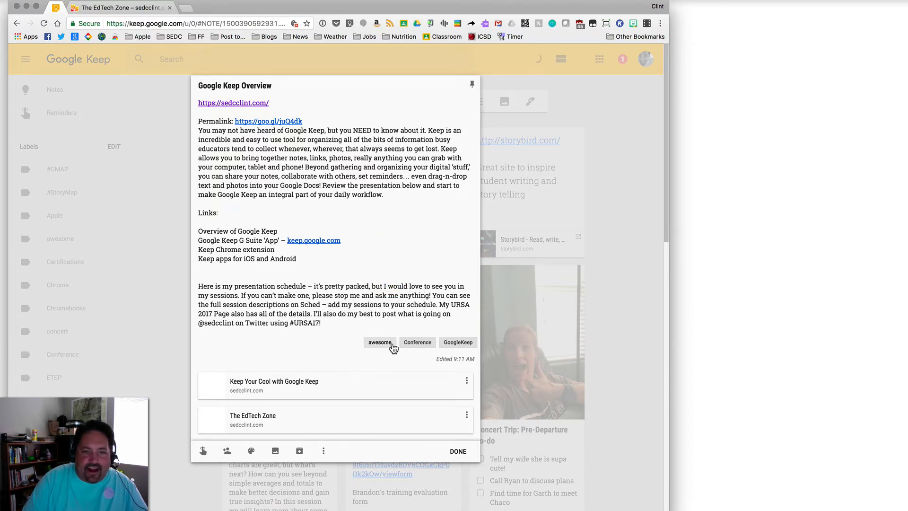
pyautogui.click(458, 451)
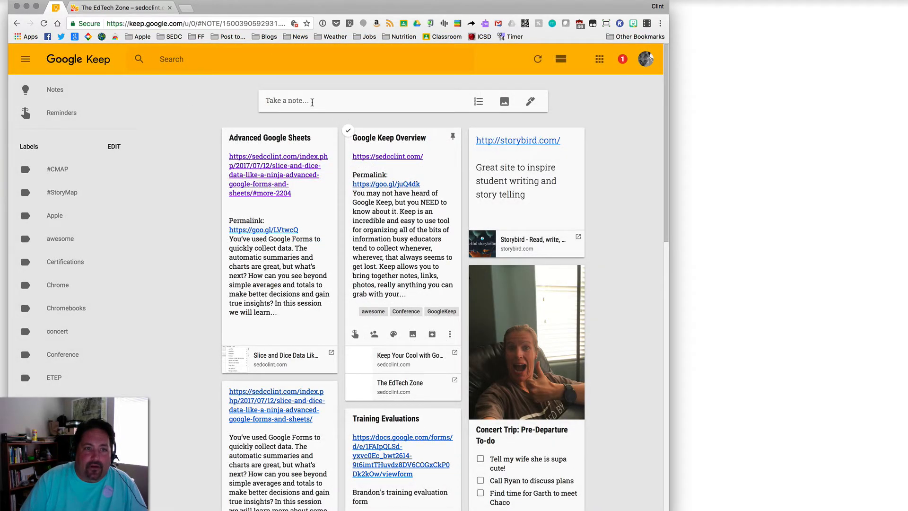
# - Draft a new note listing concert tickets, airline tickets, flight numbers, blanket and binoculars, correcting a misspelling
pyautogui.click(365, 100)
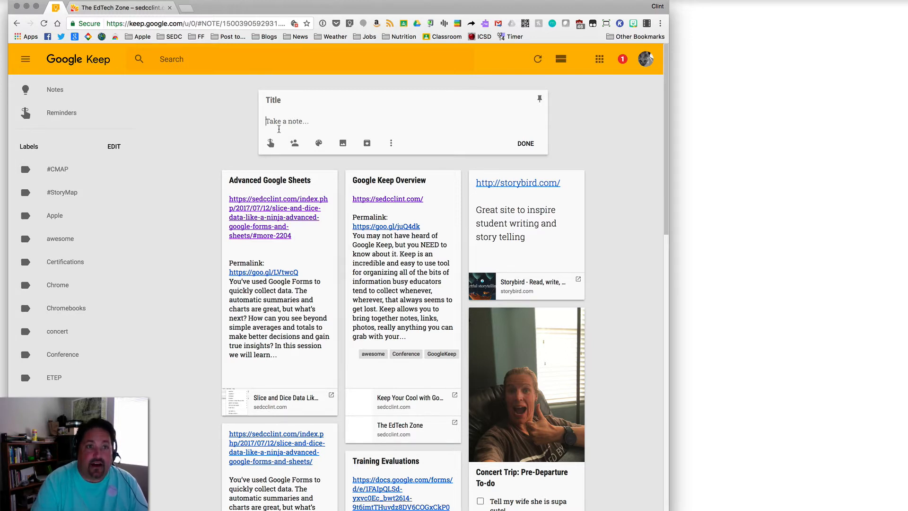
pyautogui.write('Concert tickets')
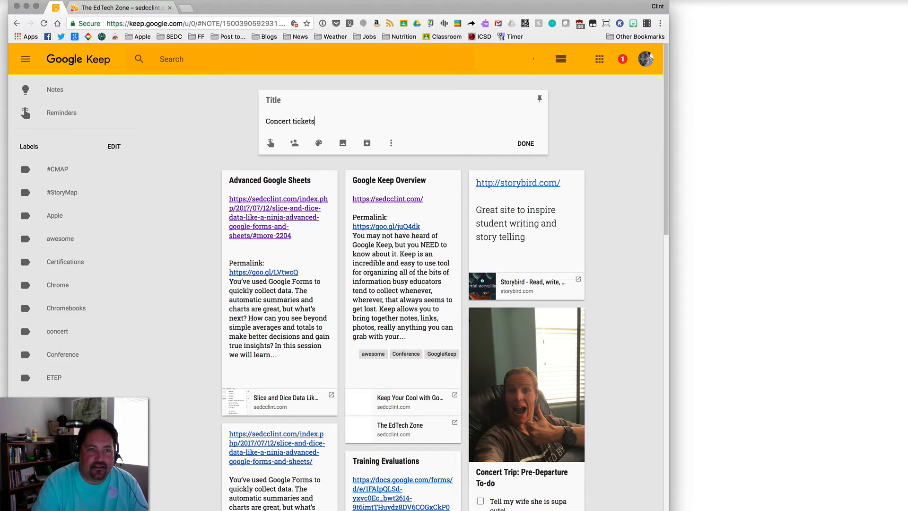
pyautogui.press('enter')
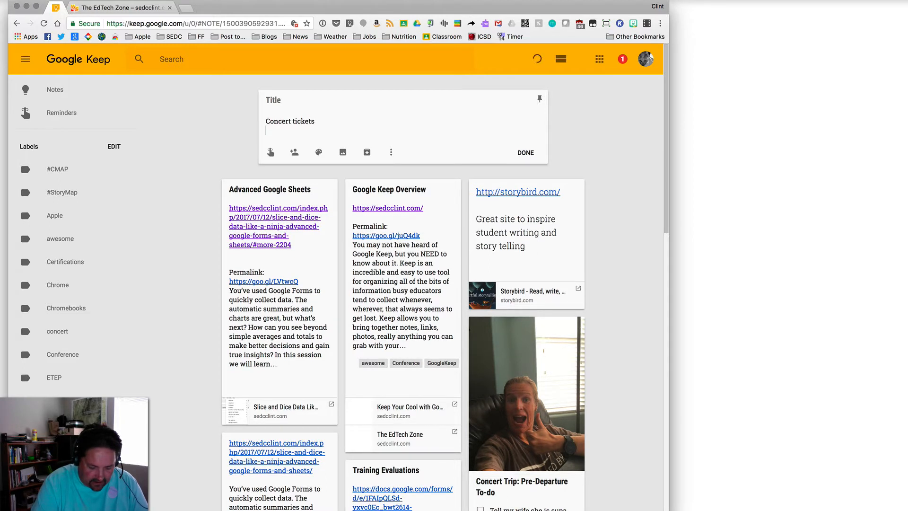
pyautogui.write('airline tickets')
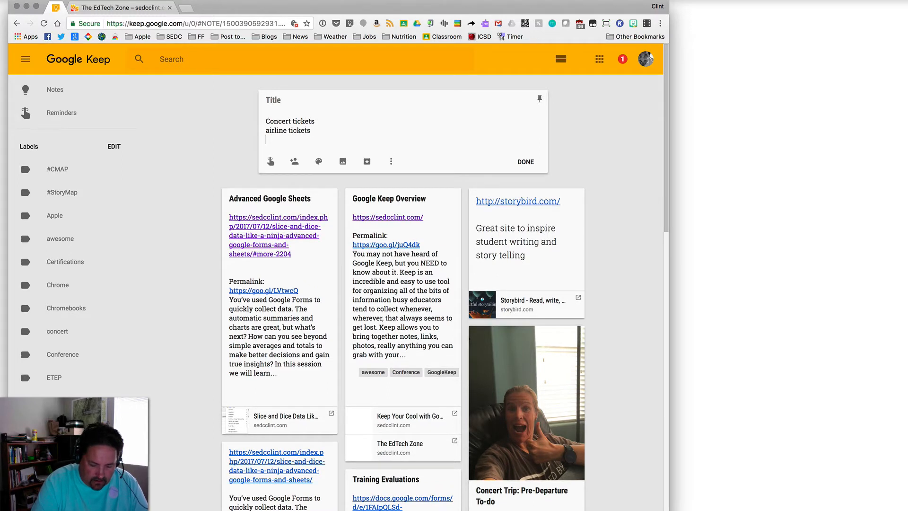
pyautogui.write('flight numbes')
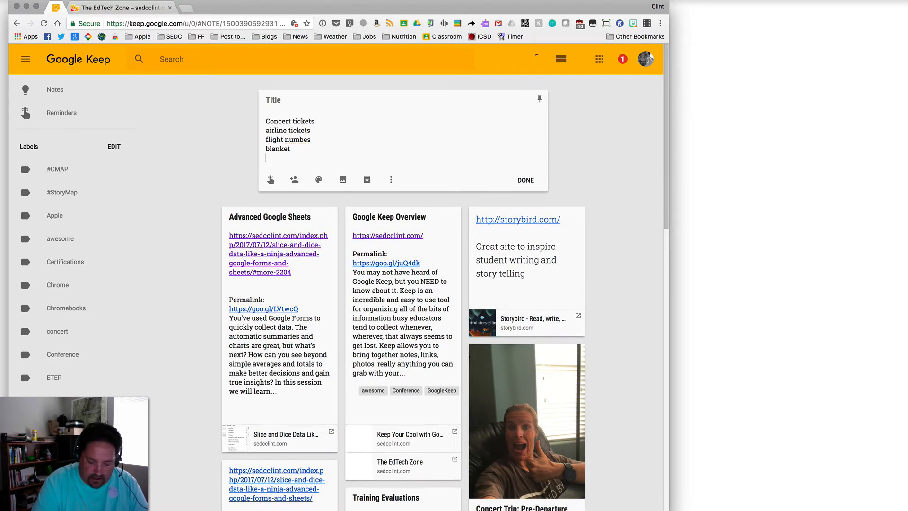
pyautogui.write('binoc')
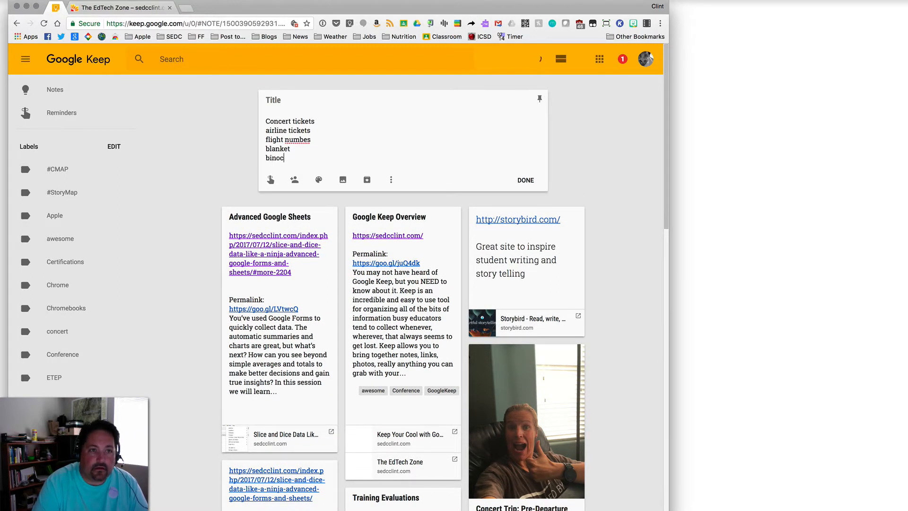
pyautogui.write('ulars')
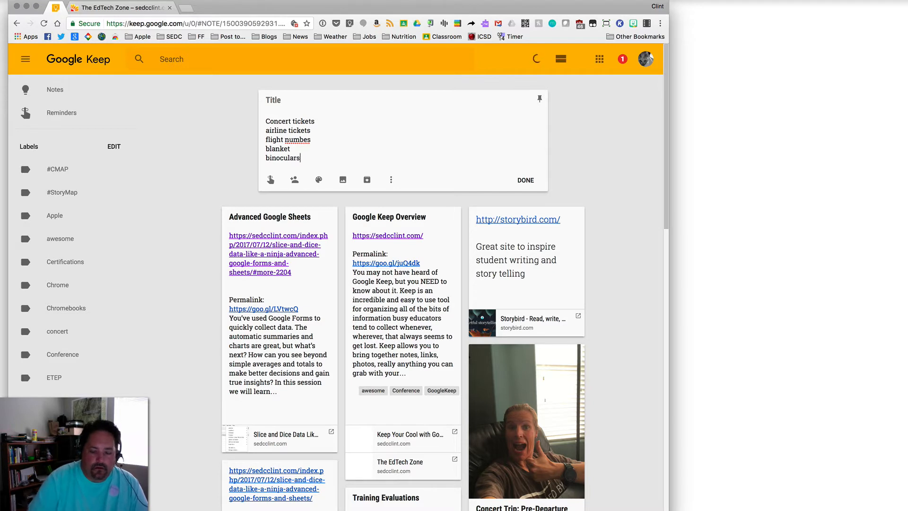
pyautogui.press('enter')
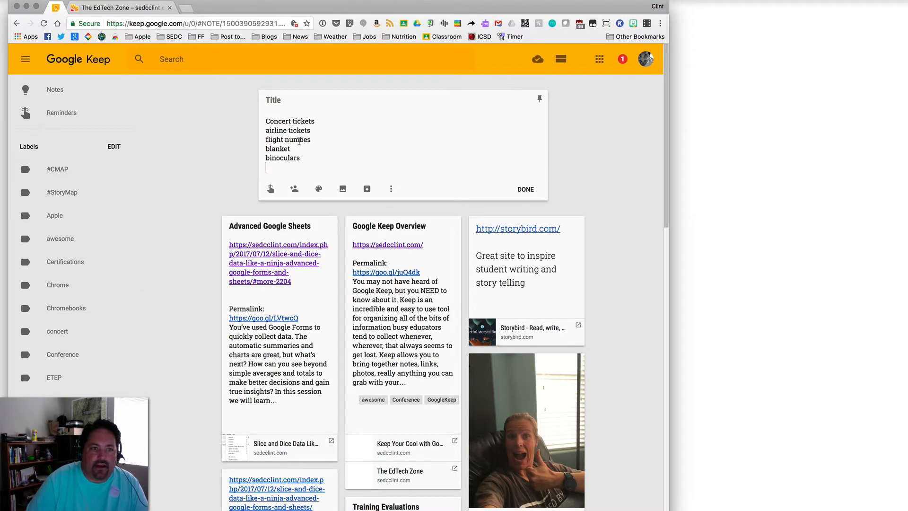
pyautogui.rightClick(298, 140)
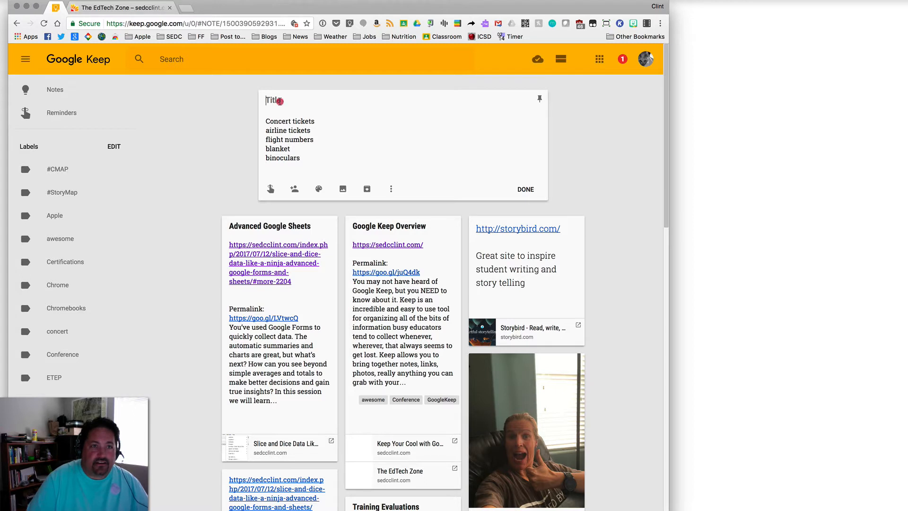
# - Title the note 'Jack Jonhson Concert Trip' and tag it #travel from the existing labels
pyautogui.write('Jack')
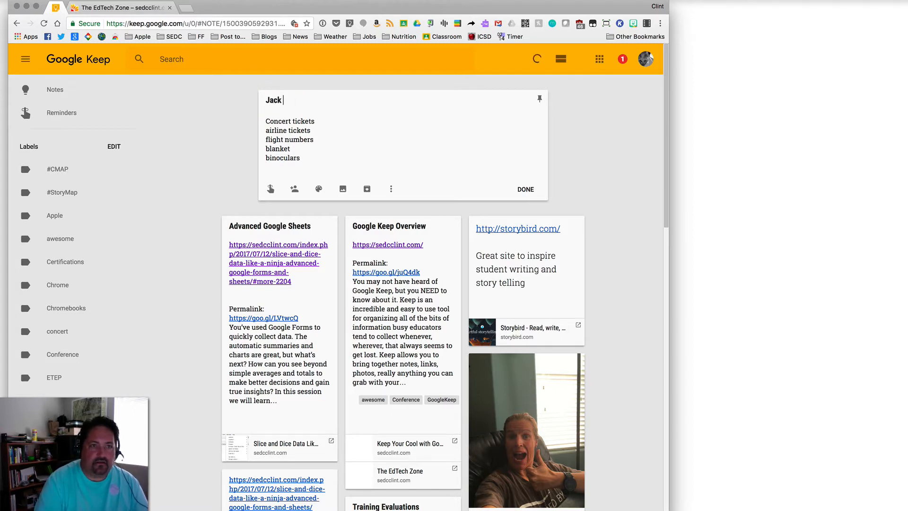
pyautogui.write('Jonhson Concert')
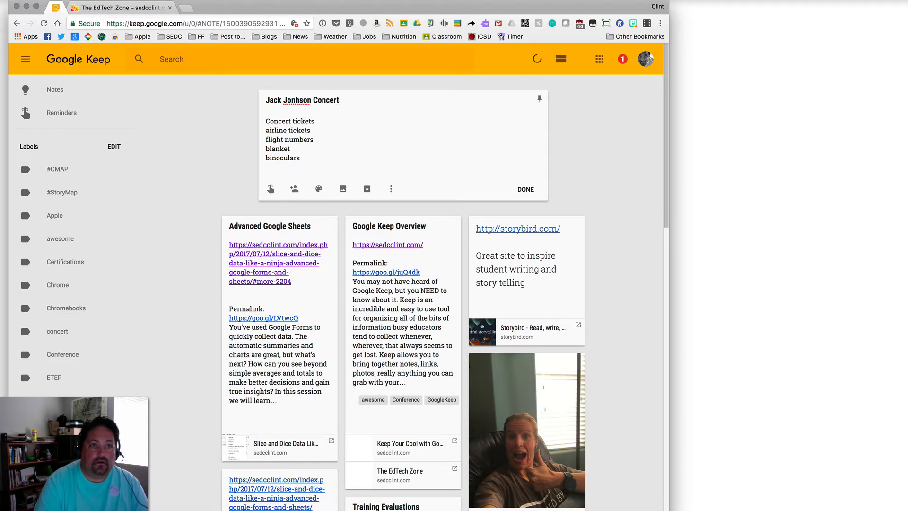
pyautogui.write('Trip')
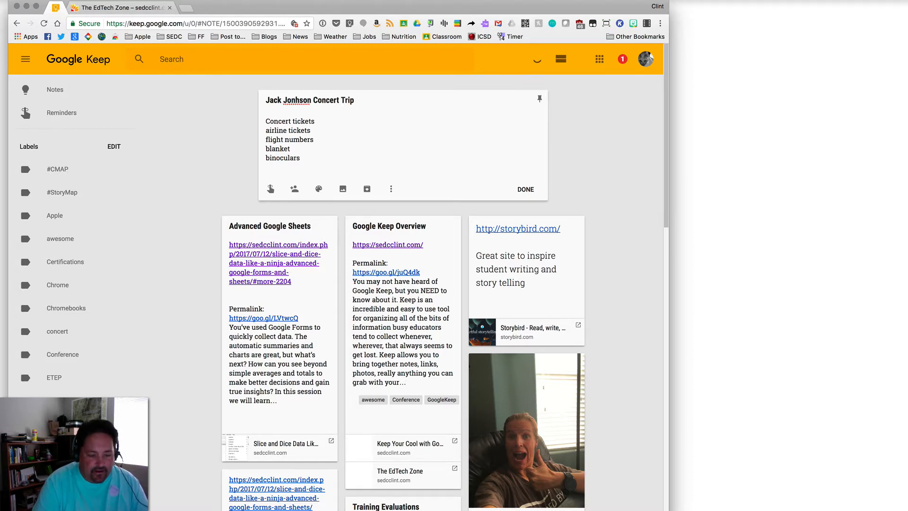
pyautogui.write('#')
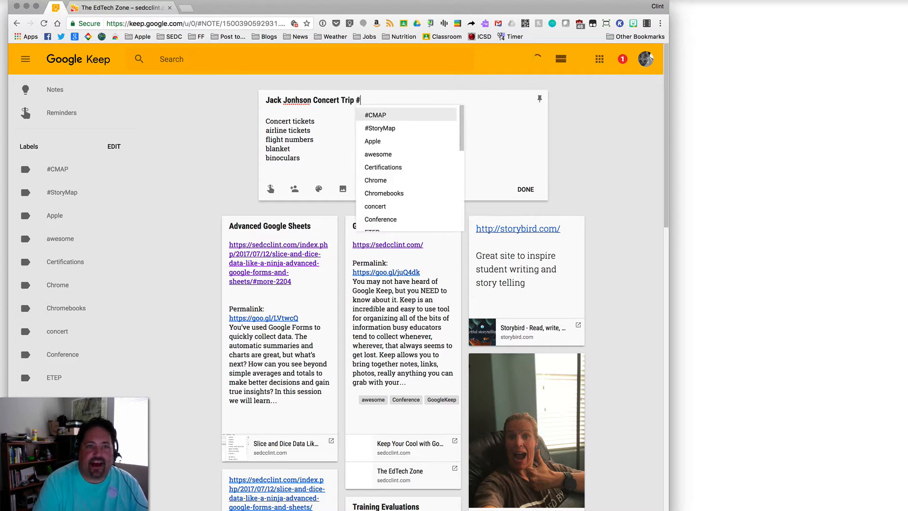
pyautogui.write('Trave')
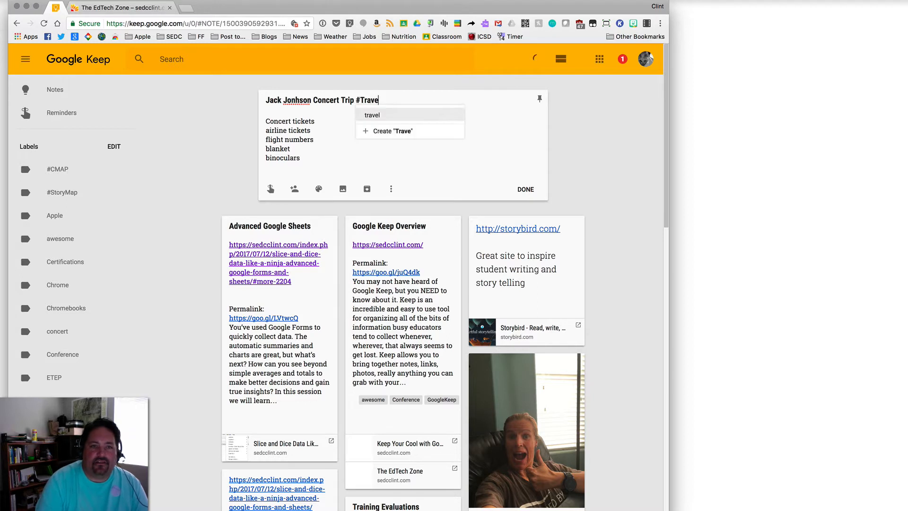
pyautogui.click(371, 114)
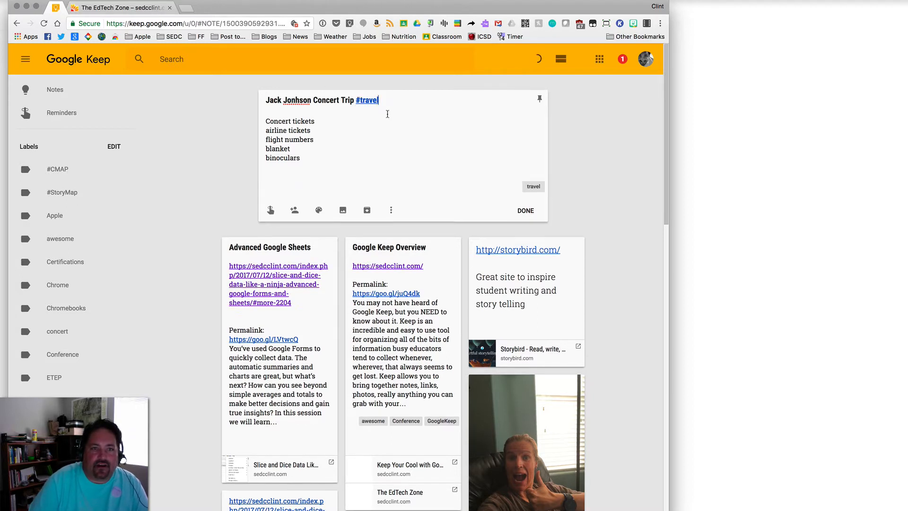
# - Add the existing #concert label and create a new #trip label via title hashtags
pyautogui.write('#')
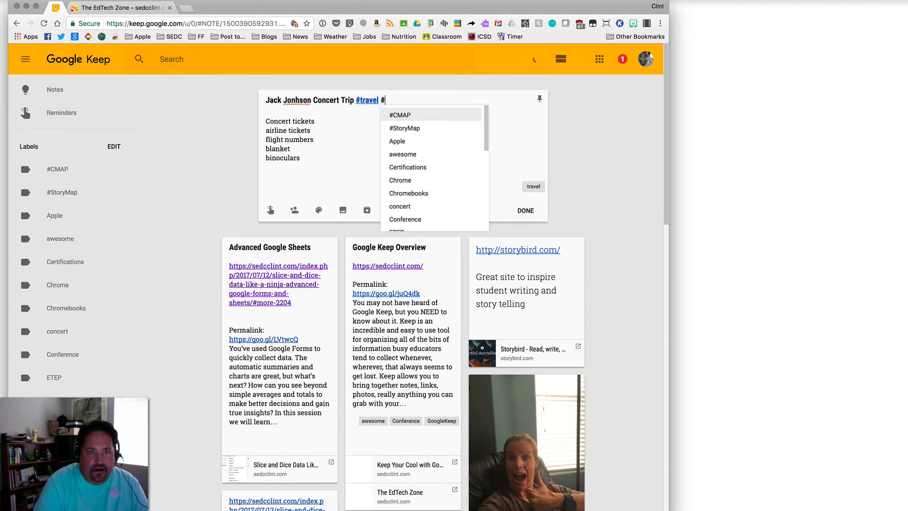
pyautogui.write('conc')
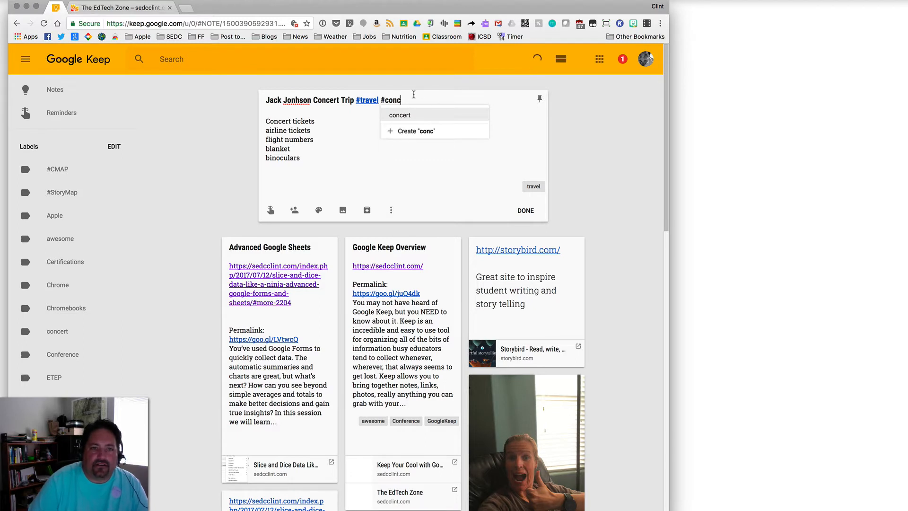
pyautogui.click(399, 114)
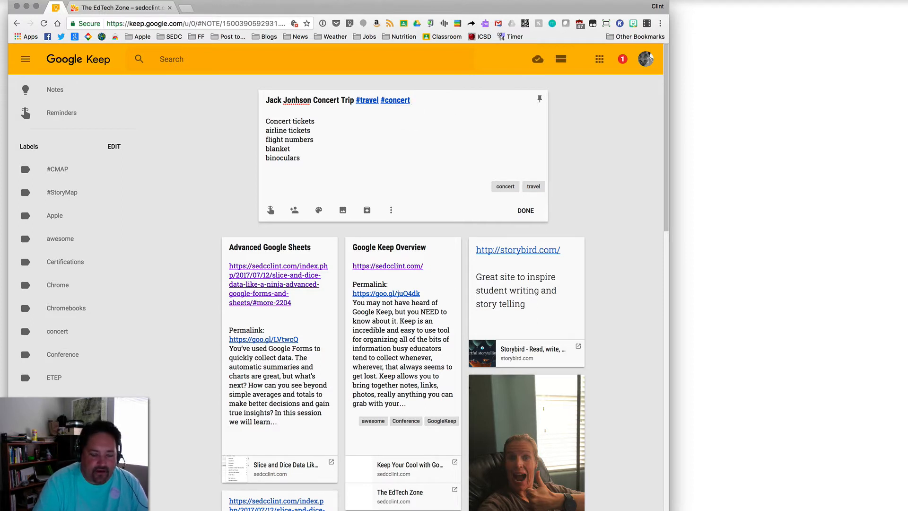
pyautogui.write('#trip')
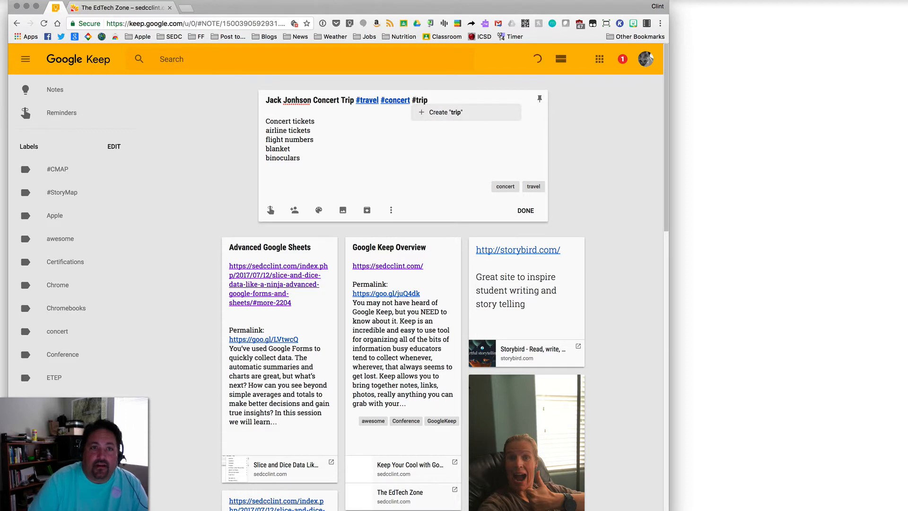
pyautogui.click(419, 99)
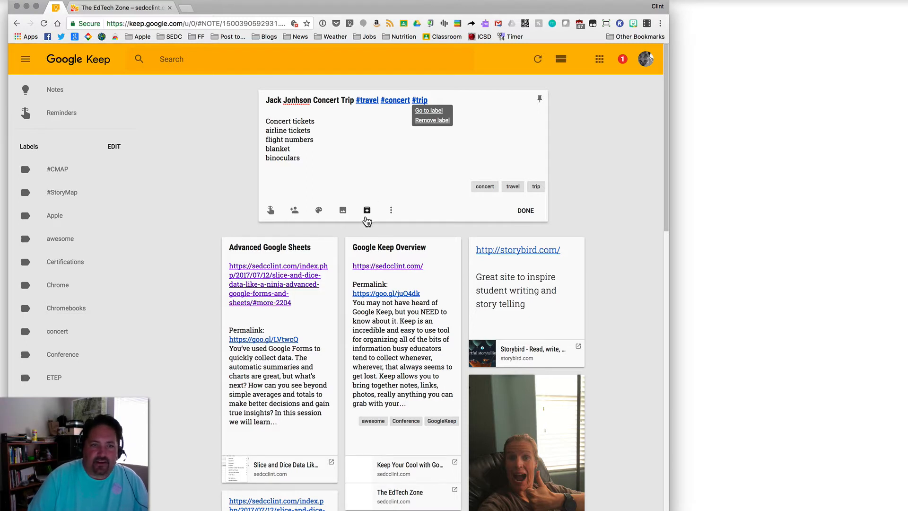
# - Use Show checkboxes to turn the concert trip note's lines into a tickable checklist
pyautogui.click(390, 210)
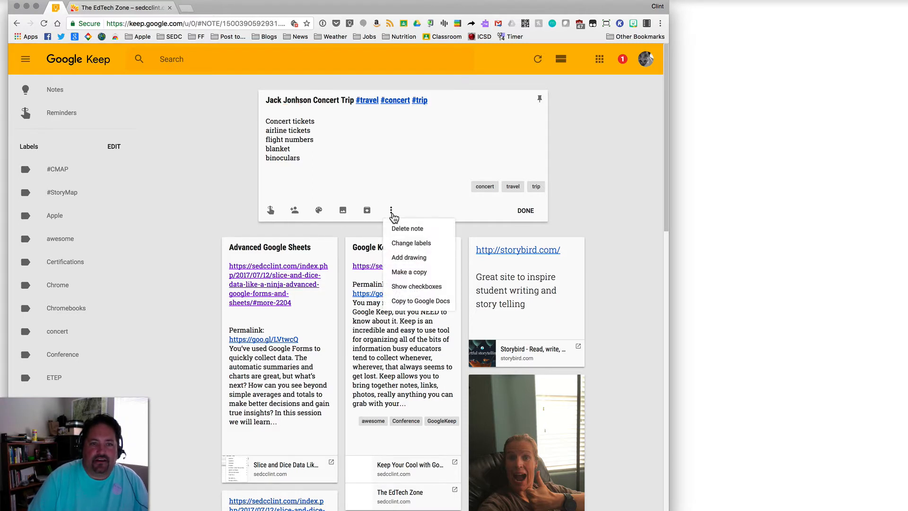
pyautogui.click(416, 286)
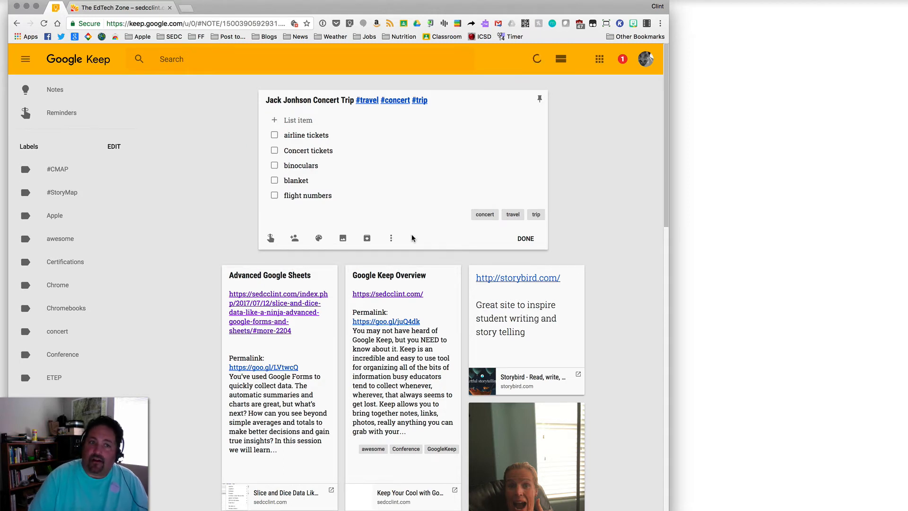
pyautogui.moveTo(294, 239)
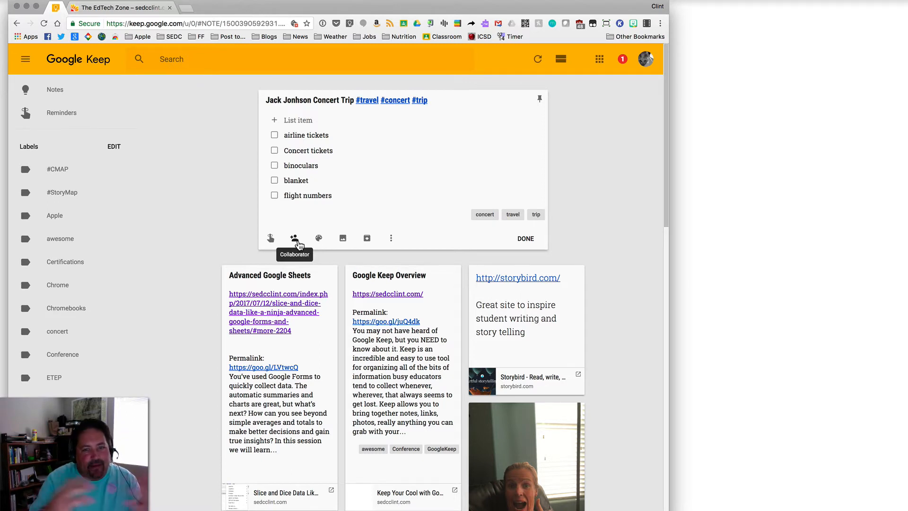
# - Add a collaborator's email to the concert trip checklist and save the share
pyautogui.click(295, 238)
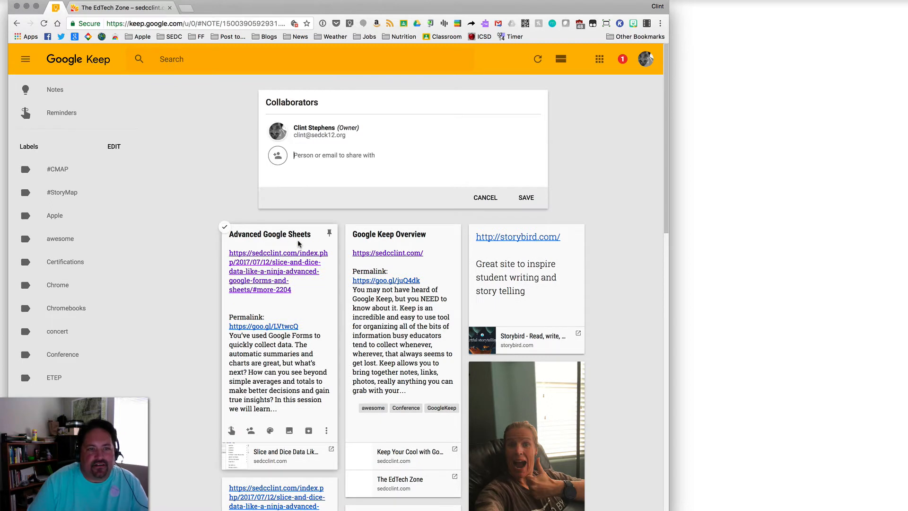
pyautogui.click(334, 154)
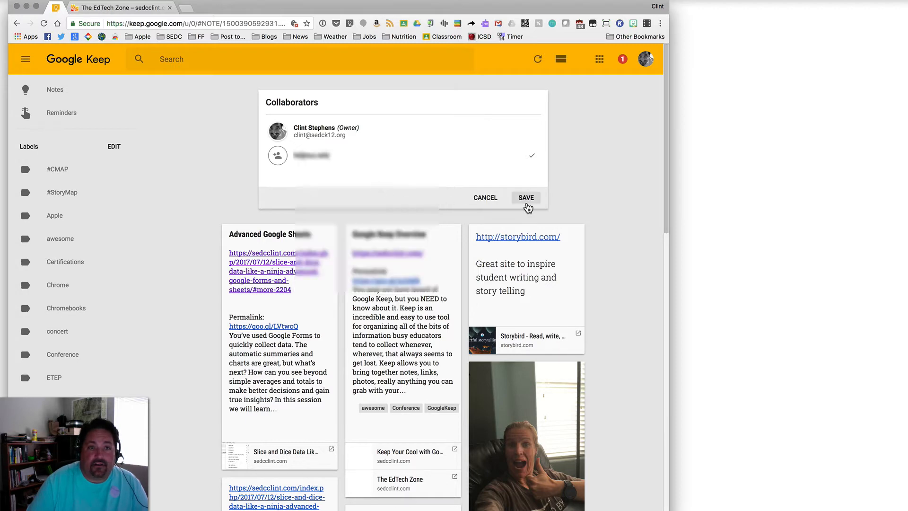
pyautogui.click(525, 197)
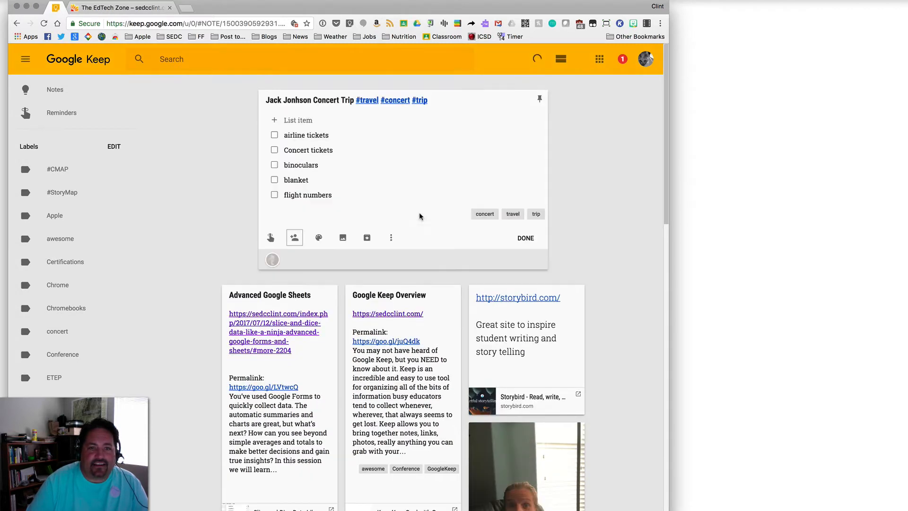
pyautogui.moveTo(294, 237)
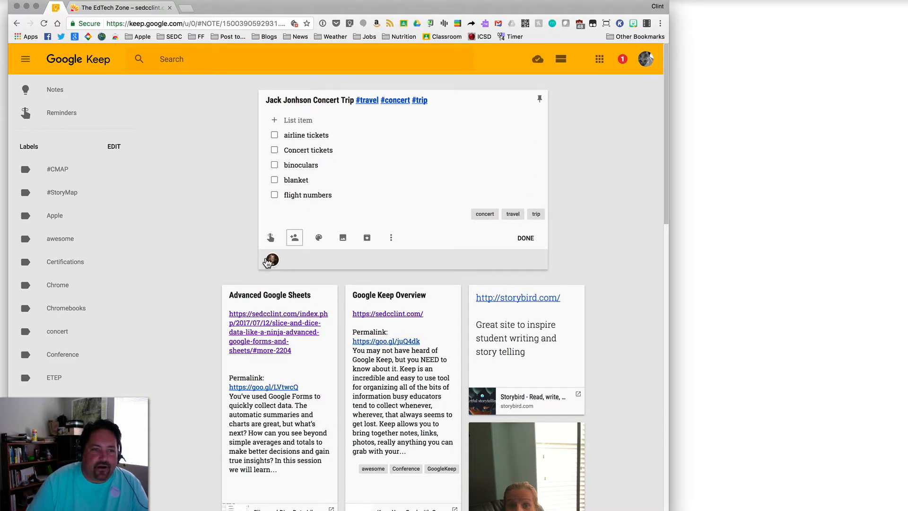
pyautogui.moveTo(262, 251)
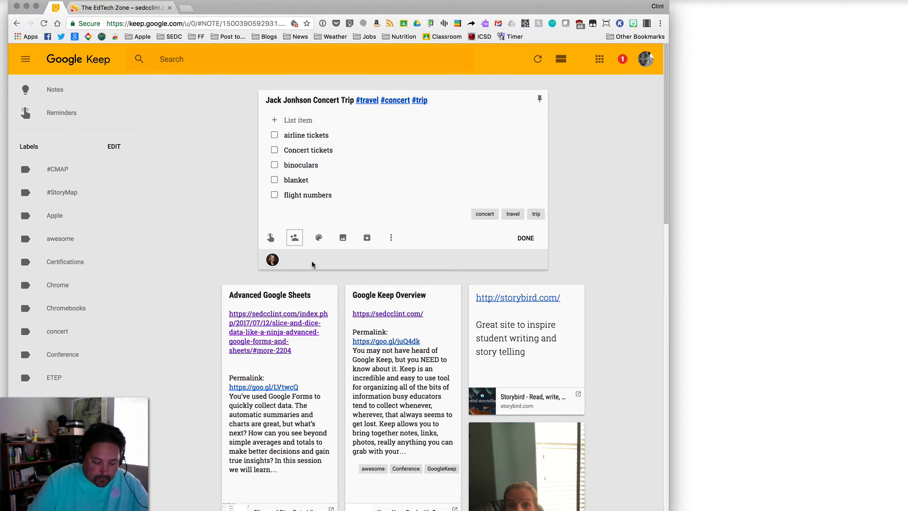
# - Add comfy clothes and sunblock items, then place airline tickets at the top of the list
pyautogui.click(301, 120)
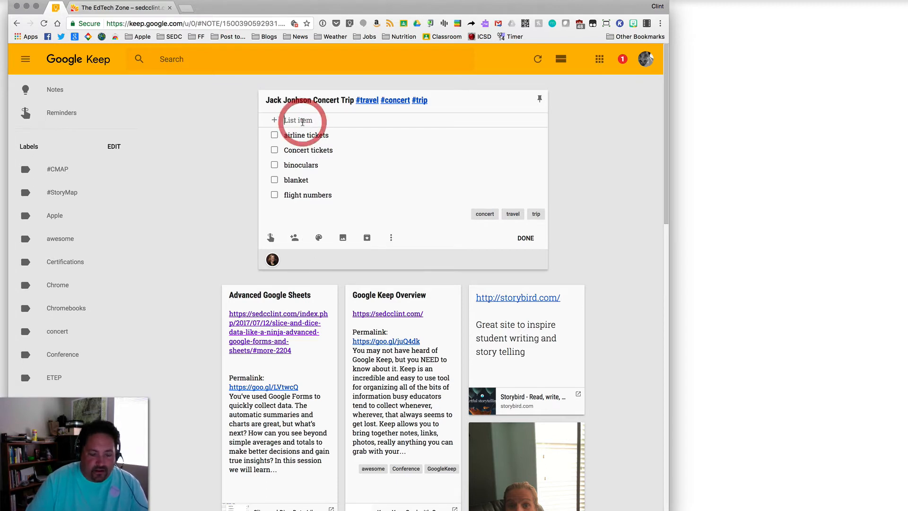
pyautogui.write('comfy clothe')
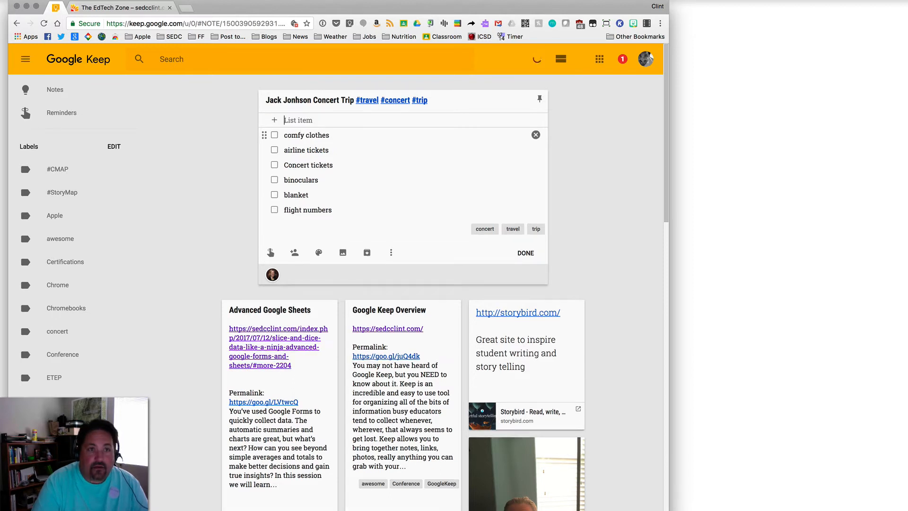
pyautogui.write('sunblock')
pyautogui.write('big hat')
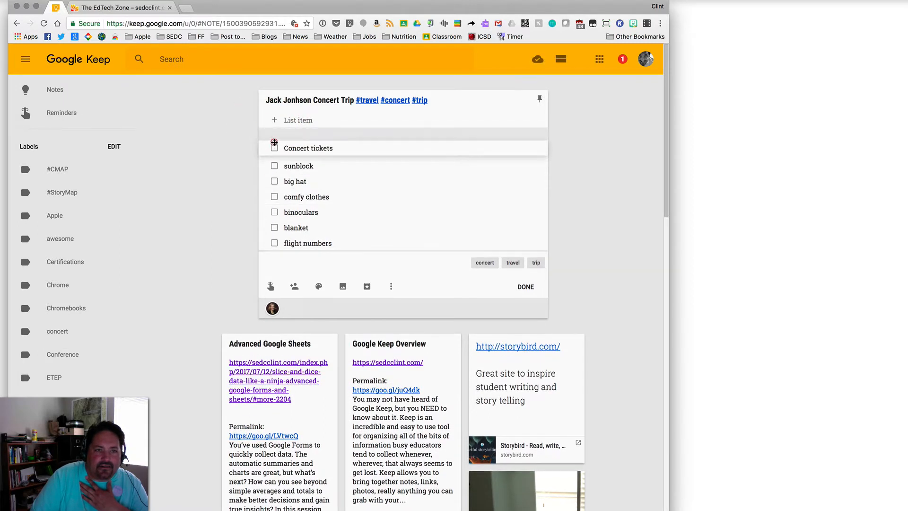
pyautogui.write('airline tickets')
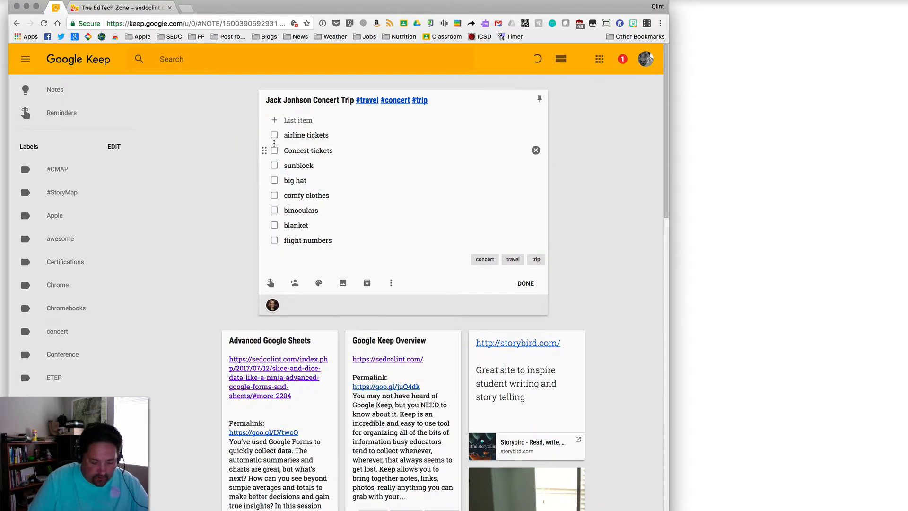
# - Try teal, red, orange and green note colours before settling on blue
pyautogui.click(319, 283)
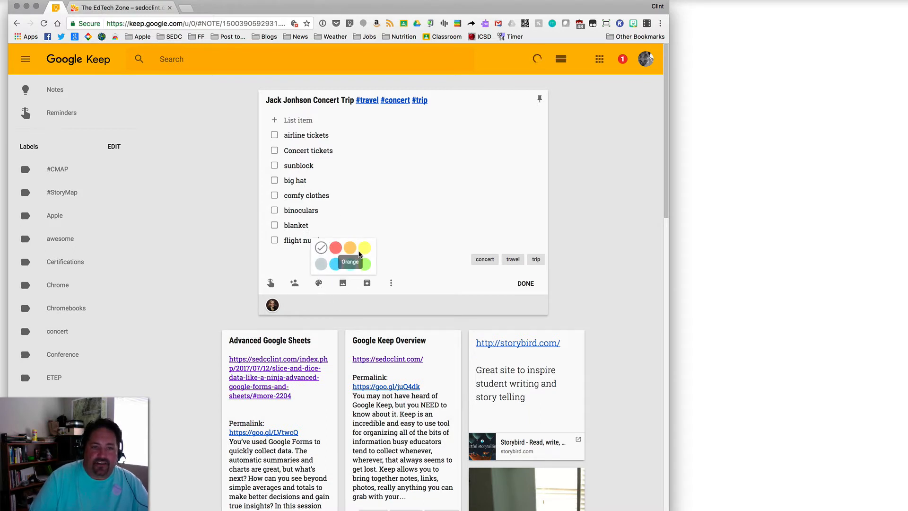
pyautogui.click(335, 264)
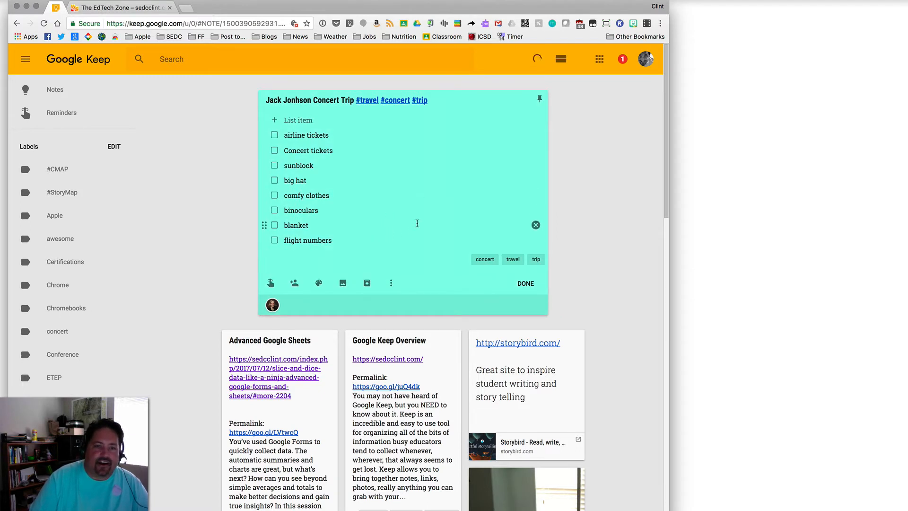
pyautogui.click(319, 282)
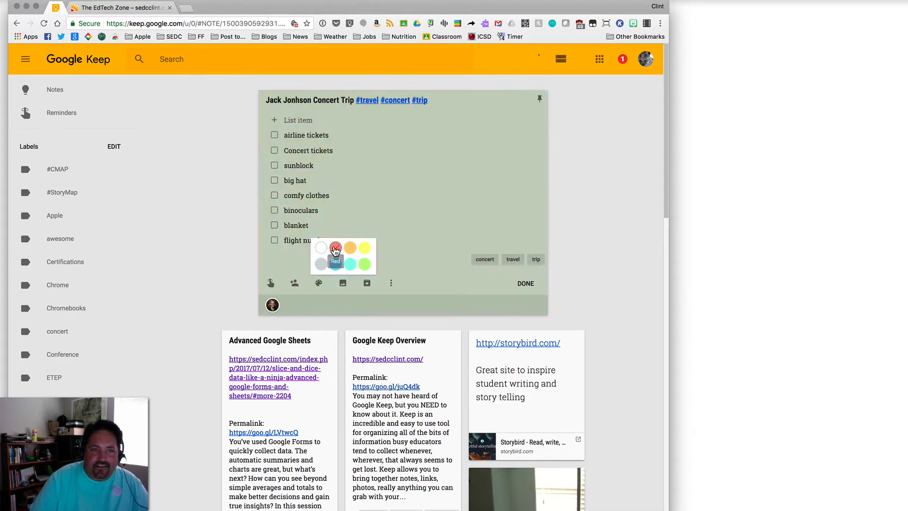
pyautogui.click(334, 248)
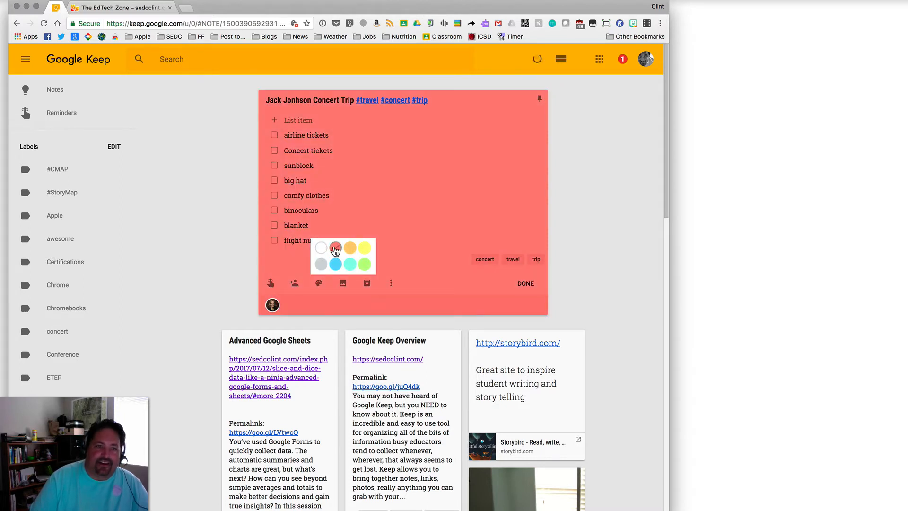
pyautogui.click(350, 247)
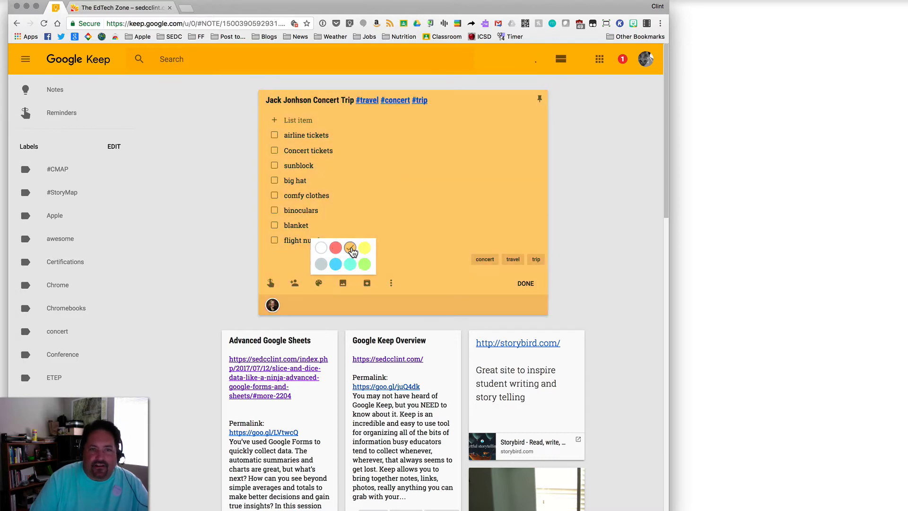
pyautogui.click(365, 264)
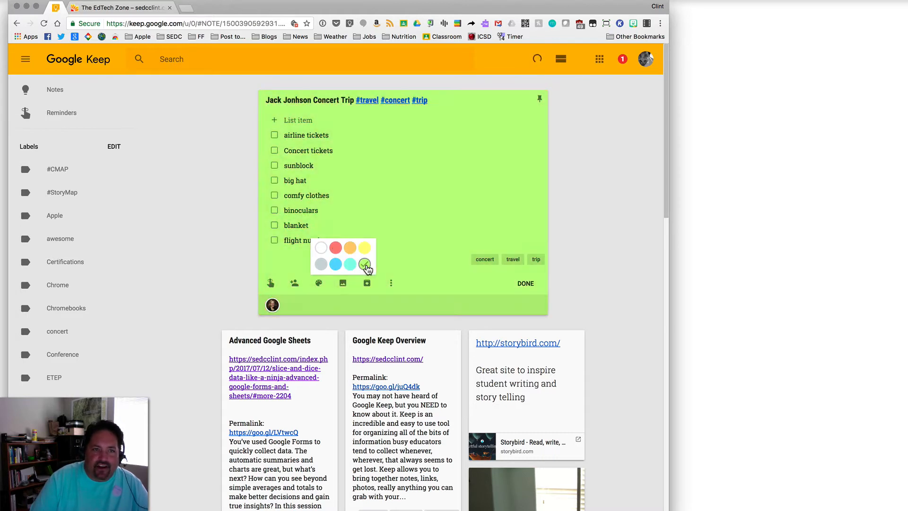
pyautogui.click(352, 263)
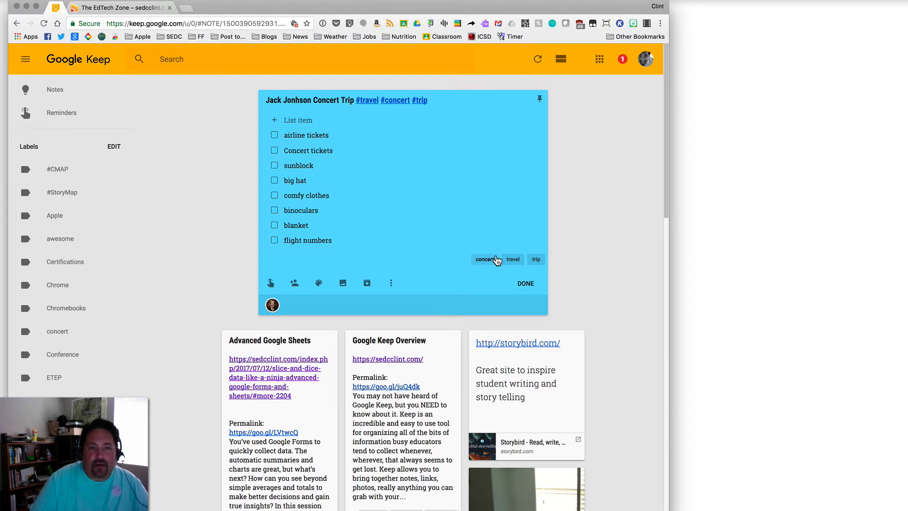
pyautogui.moveTo(515, 269)
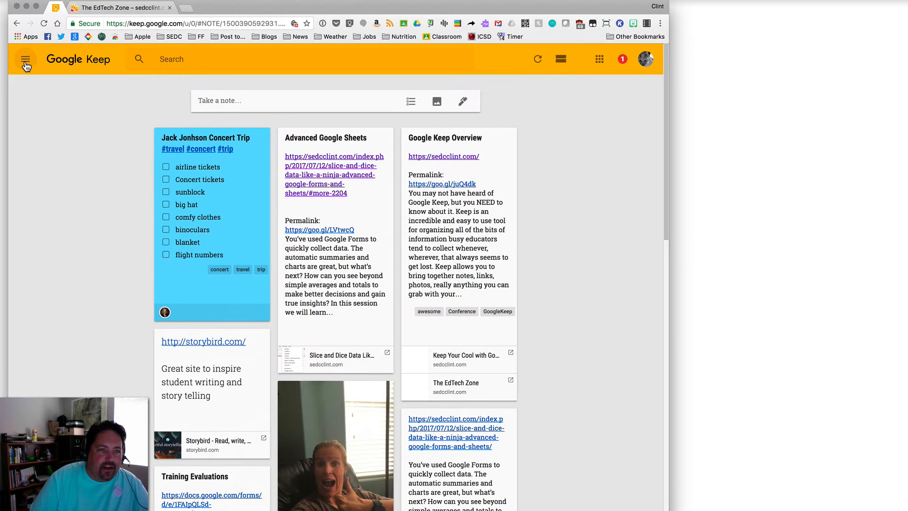
# - Reveal the labels panel in the left sidebar
pyautogui.click(24, 59)
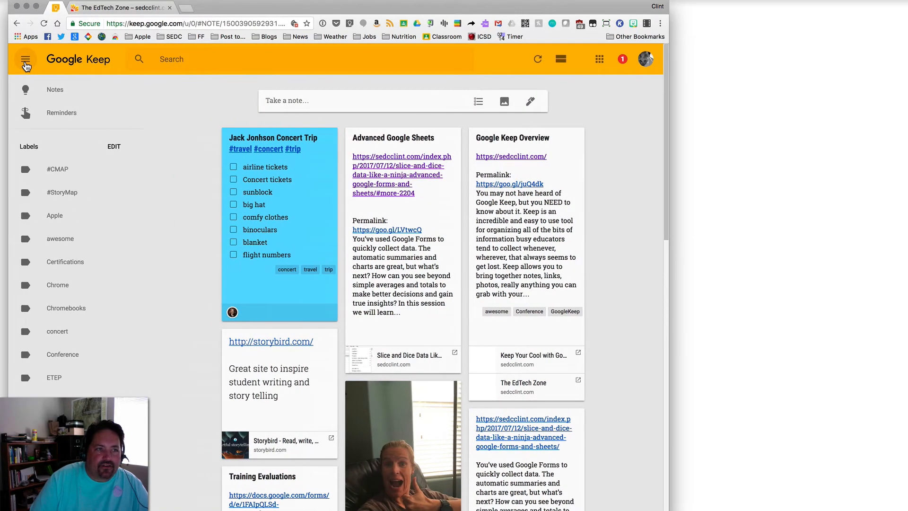
pyautogui.click(24, 59)
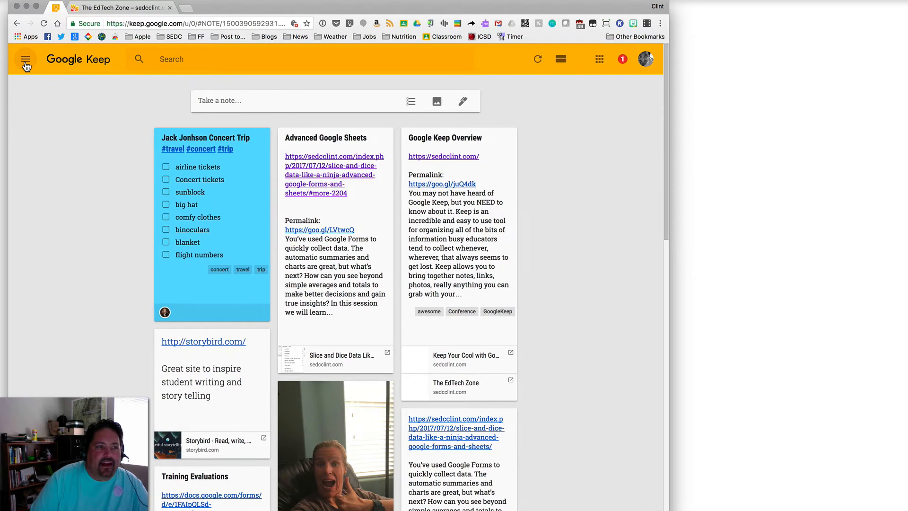
pyautogui.click(26, 58)
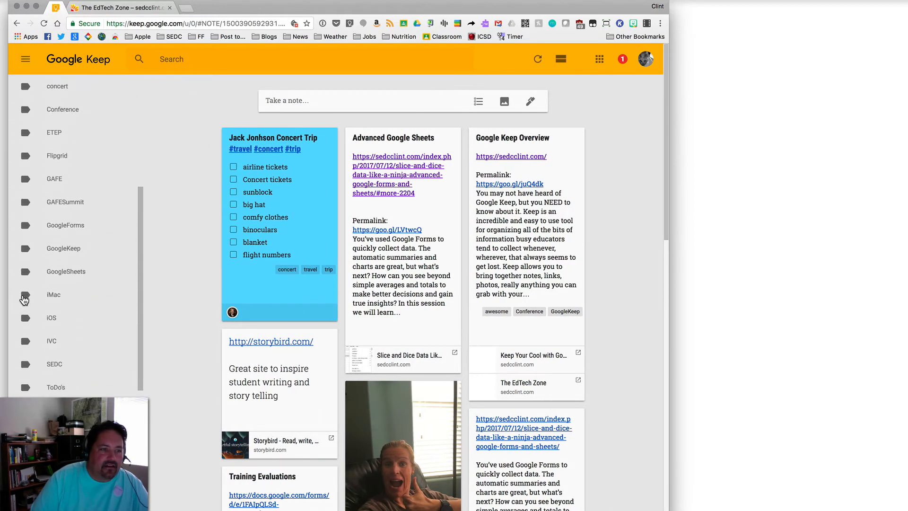
pyautogui.scroll(-3)
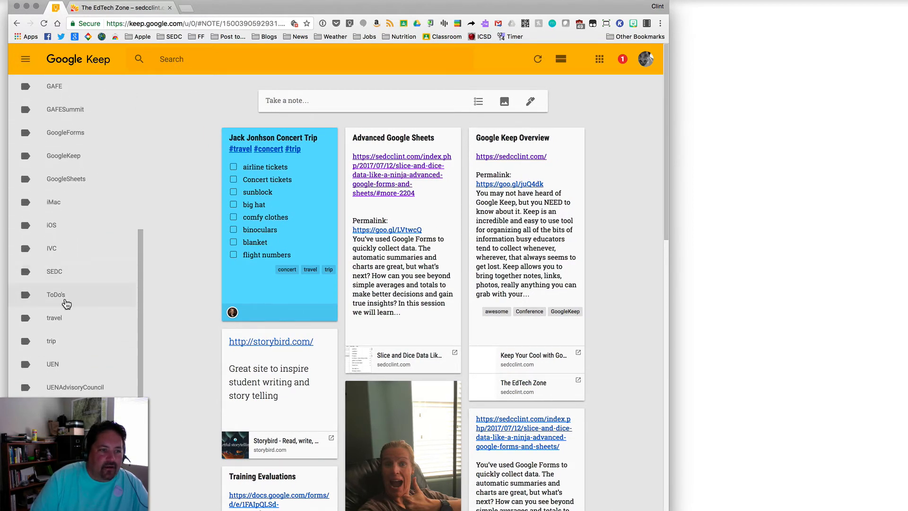
# - Filter notes by the travel, concert and awesome labels in turn, then leave the filter
pyautogui.click(54, 318)
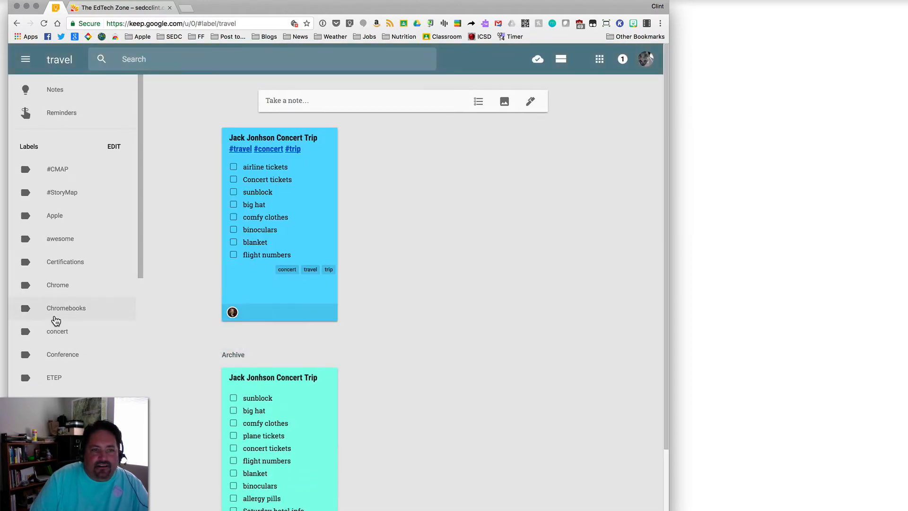
pyautogui.moveTo(89, 331)
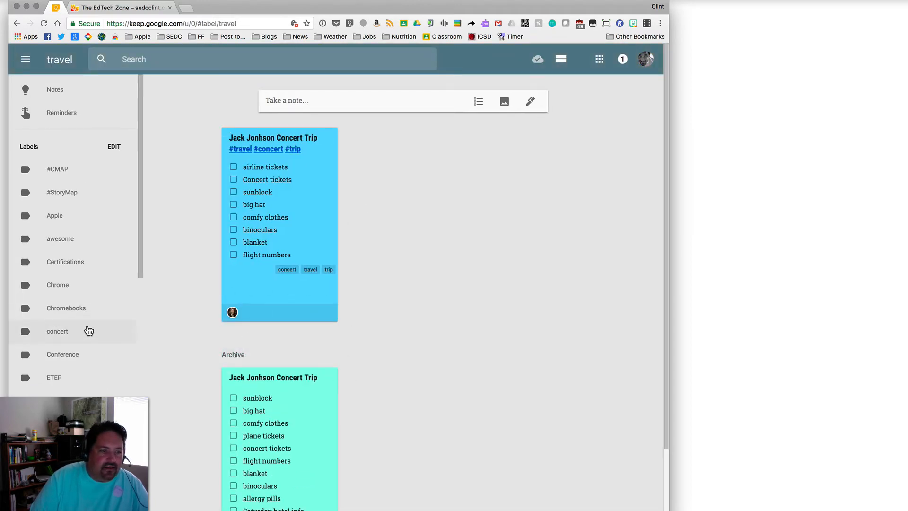
pyautogui.click(58, 331)
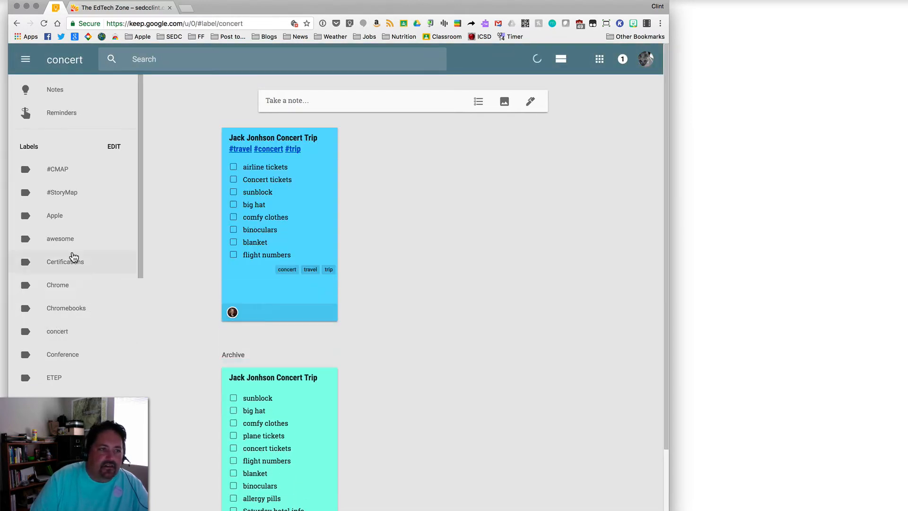
pyautogui.click(61, 238)
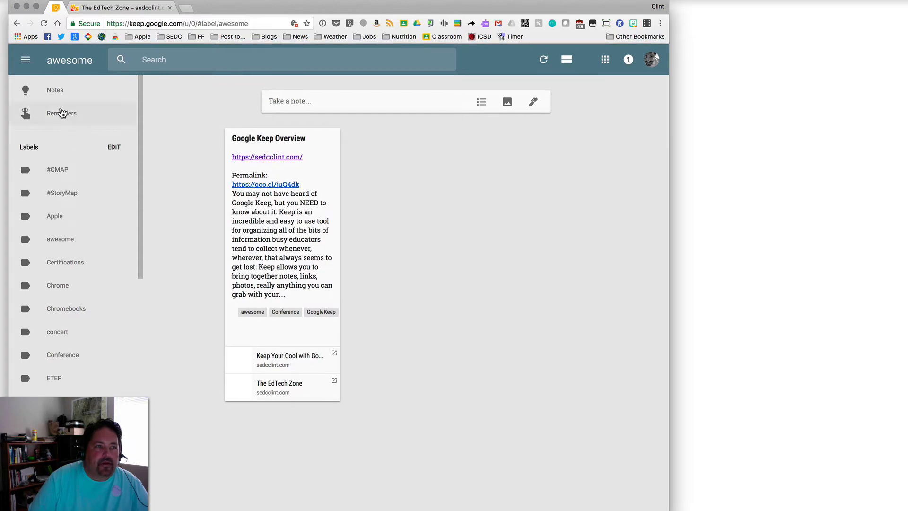
pyautogui.click(55, 90)
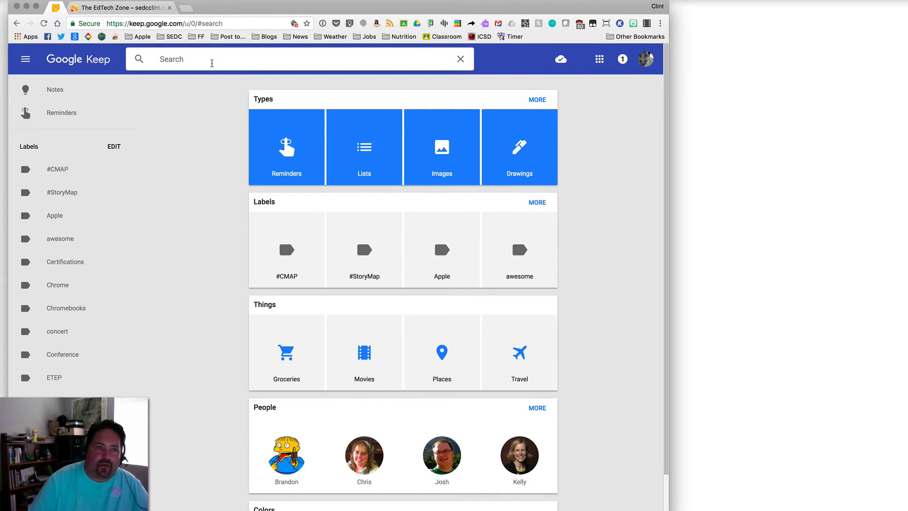
pyautogui.moveTo(252, 159)
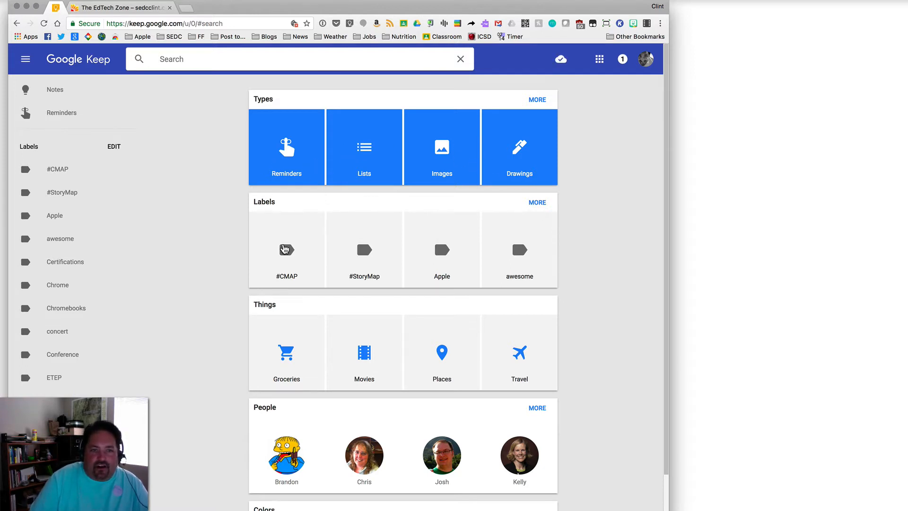
# - Search all notes for 'jack' to list both Jack Johnson Concert Trip notes
pyautogui.scroll(-3)
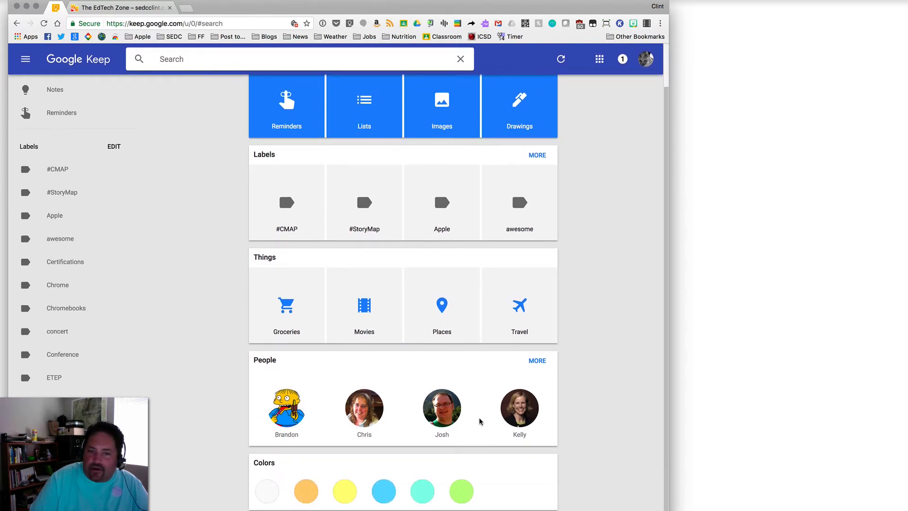
pyautogui.moveTo(422, 491)
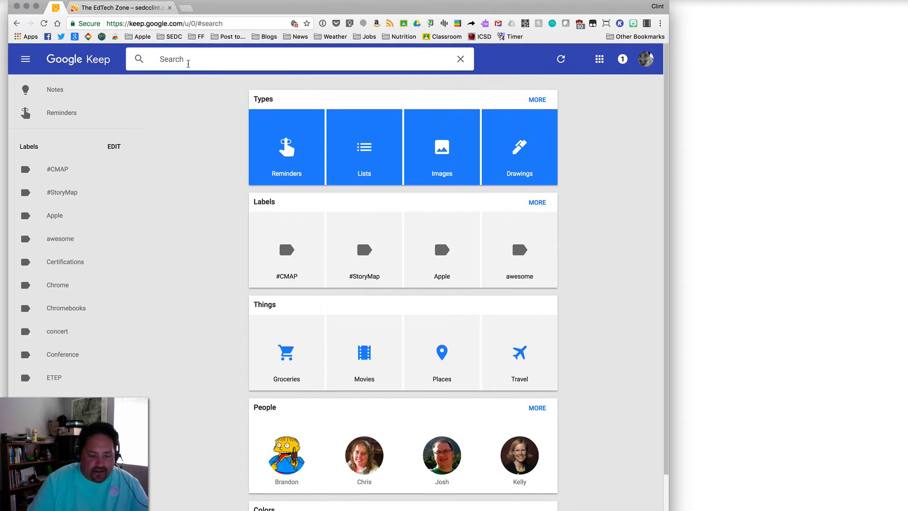
pyautogui.write('jack')
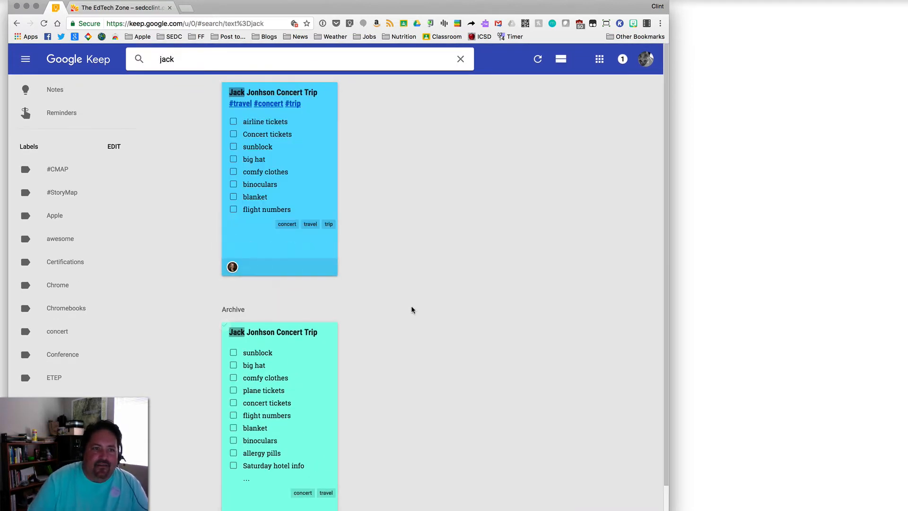
pyautogui.moveTo(419, 307)
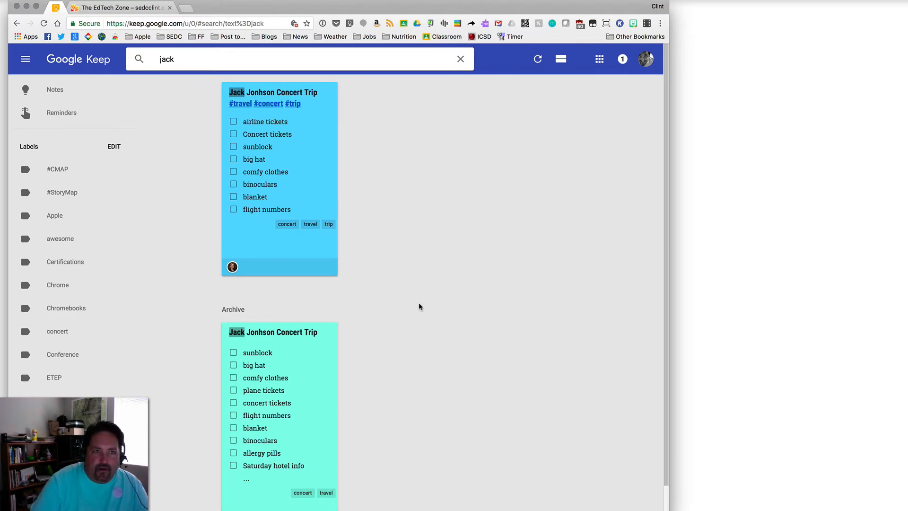
# - Clear the search and return to the full notes grid
pyautogui.click(460, 59)
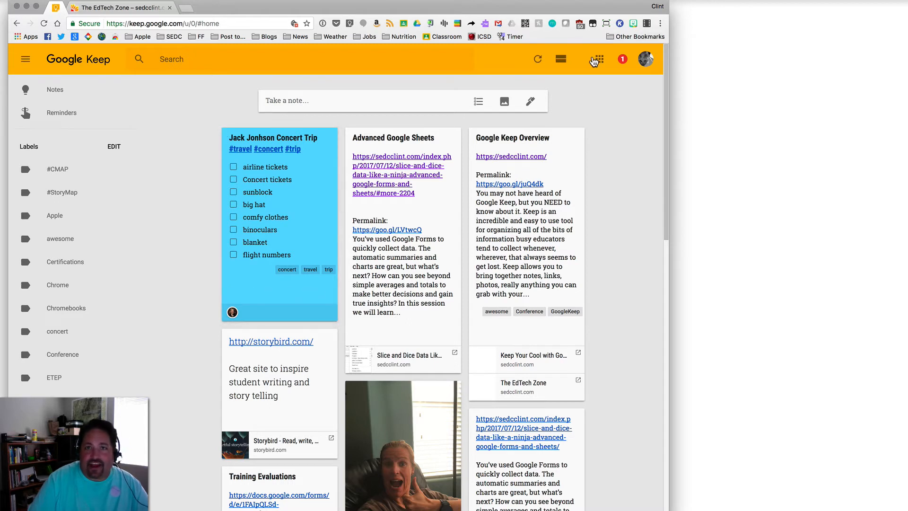
pyautogui.moveTo(551, 172)
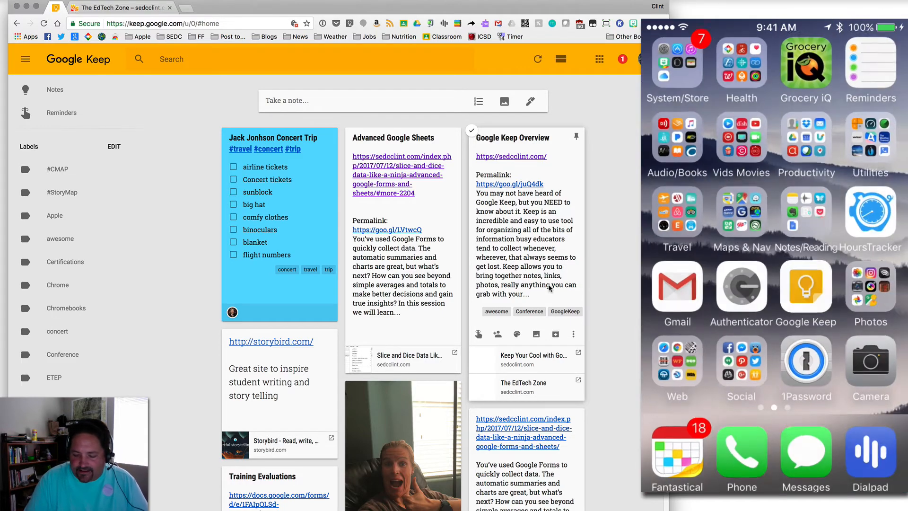
# - On the iPhone, add a front-camera selfie photo to the concert trip note
pyautogui.click(805, 286)
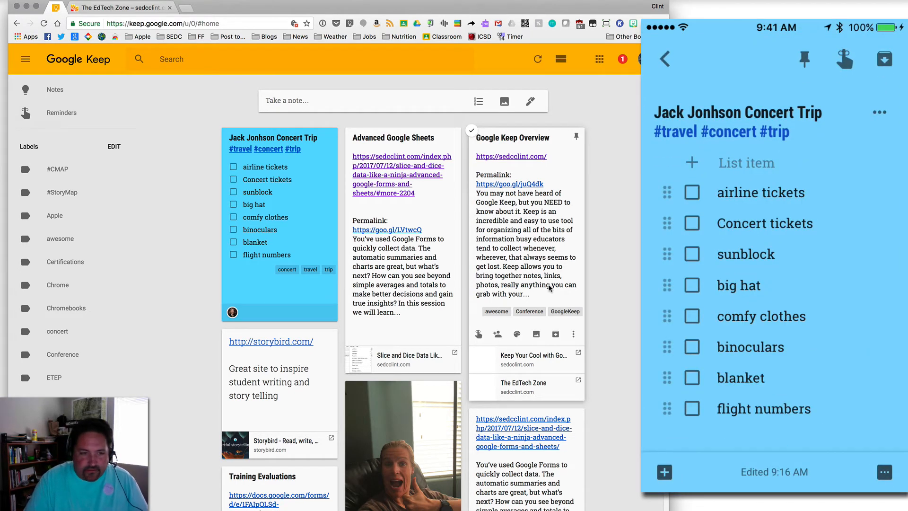
pyautogui.click(664, 471)
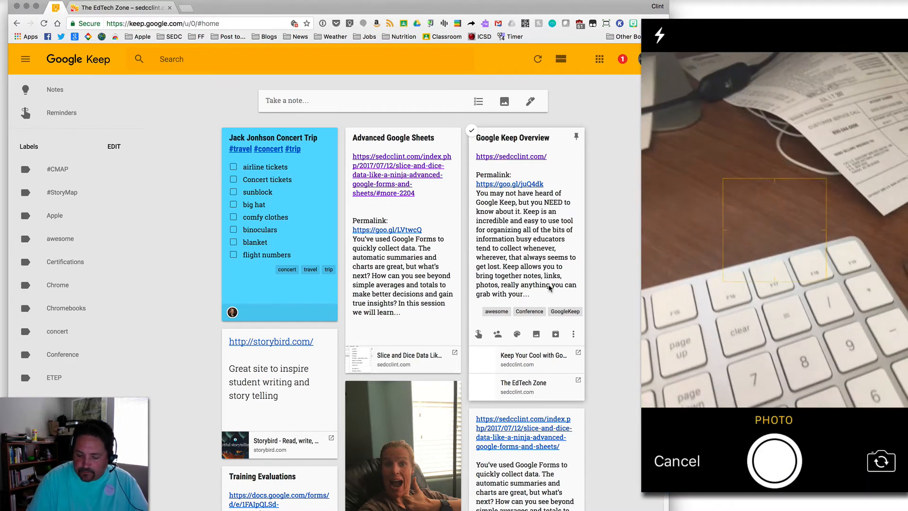
pyautogui.click(880, 460)
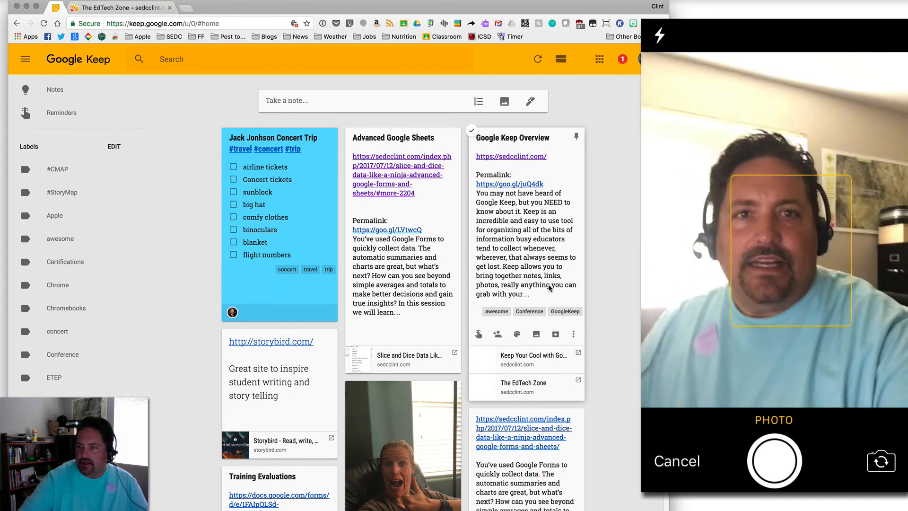
pyautogui.click(773, 461)
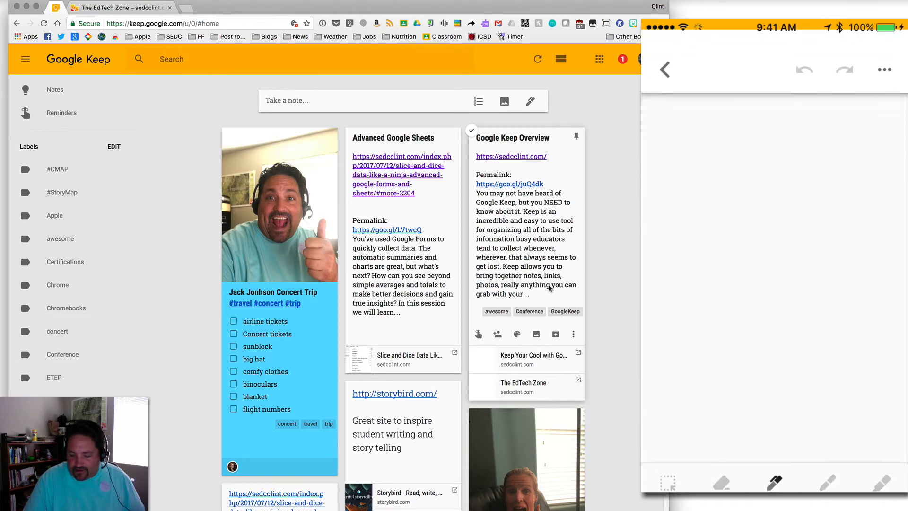
# - Handwrite THIS IS NOTE with the pen, underline NOTE in green, and close the drawing
pyautogui.click(775, 472)
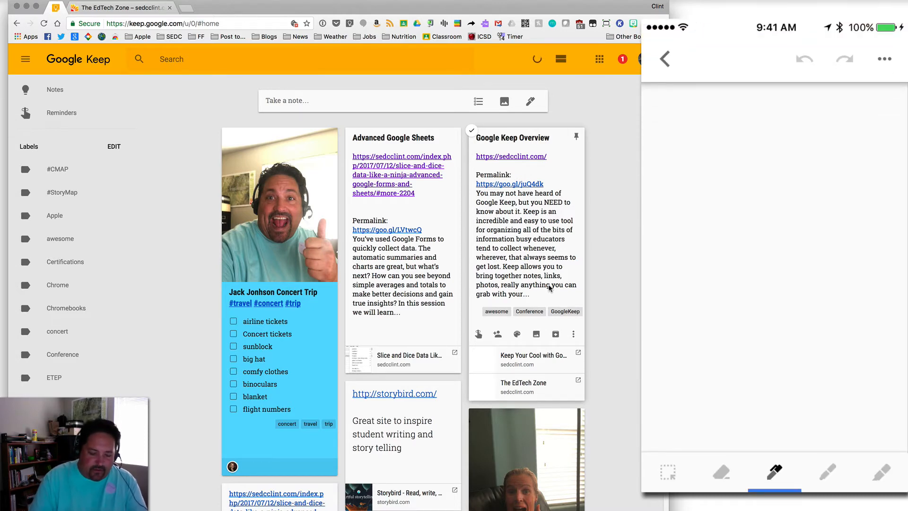
pyautogui.moveTo(695, 136); pyautogui.dragTo(697, 229)
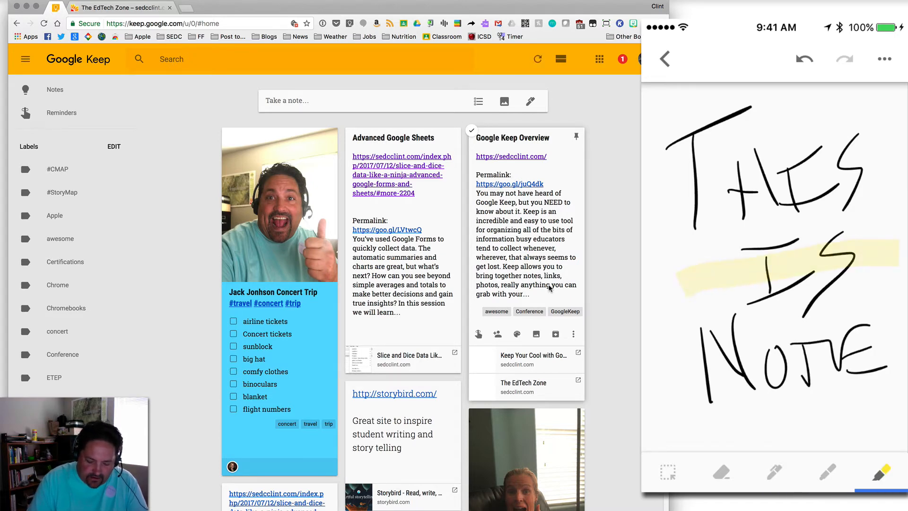
pyautogui.moveTo(723, 406); pyautogui.dragTo(856, 399)
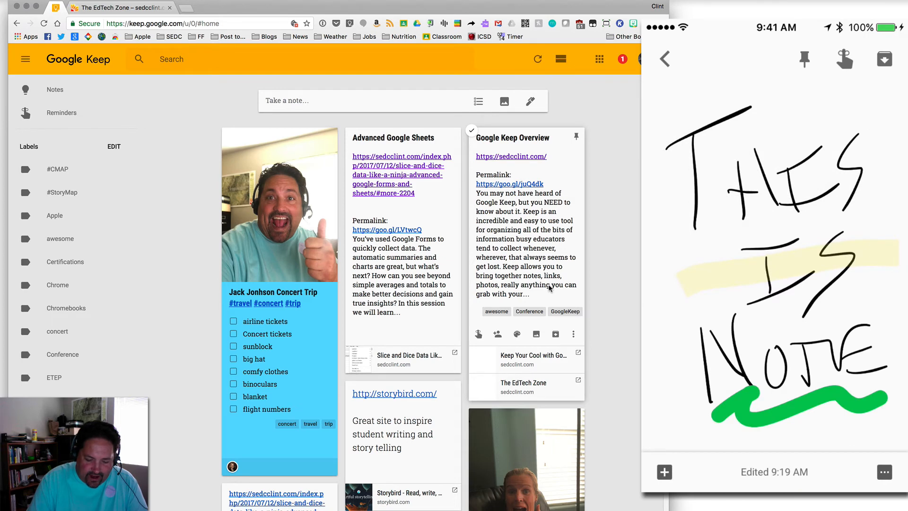
pyautogui.click(663, 59)
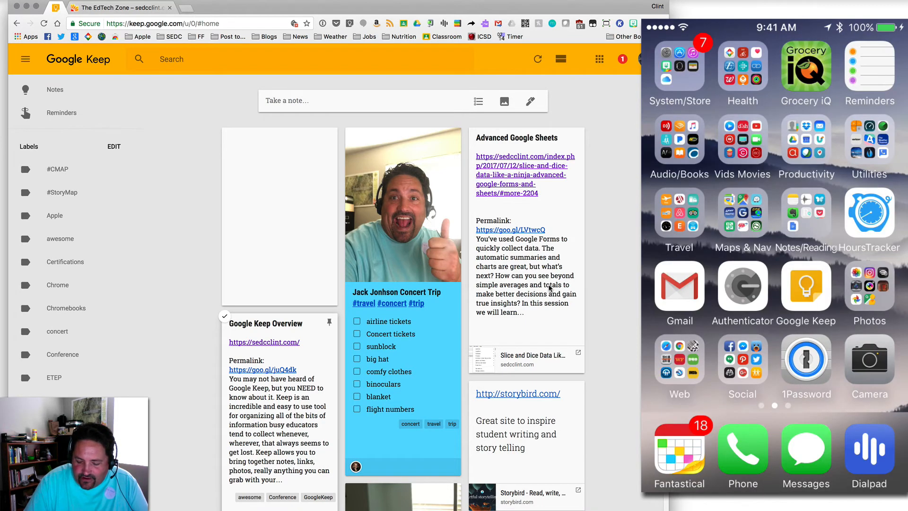
# - Record a dog-sitter food voice note, start titling it Dog Sitter, and play it back
pyautogui.click(804, 285)
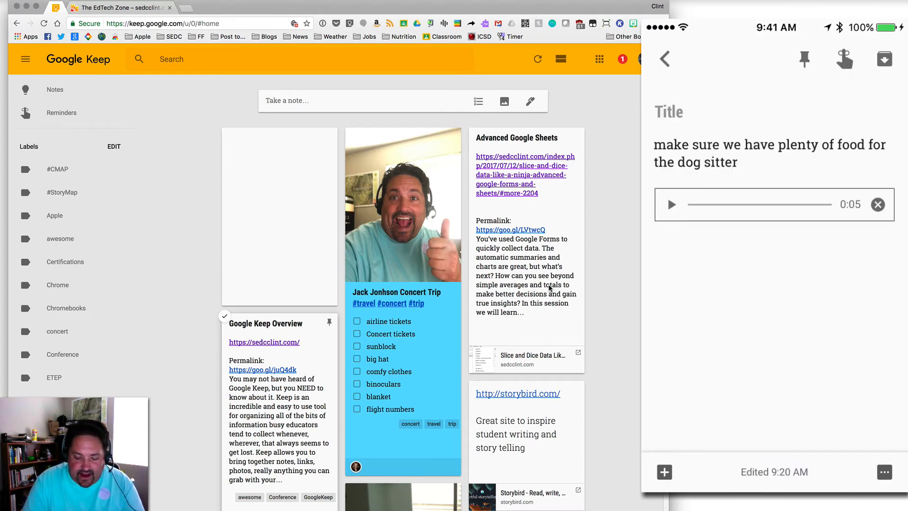
pyautogui.write('Dog Sitter')
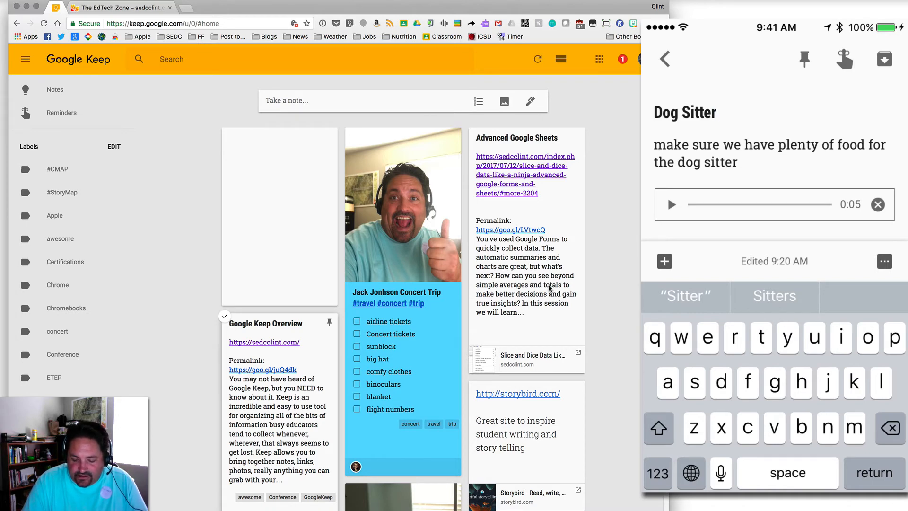
pyautogui.click(671, 204)
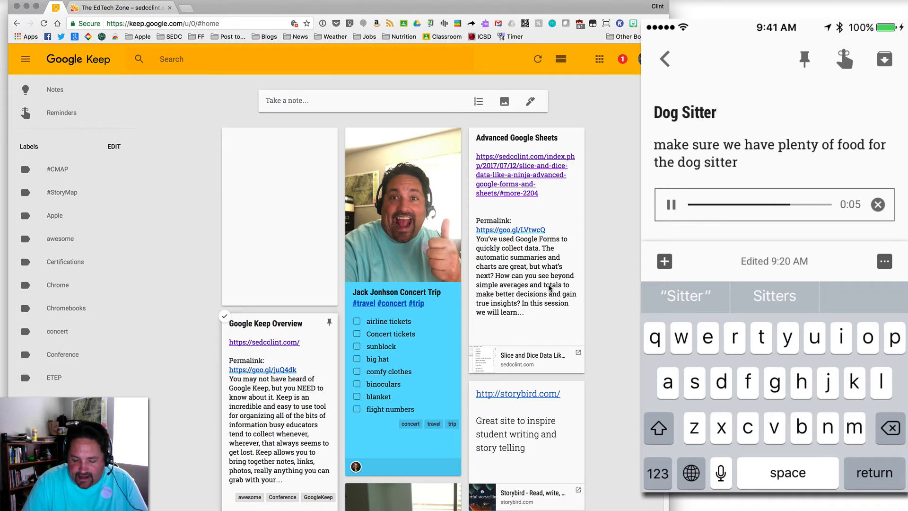
pyautogui.click(670, 205)
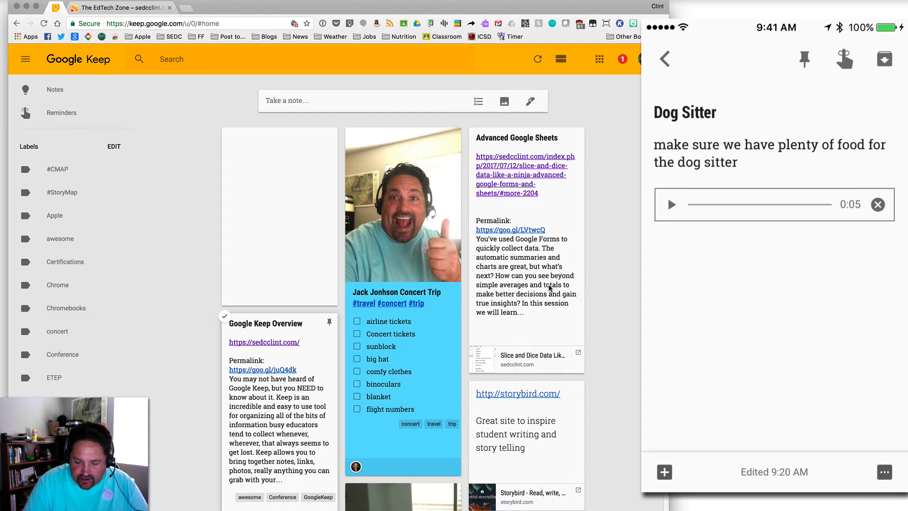
# - Finish the Dog Sitter note and reach its more-options menu
pyautogui.click(883, 470)
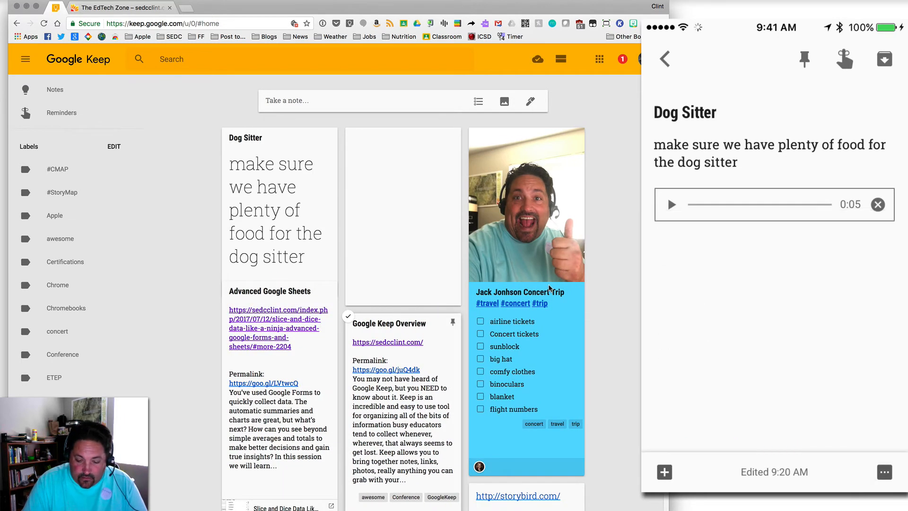
pyautogui.click(664, 470)
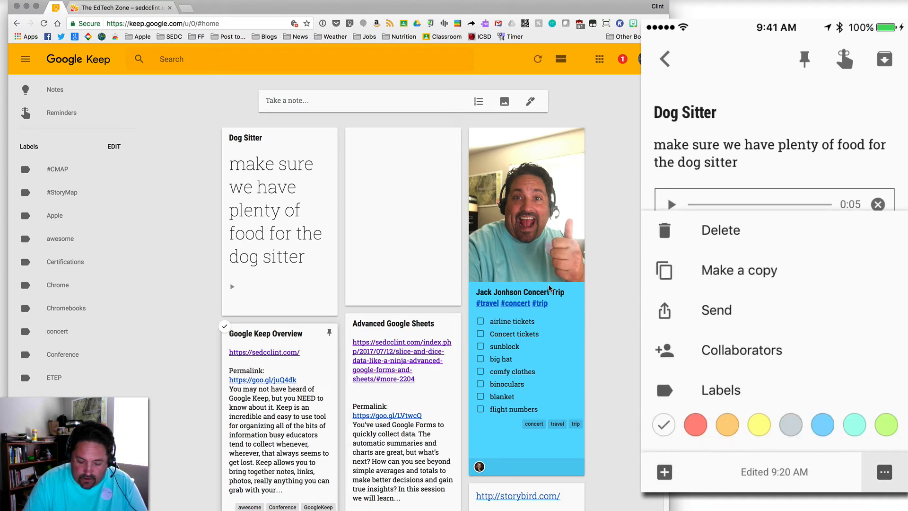
# - Filter the label list by 'trav' and apply the travel label to the Dog Sitter note
pyautogui.click(721, 389)
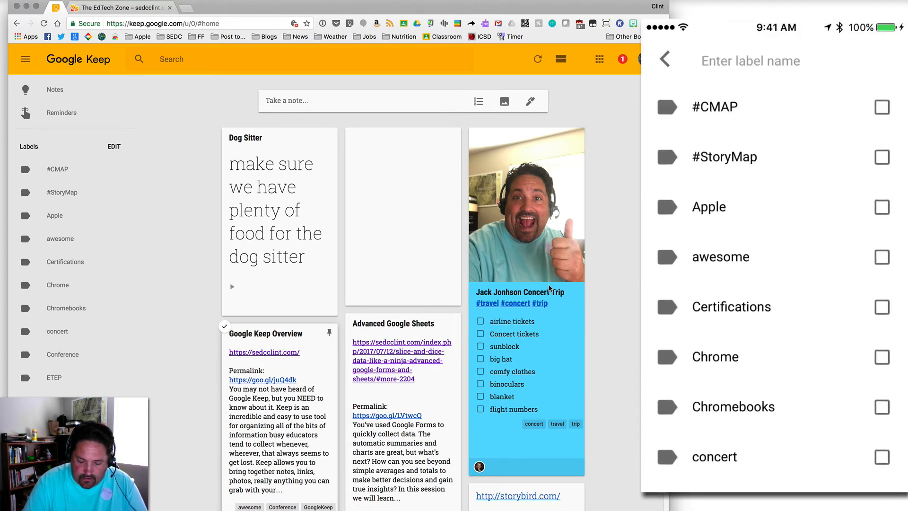
pyautogui.click(750, 60)
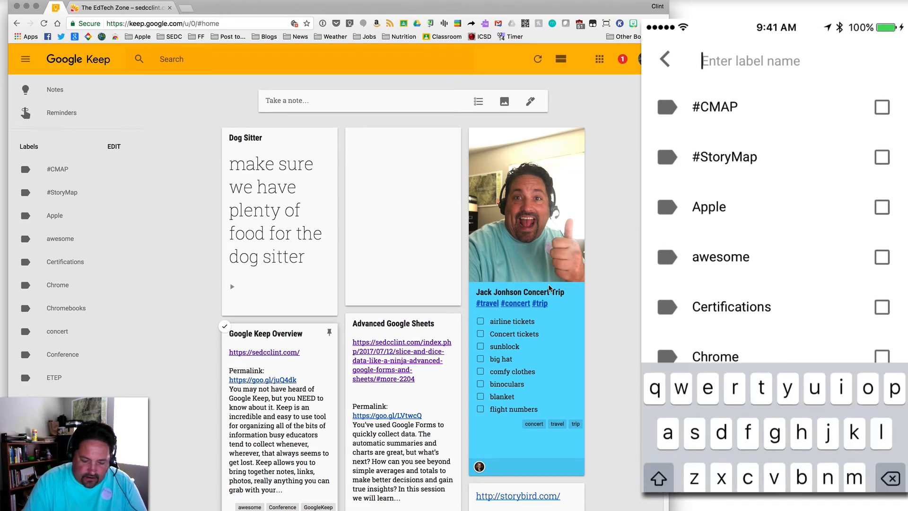
pyautogui.write('trav')
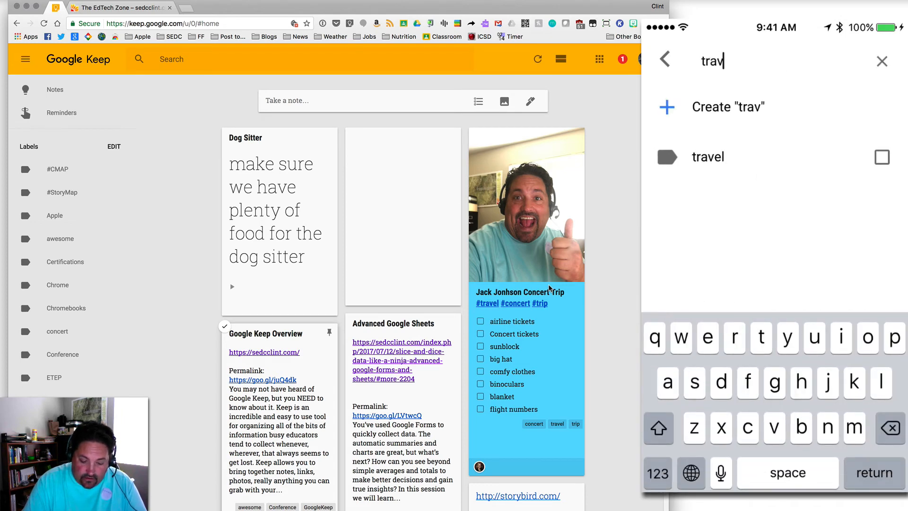
pyautogui.click(880, 157)
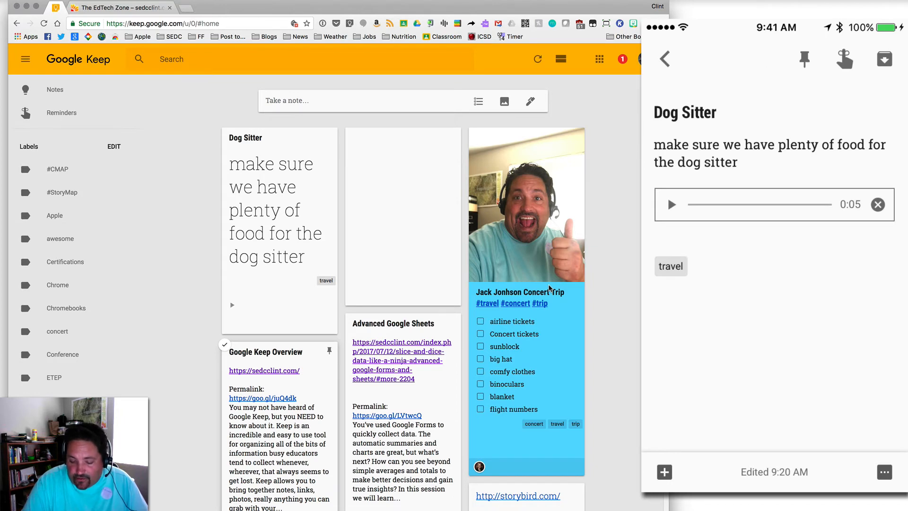
# - Add a place reminder at Smith's to the Dog Sitter audio note and return to the notes list
pyautogui.click(843, 59)
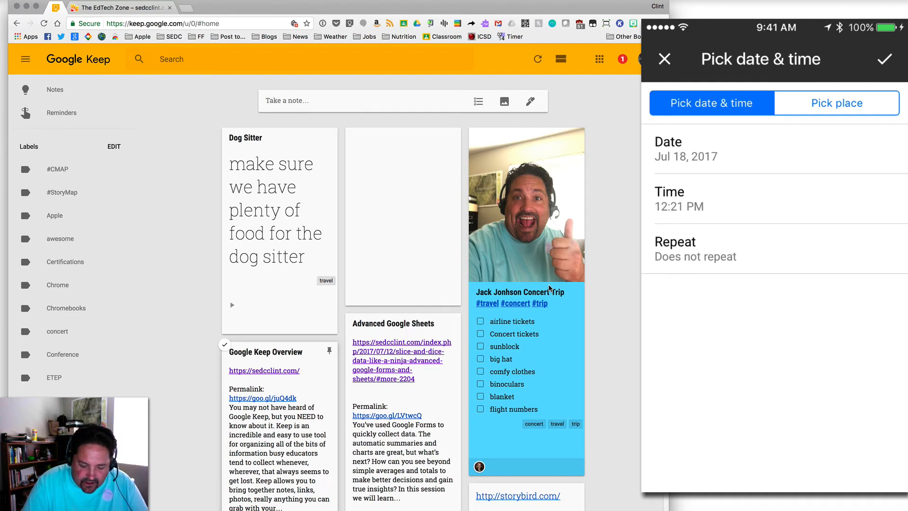
pyautogui.click(835, 102)
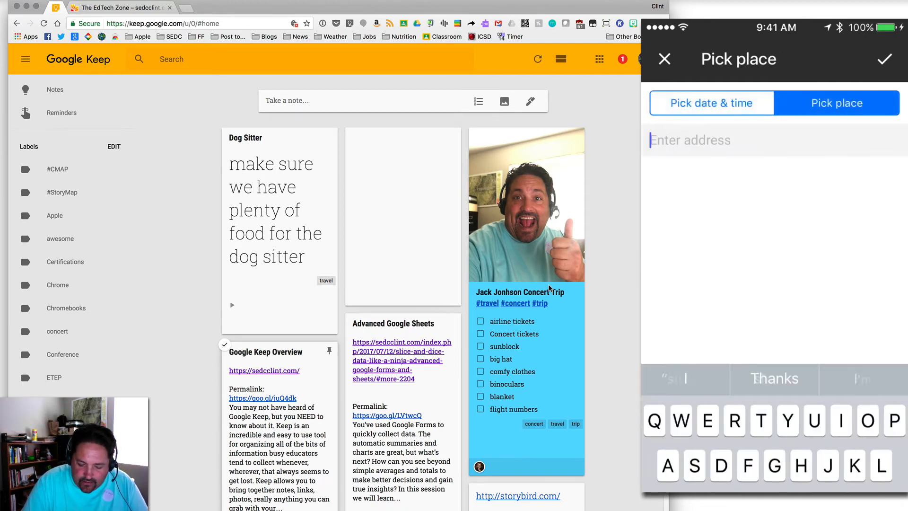
pyautogui.write('Smi')
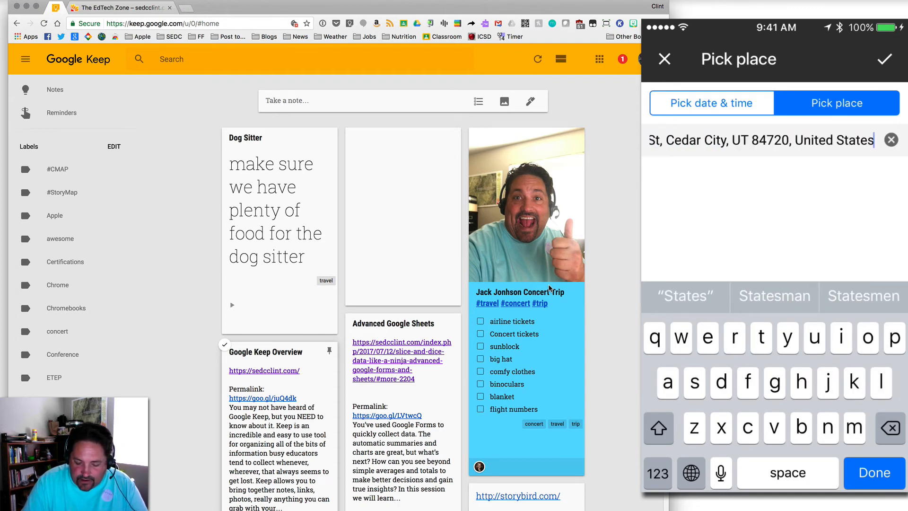
pyautogui.click(883, 58)
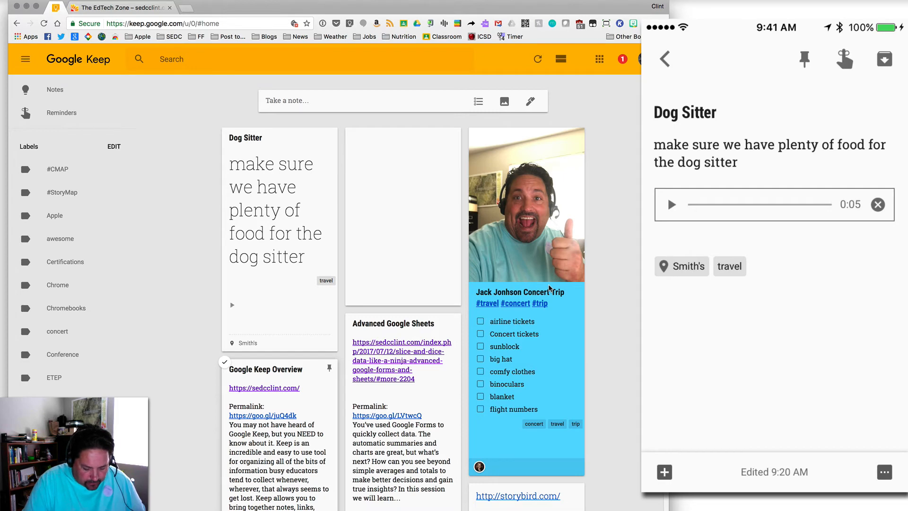
pyautogui.click(663, 59)
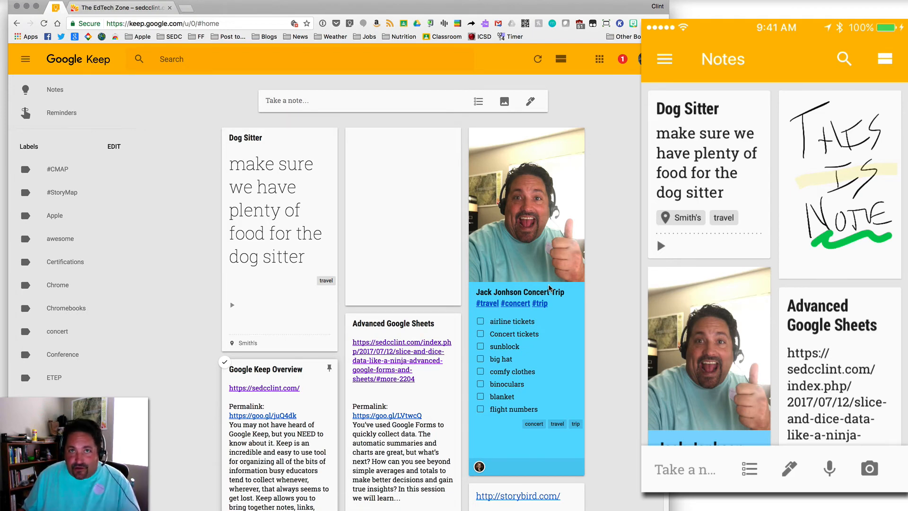
# - Photograph the agenda letter into a new note titled 'UETN Board Retreat'
pyautogui.click(868, 468)
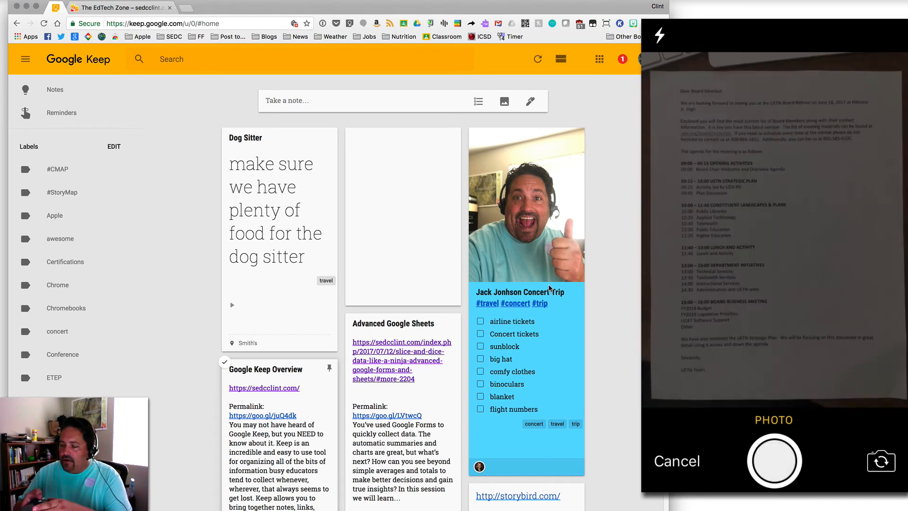
pyautogui.click(774, 461)
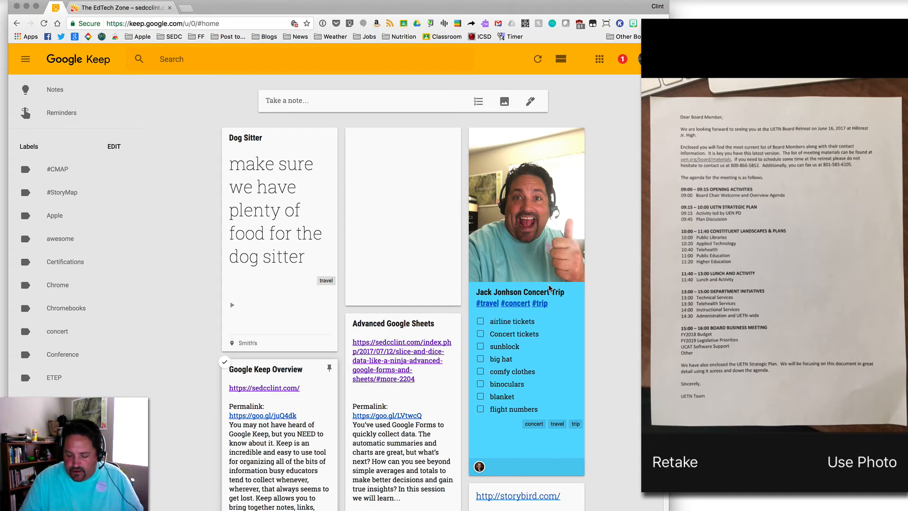
pyautogui.click(861, 461)
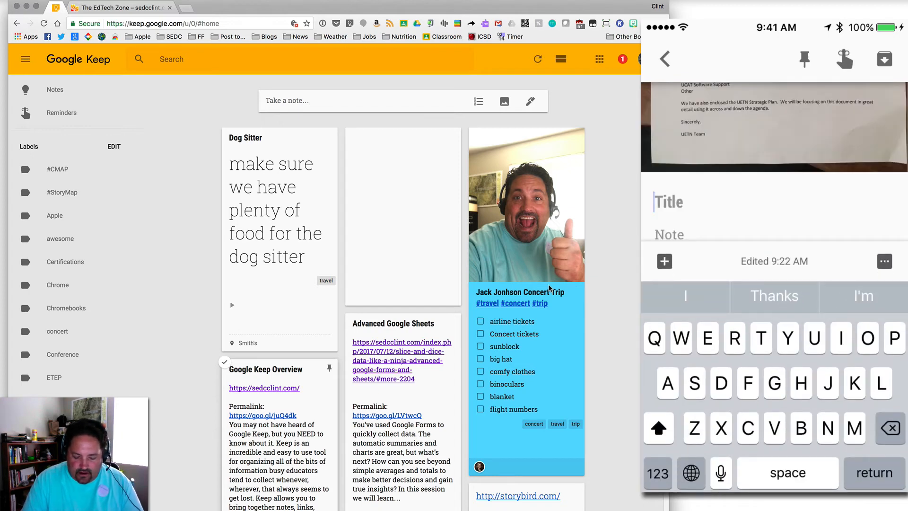
pyautogui.write('UETN Board Ret')
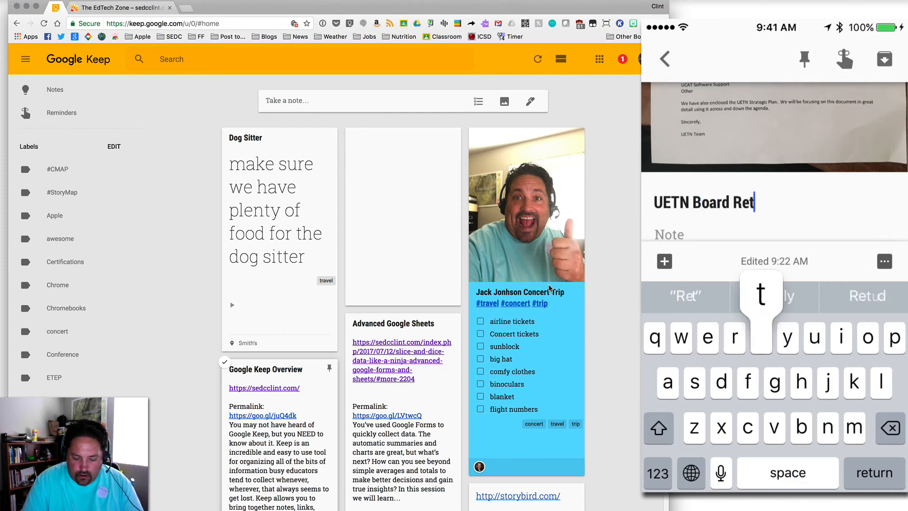
pyautogui.write('reat')
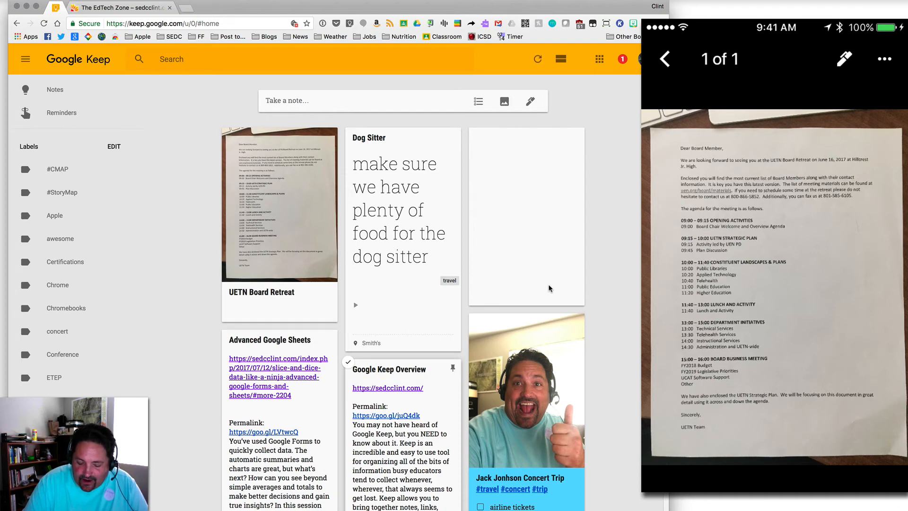
# - Grab the agenda's printed text from the photo into the UETN Board Retreat note
pyautogui.click(883, 59)
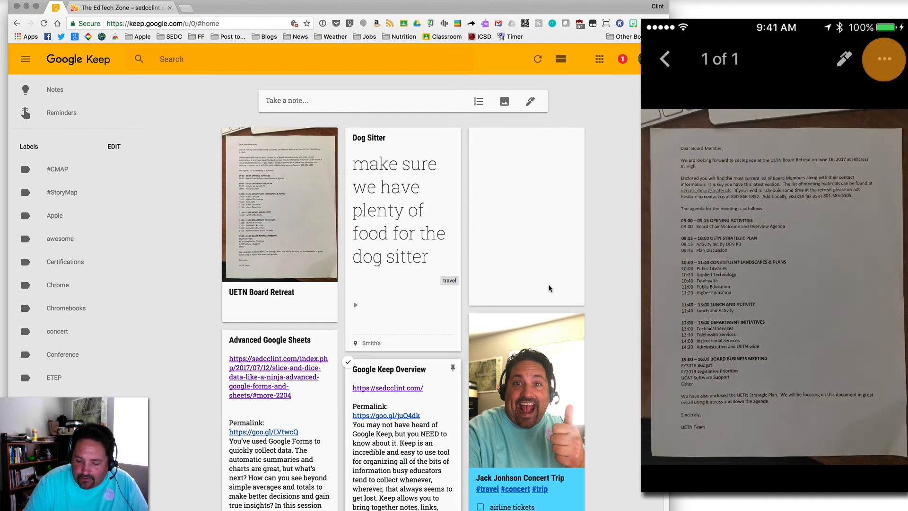
pyautogui.click(883, 59)
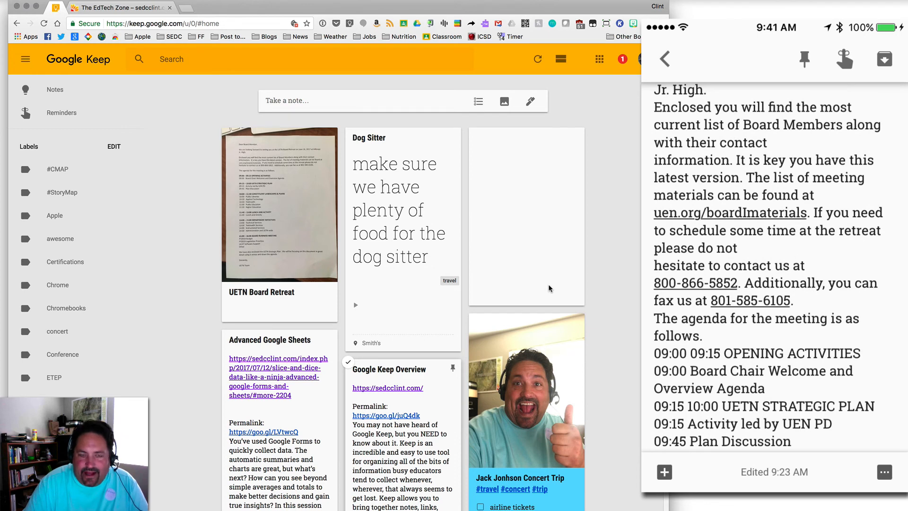
pyautogui.click(279, 204)
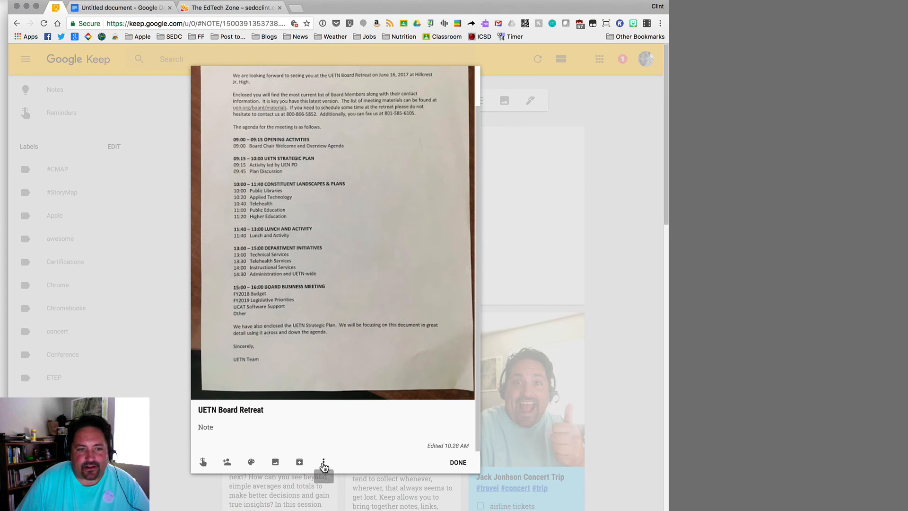
# - On keep.google.com, grab the image text into the UETN Board Retreat note and close it
pyautogui.click(323, 461)
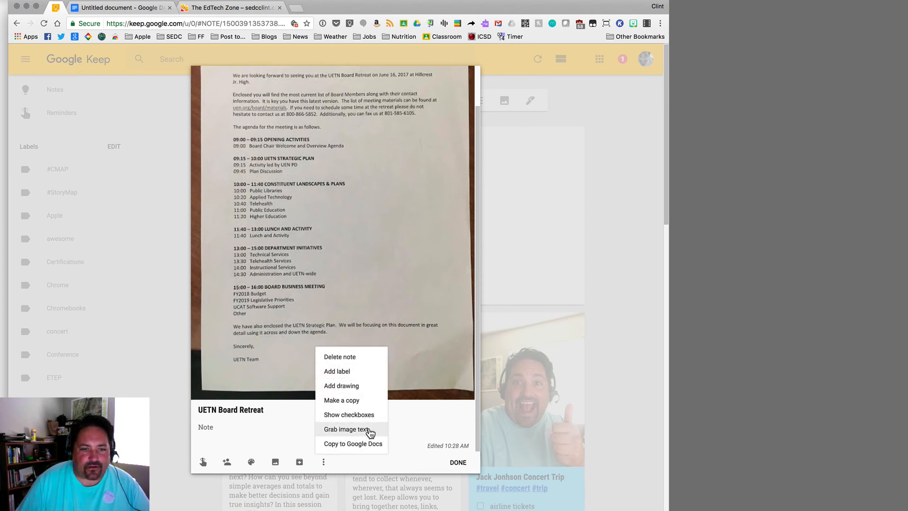
pyautogui.click(346, 429)
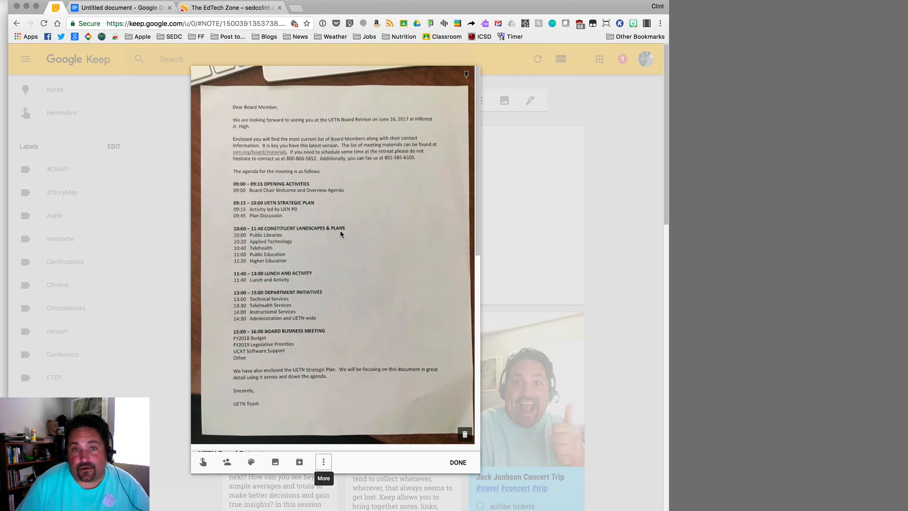
pyautogui.click(457, 463)
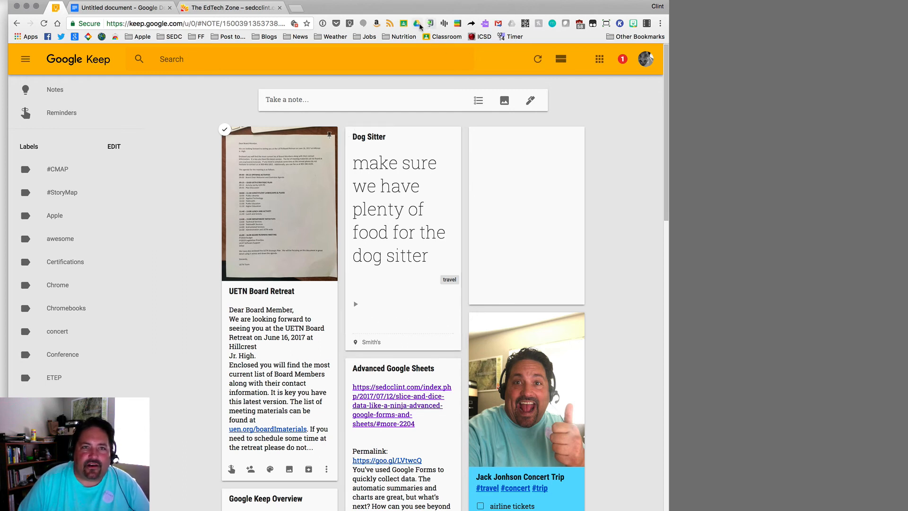
pyautogui.click(417, 22)
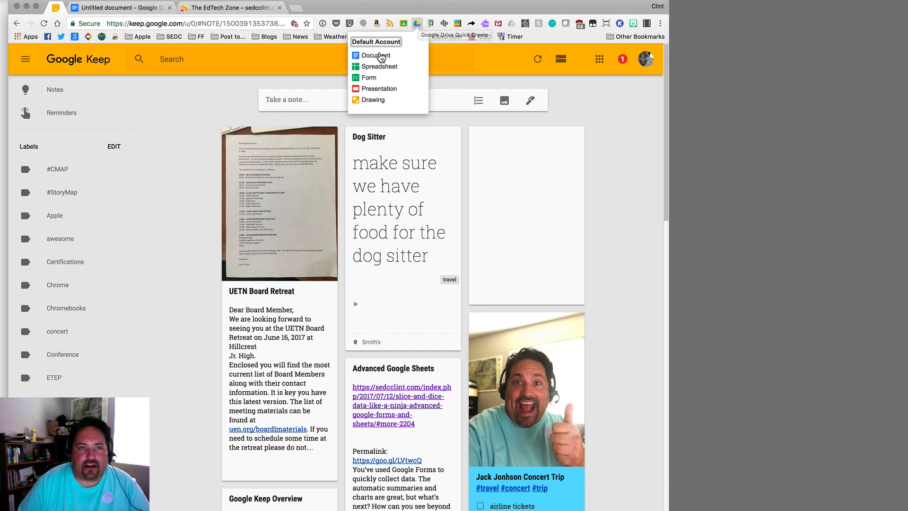
# - Create a new blank Google Doc and show the Keep notepad panel beside it via Tools
pyautogui.click(375, 54)
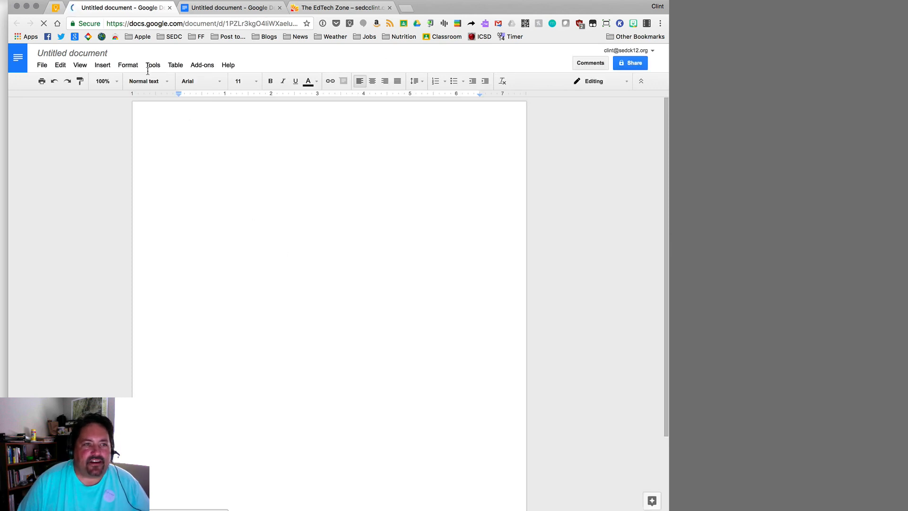
pyautogui.click(152, 65)
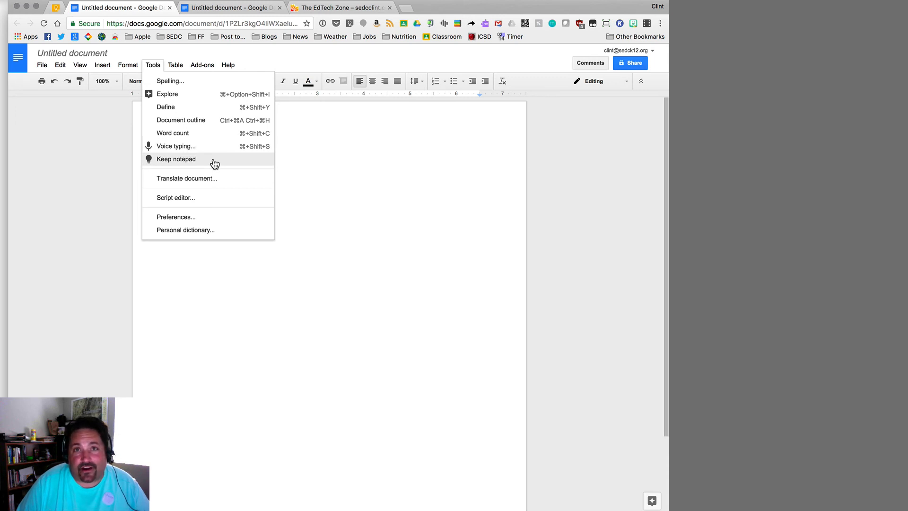
pyautogui.click(176, 159)
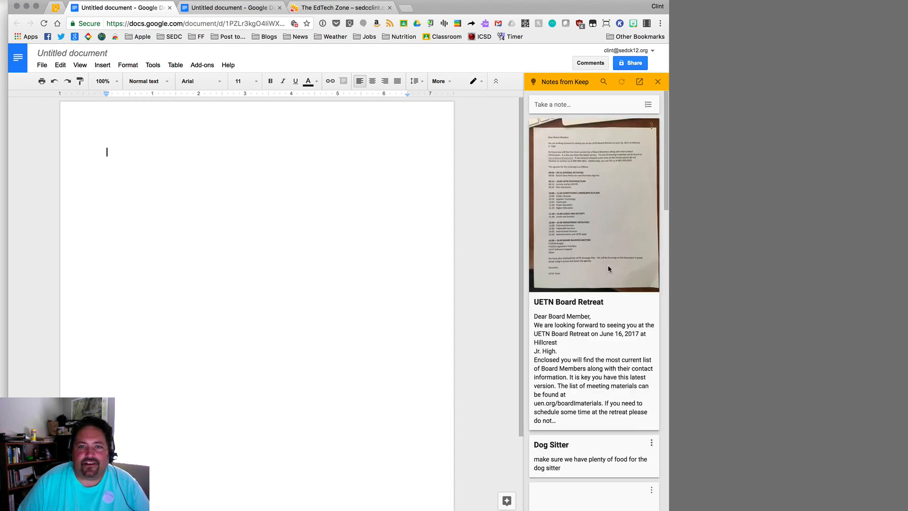
pyautogui.scroll(-3)
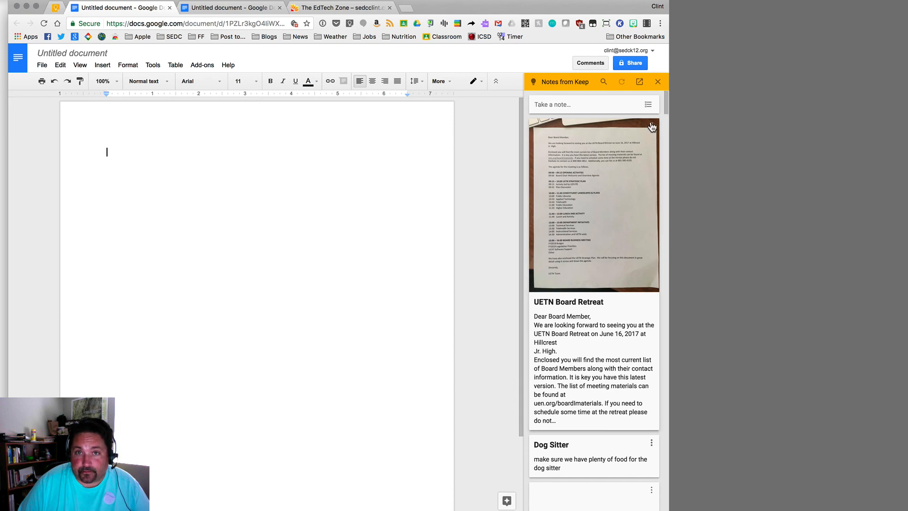
pyautogui.click(650, 124)
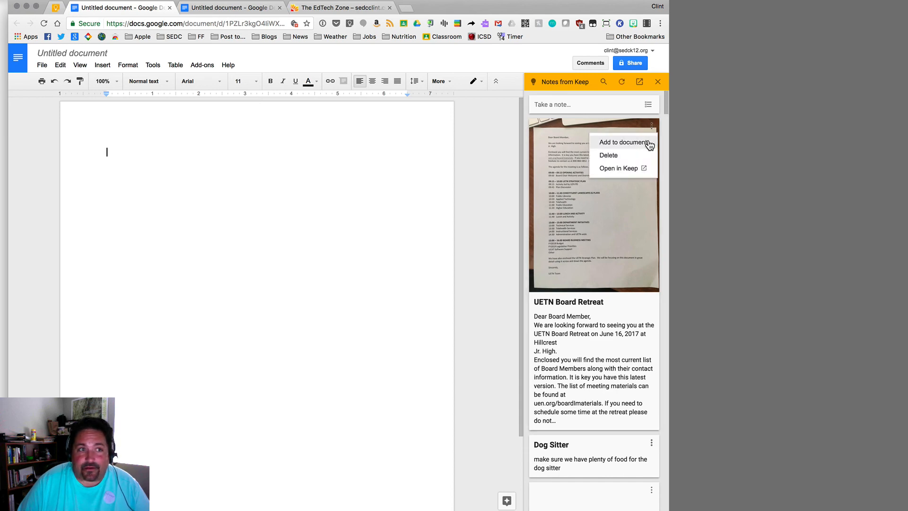
# - Add the UETN Board Retreat, Advanced Google Sheets and Google Keep Overview notes to the document
pyautogui.click(624, 142)
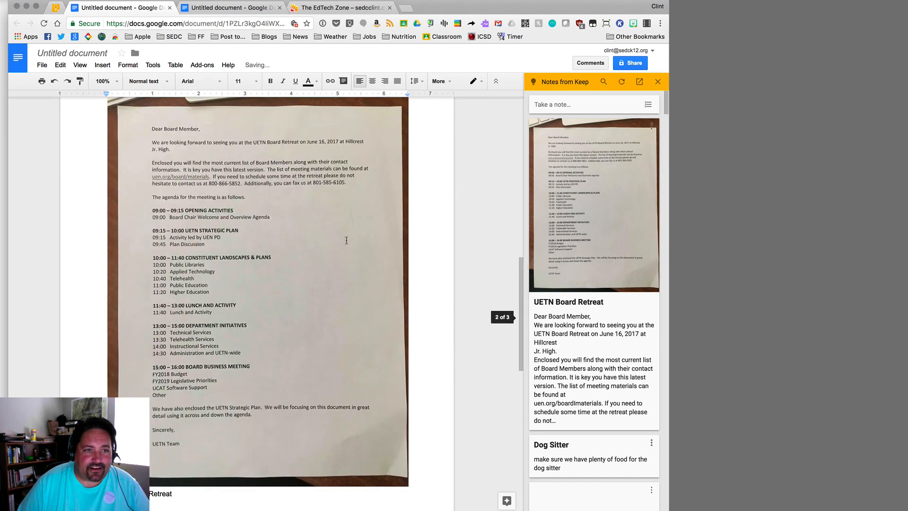
pyautogui.scroll(-3)
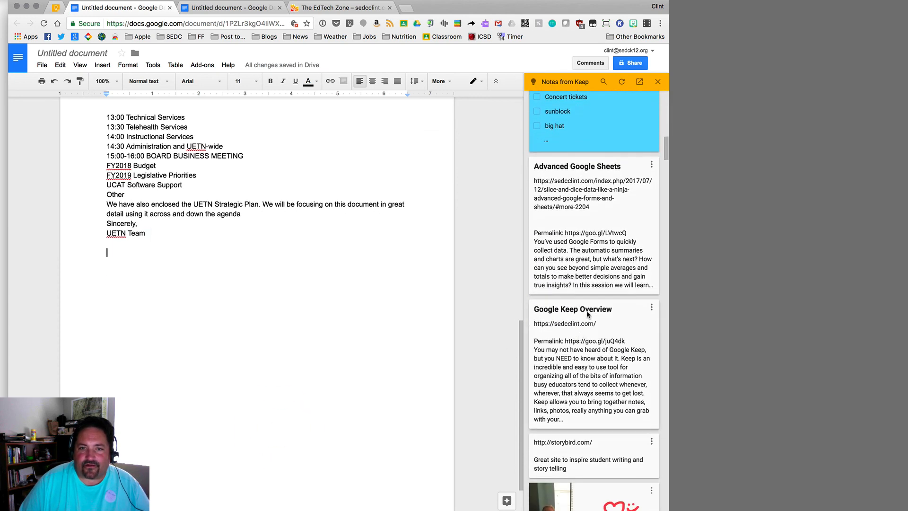
pyautogui.click(650, 165)
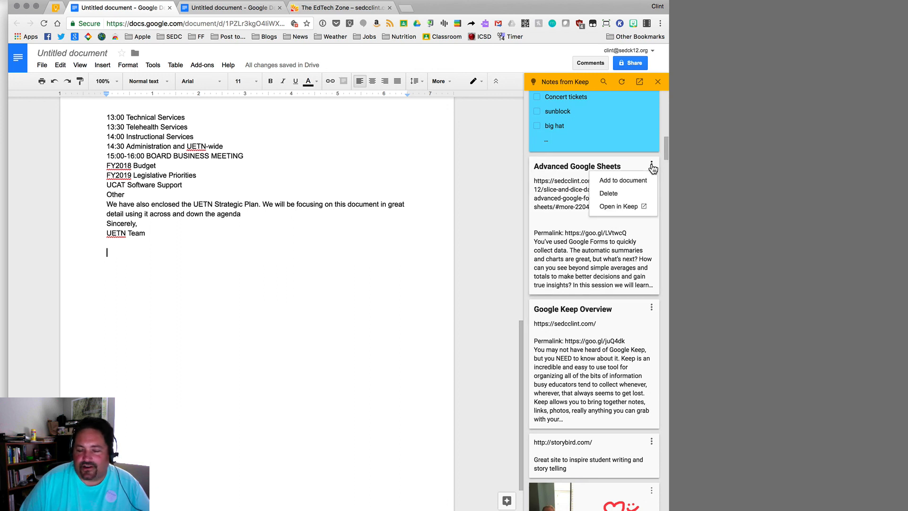
pyautogui.click(622, 180)
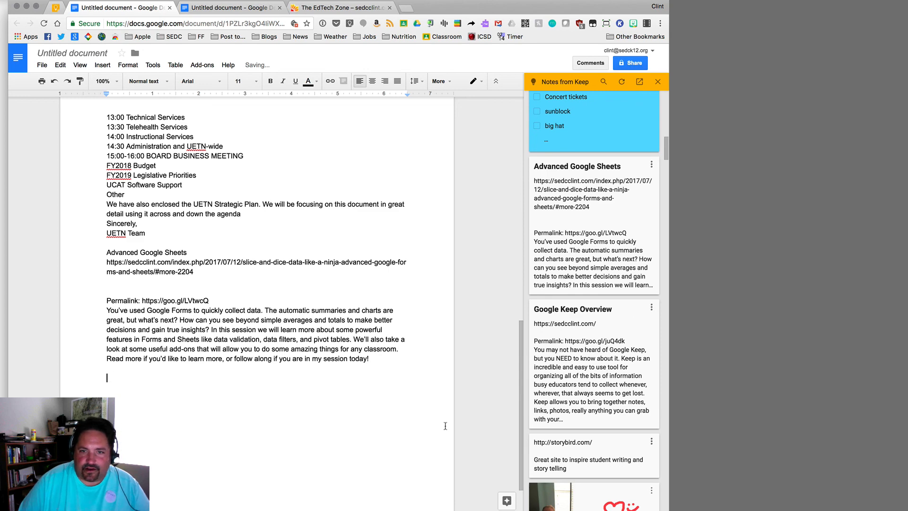
pyautogui.click(650, 306)
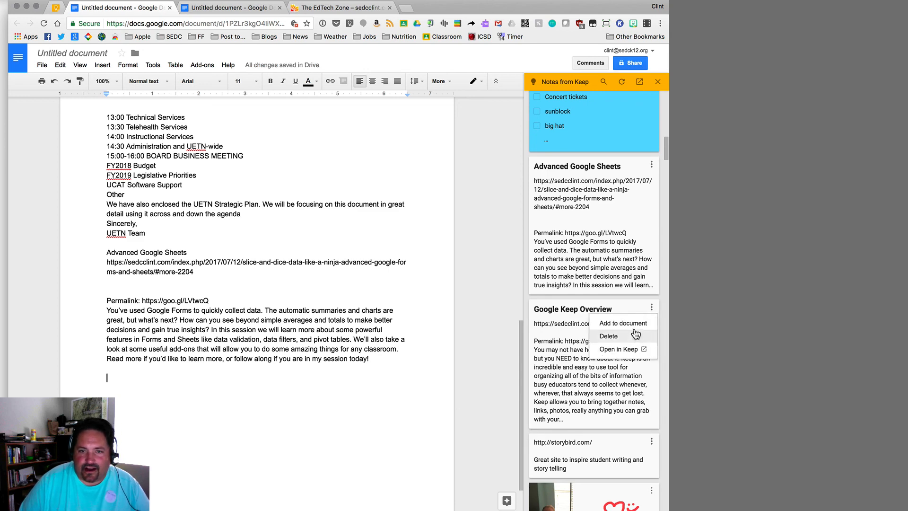
pyautogui.click(623, 323)
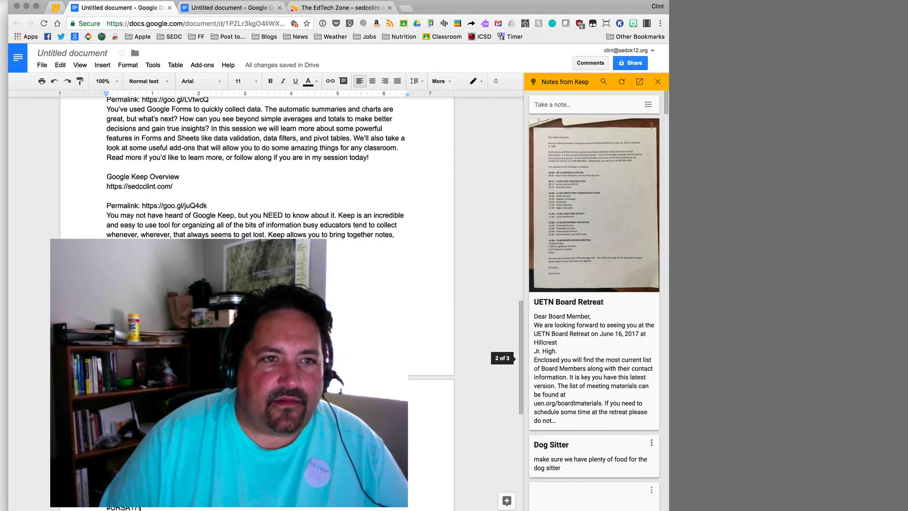
# - Switch to The EdTech Zone blog tab with the Keep Your Cool session presentation
pyautogui.click(338, 8)
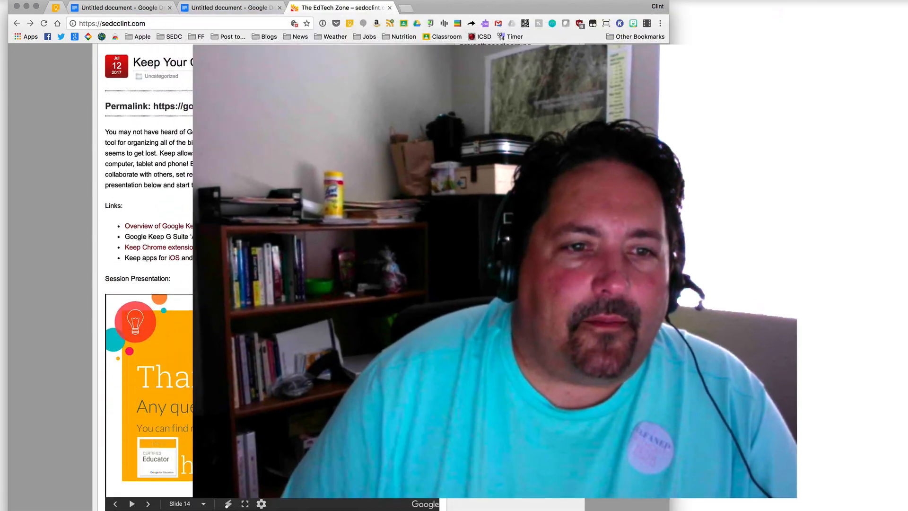